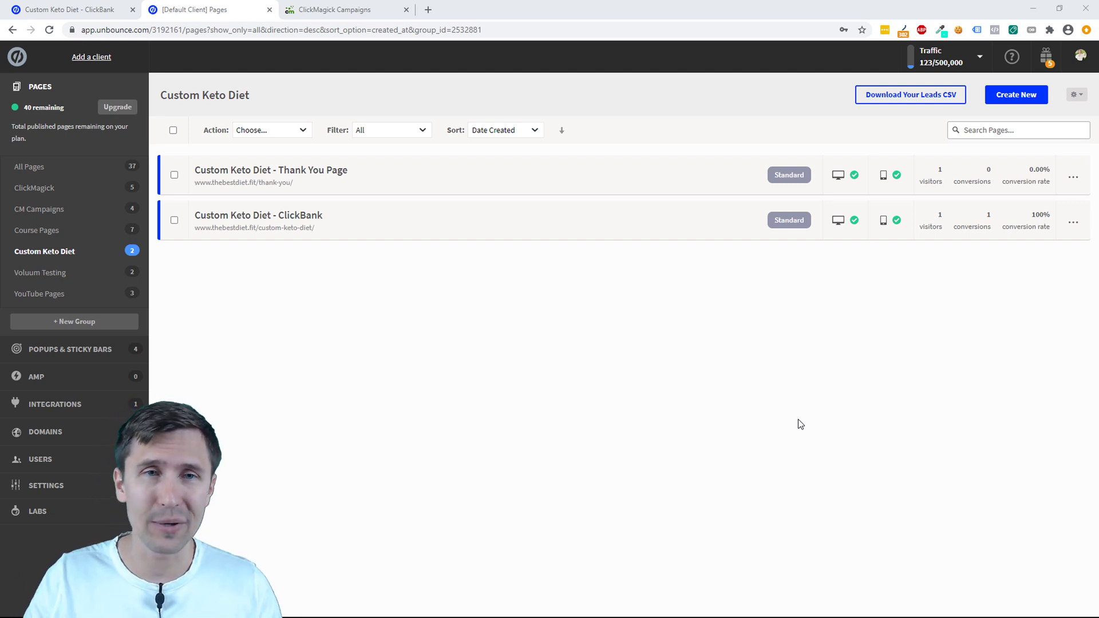
Review the ClickMagick Campaigns welcome page, then return to the Unbounce pages list
left_click(348, 9)
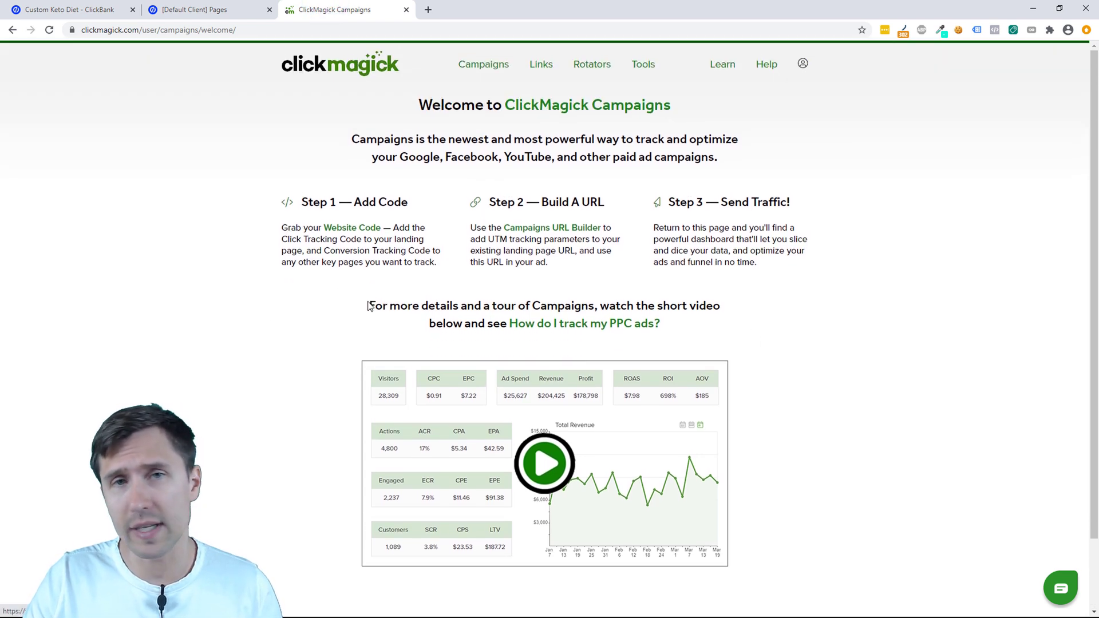
mouse_move(339, 231)
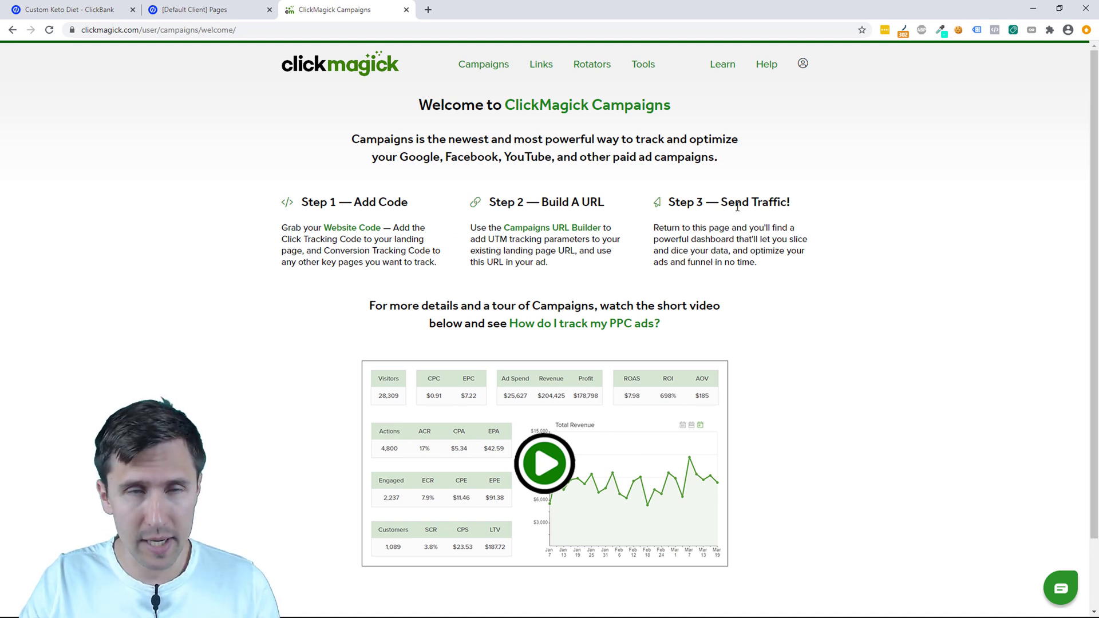
left_click(206, 9)
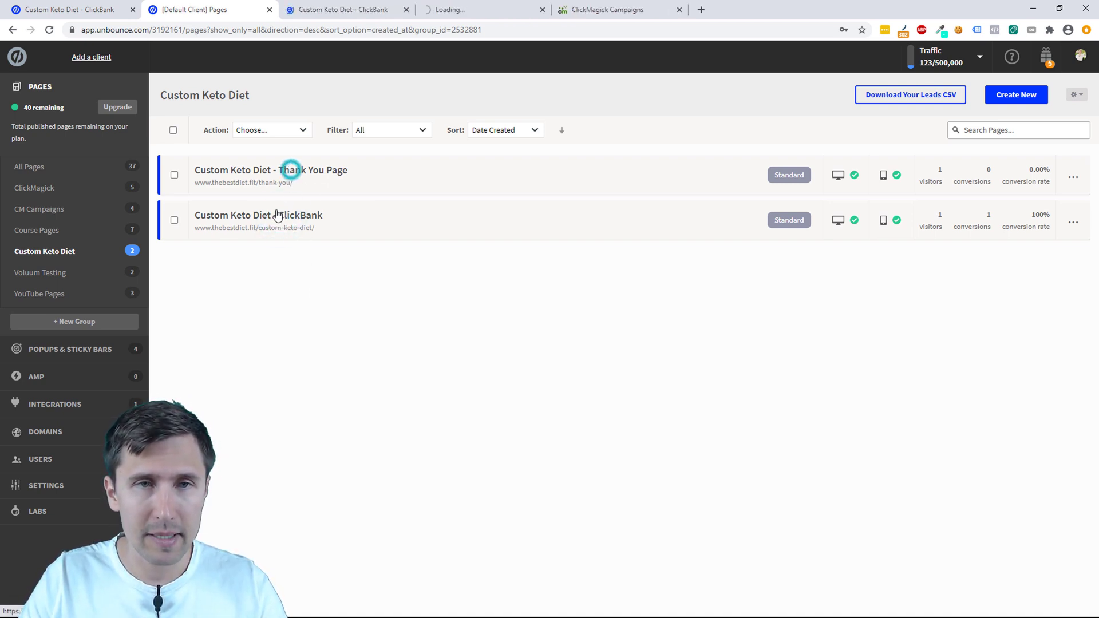
Bring up the Thank You and ClickBank page overviews in Unbounce
left_click(258, 215)
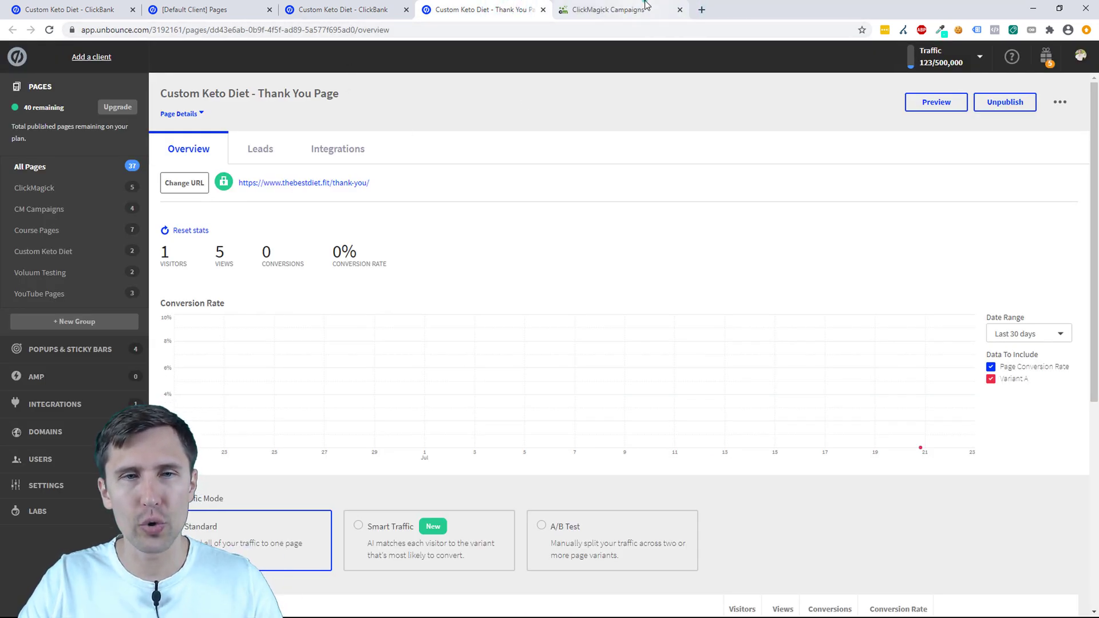
left_click(613, 9)
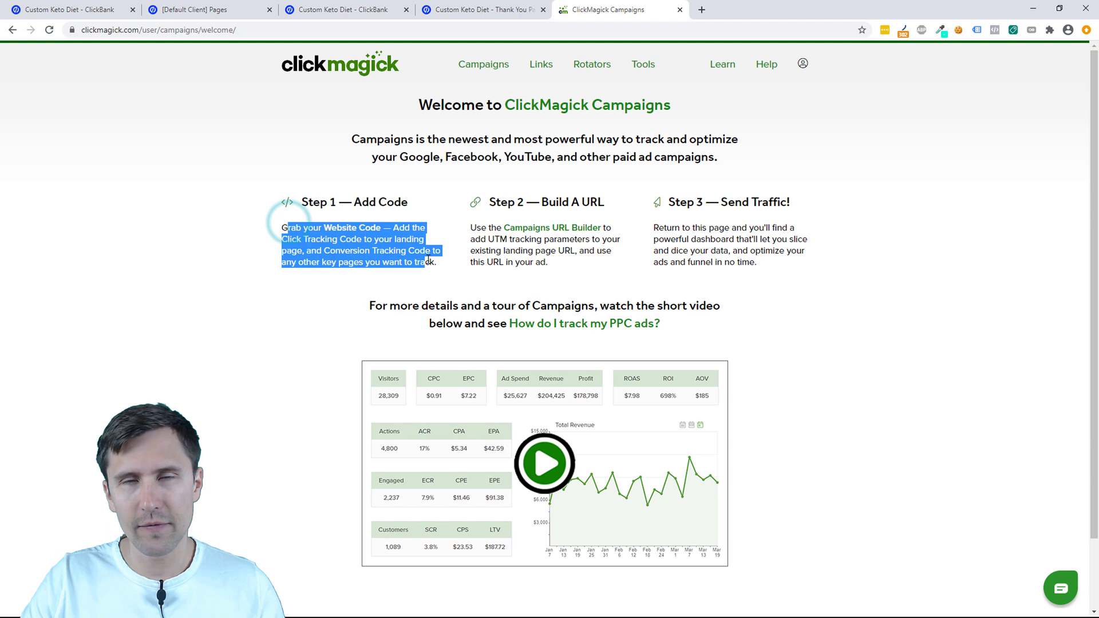
left_click(482, 9)
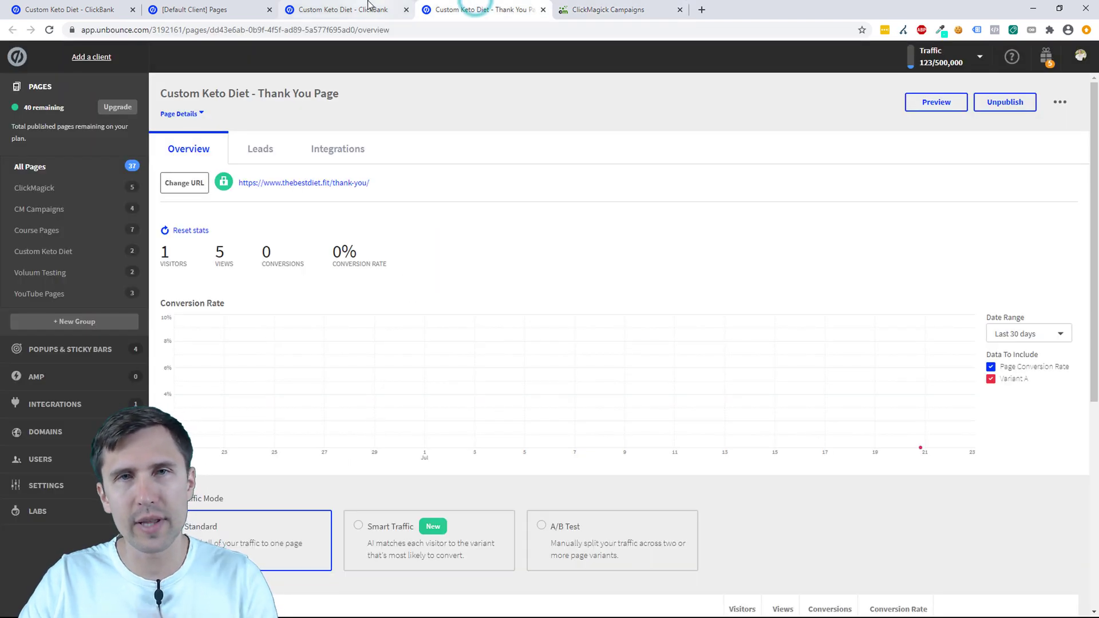
mouse_move(349, 10)
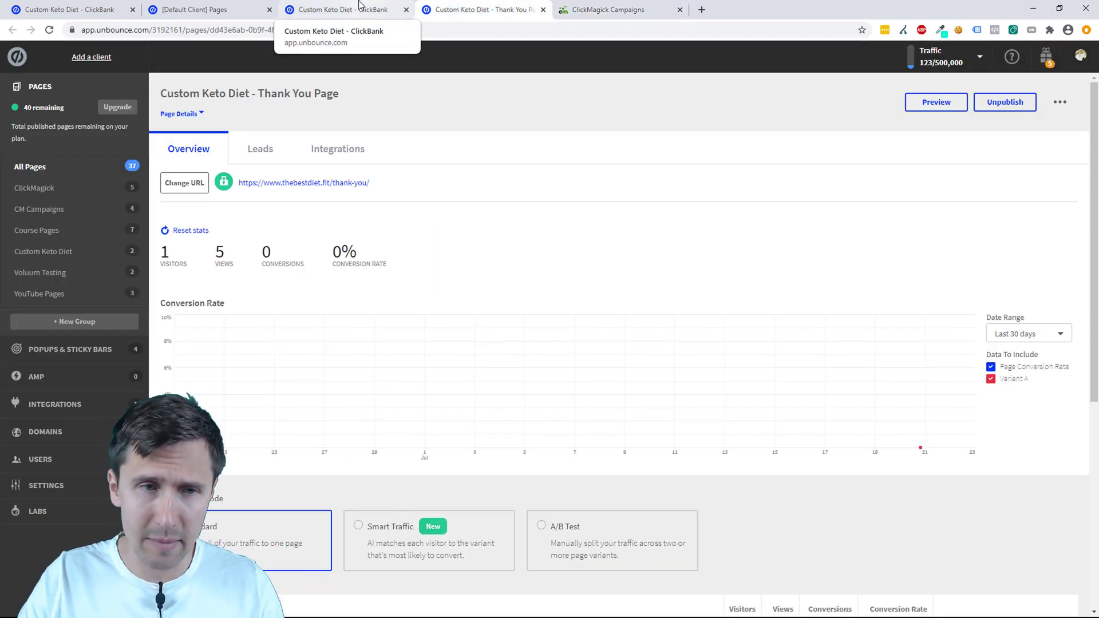
left_click(344, 9)
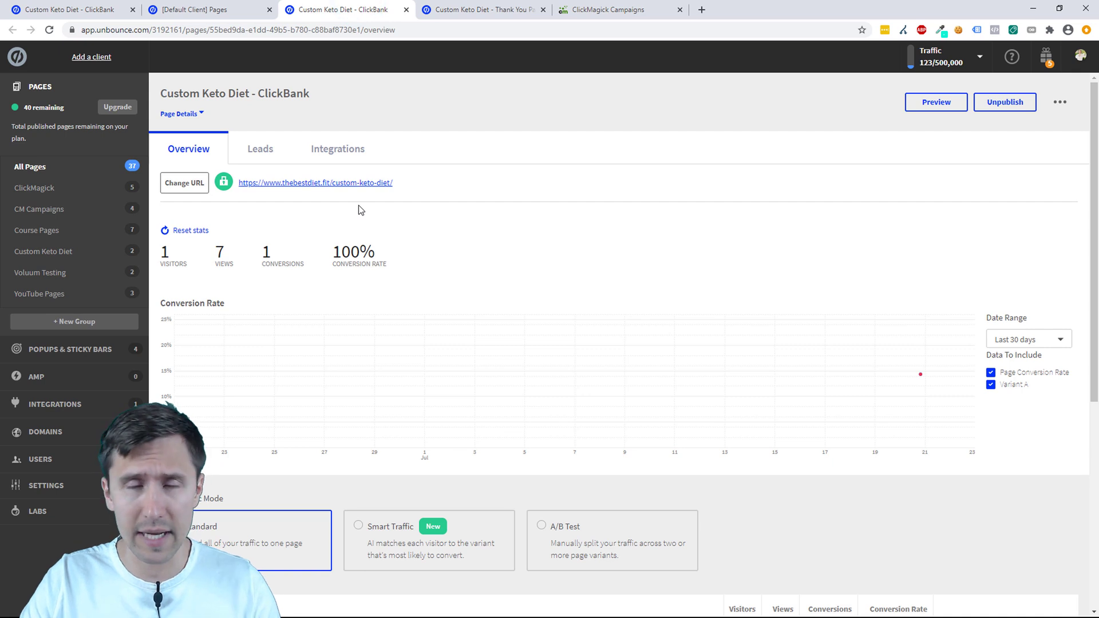
Open both page variants in the Unbounce editor and return to ClickMagick Campaigns
scroll("down", 3)
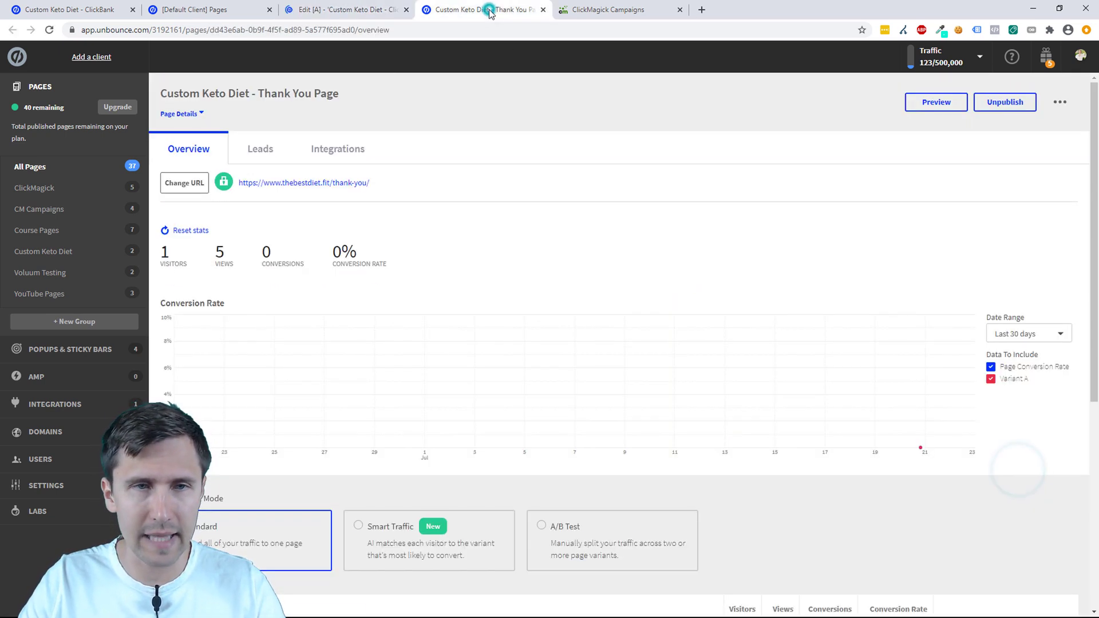
scroll("down", 3)
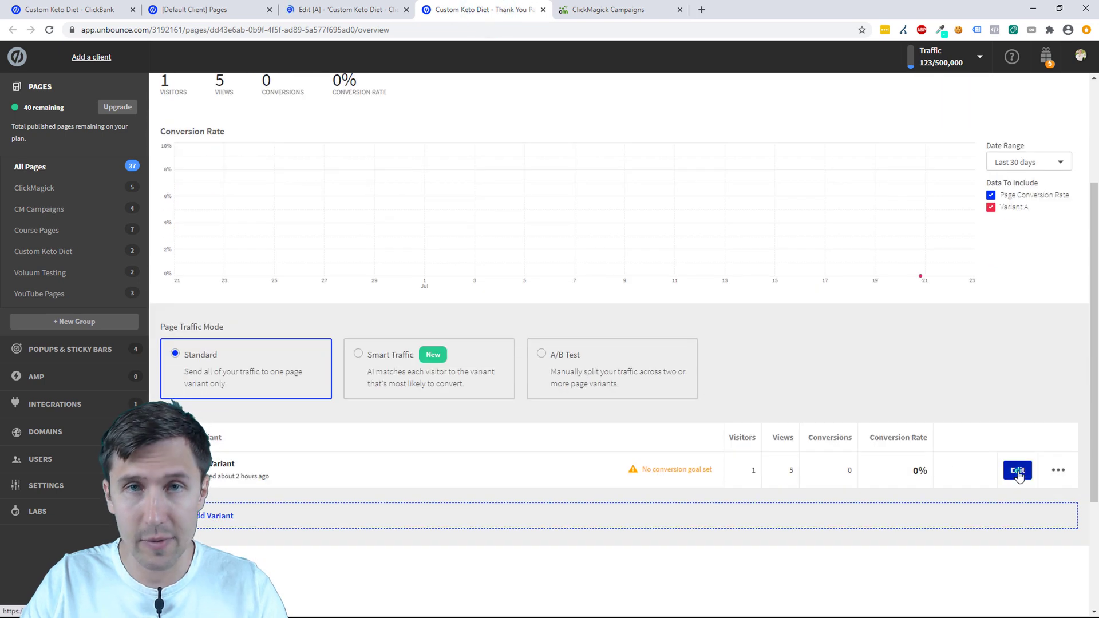
left_click(1016, 470)
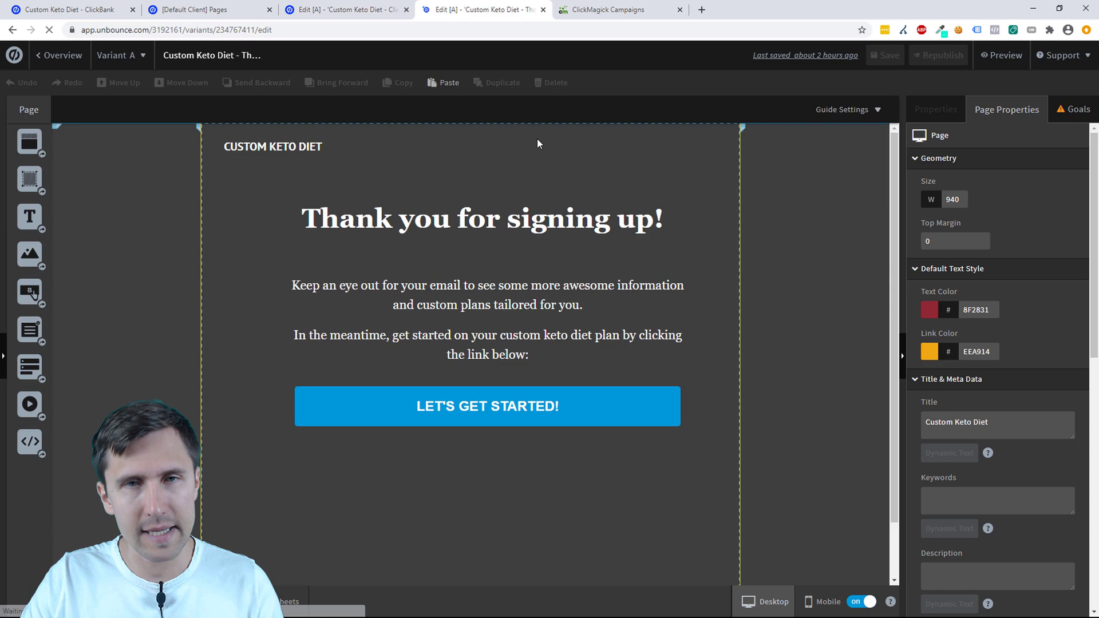
left_click(355, 9)
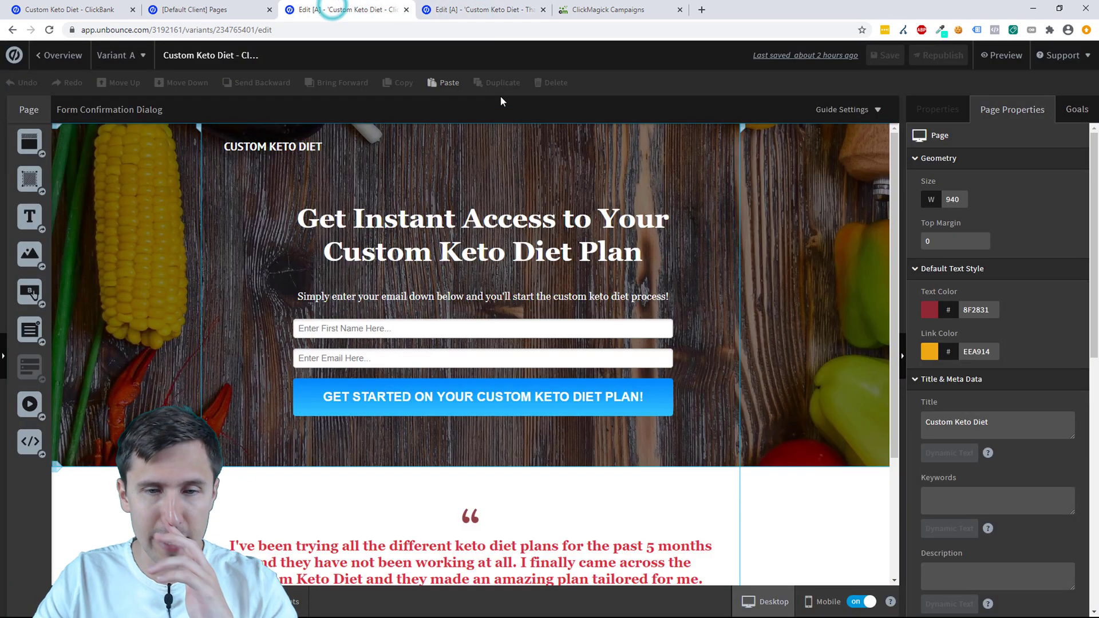
left_click(614, 9)
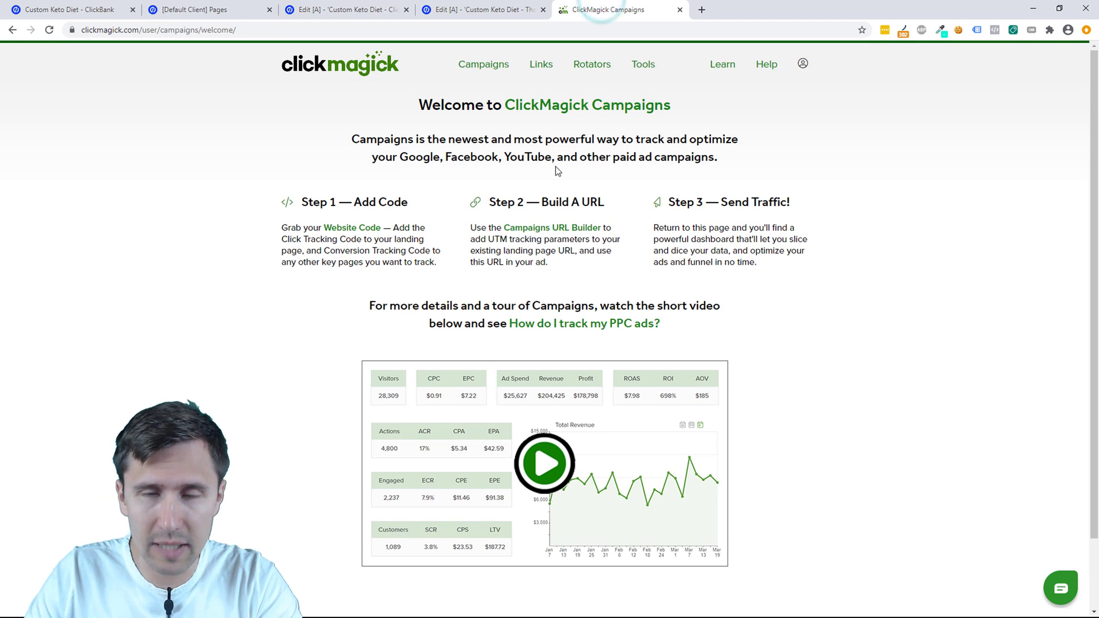
Show the Website Code panel and copy the Click Tracking Code to the clipboard
left_click(352, 228)
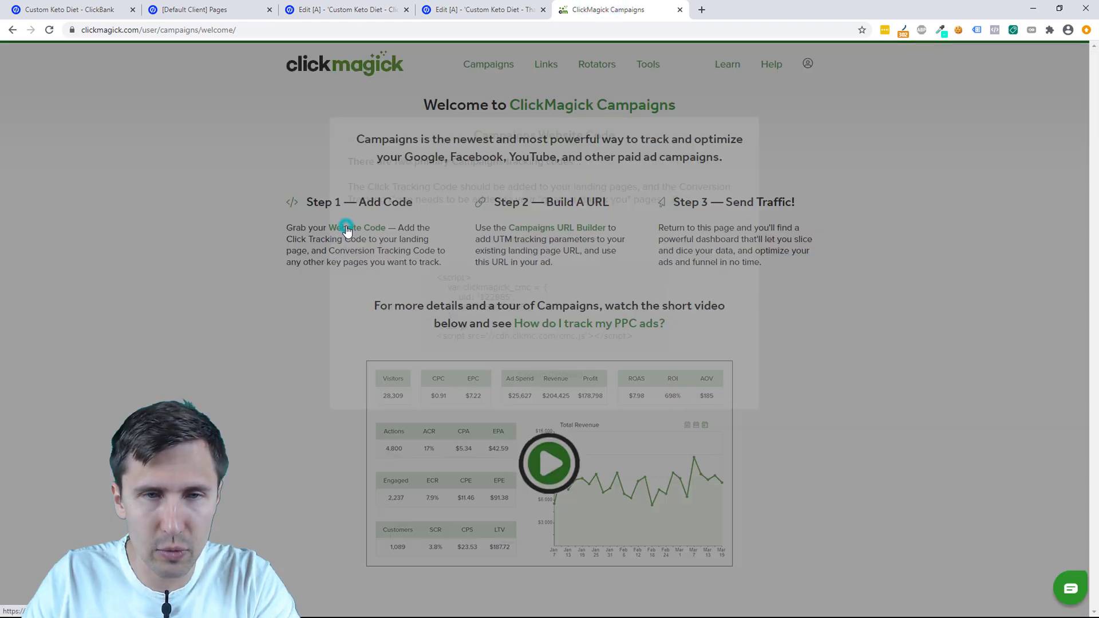
left_click(355, 227)
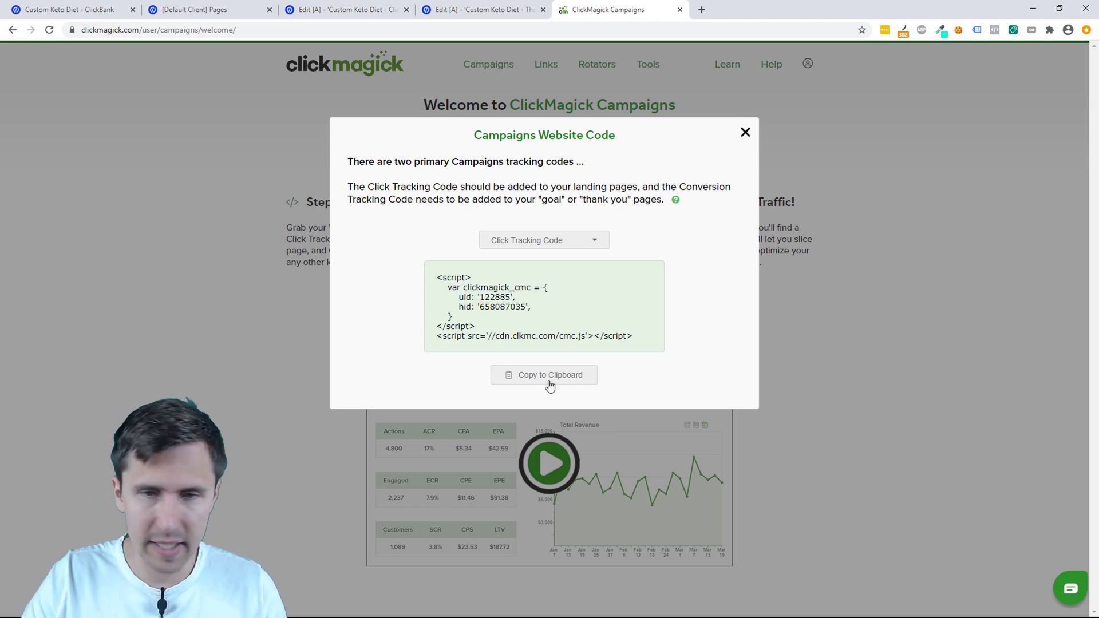
left_click(544, 374)
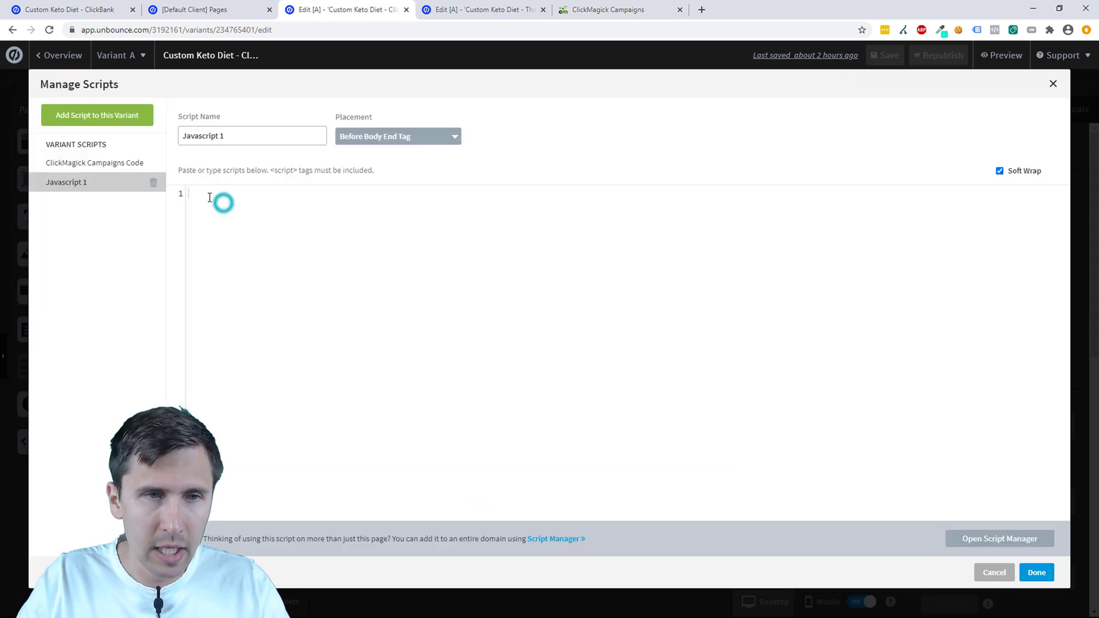
Replace the old script with the pasted tracking code in the Head, named ClickMagick Campaigns Code
type("<script>")
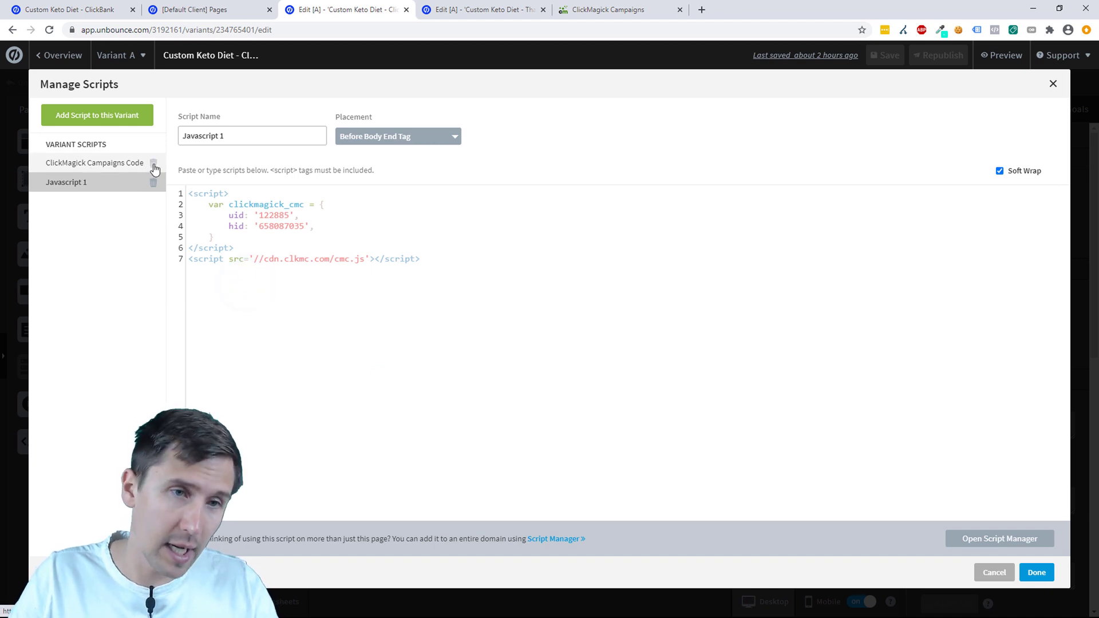
left_click(153, 165)
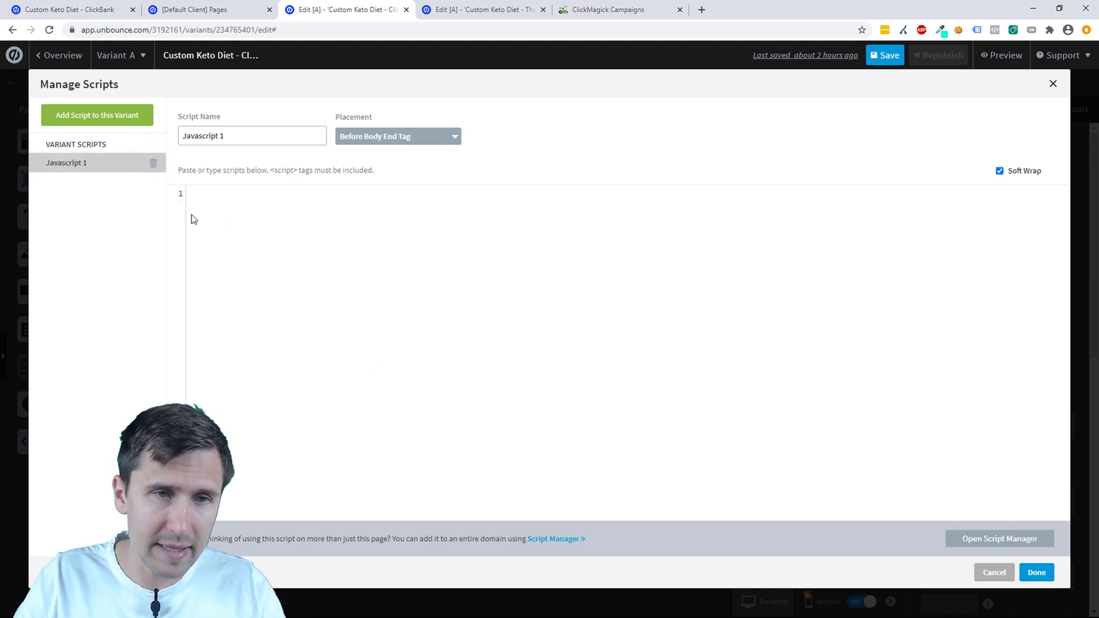
right_click(194, 218)
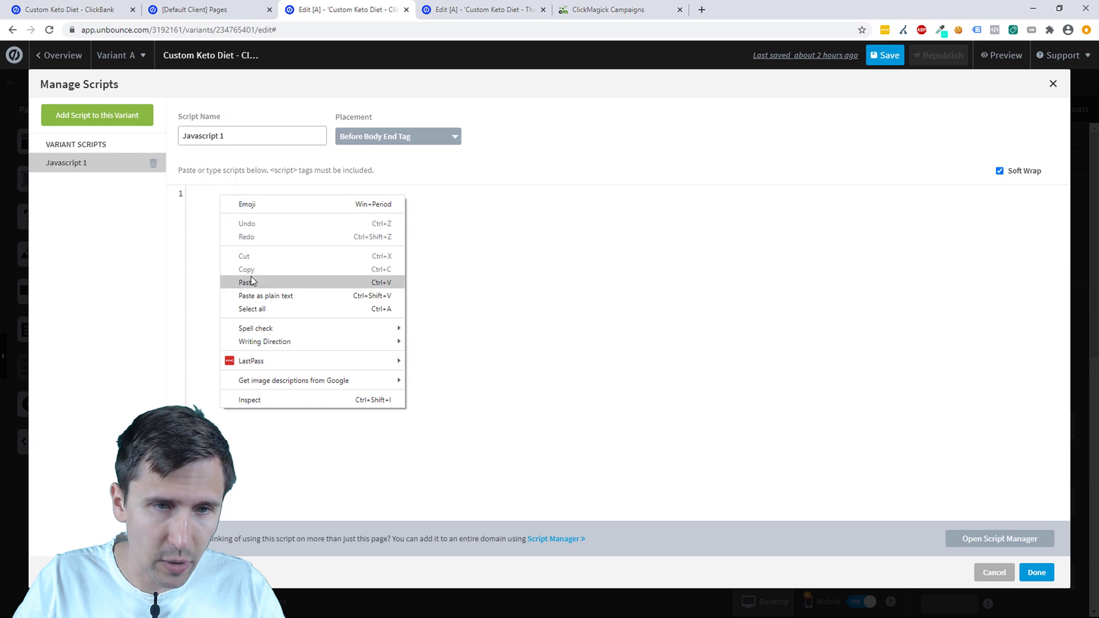
left_click(246, 282)
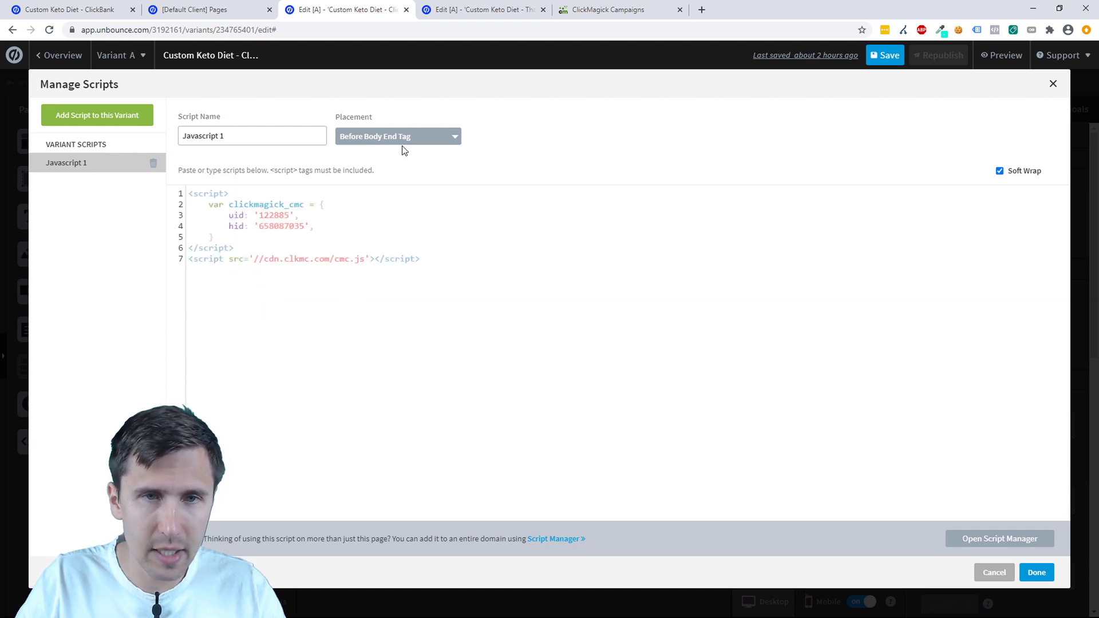
left_click(398, 136)
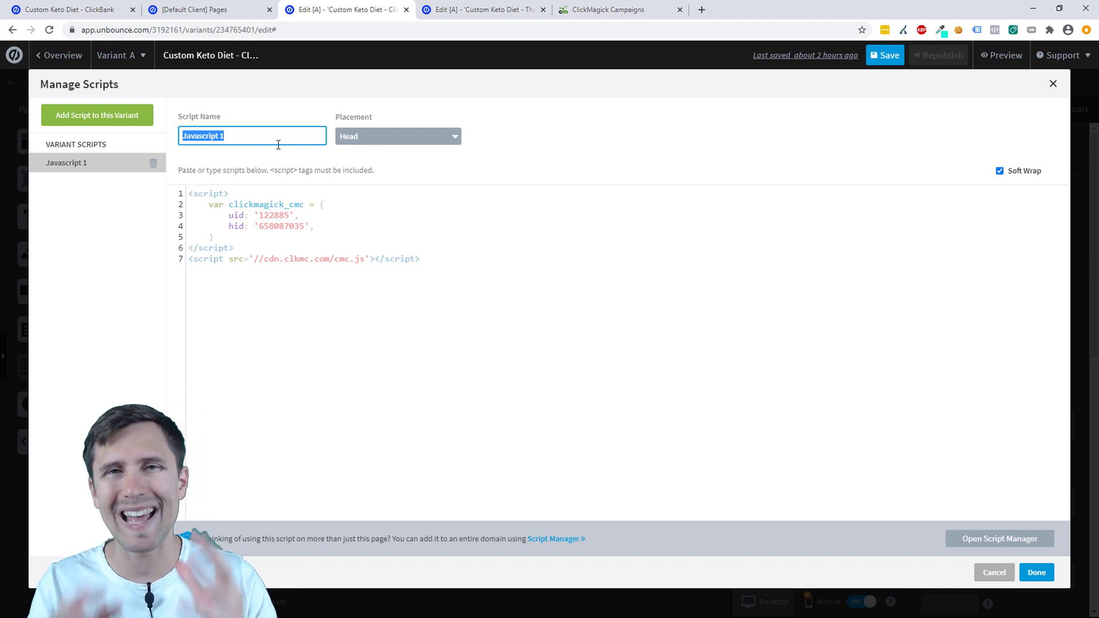
mouse_move(243, 155)
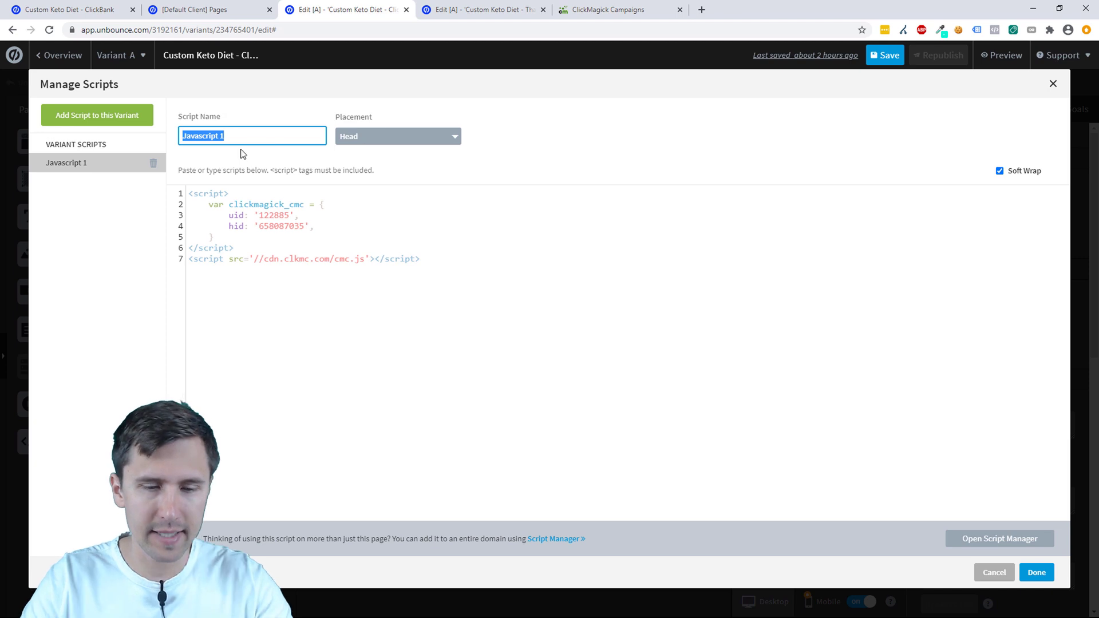
type("ClickMagick Campaigns Code")
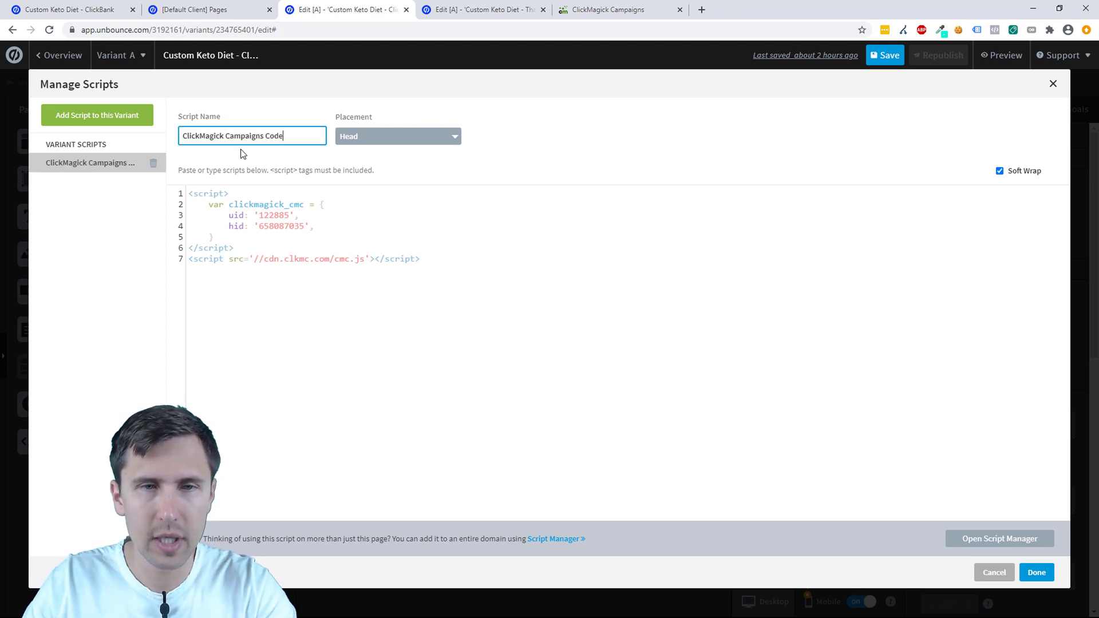
left_click(1052, 572)
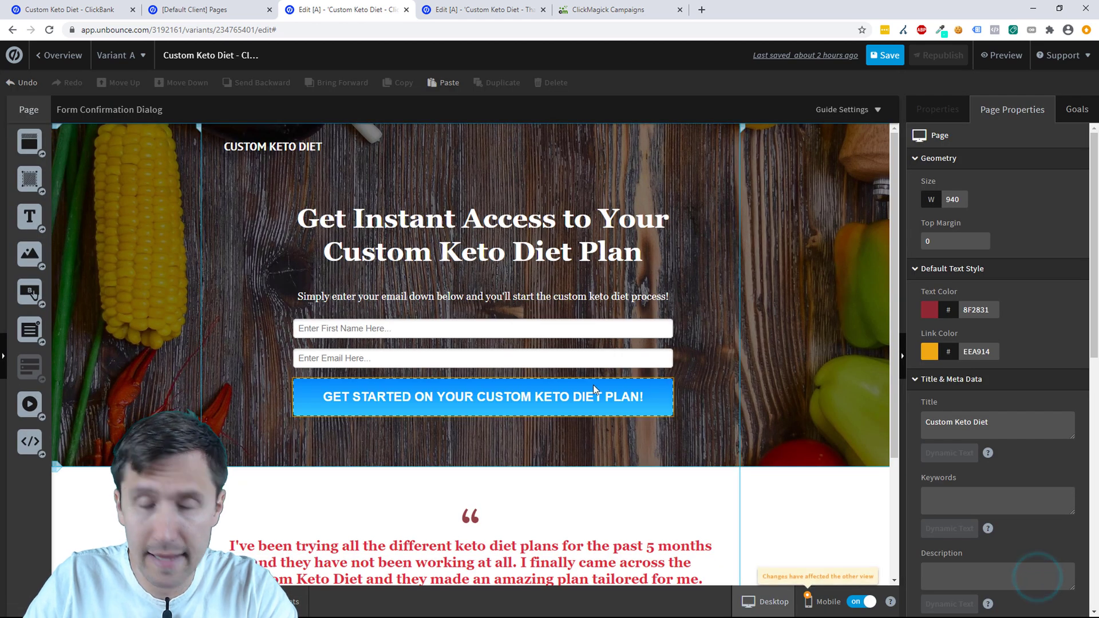
Save and republish the ClickBank page live, then move to the Thank You page editor
left_click(883, 55)
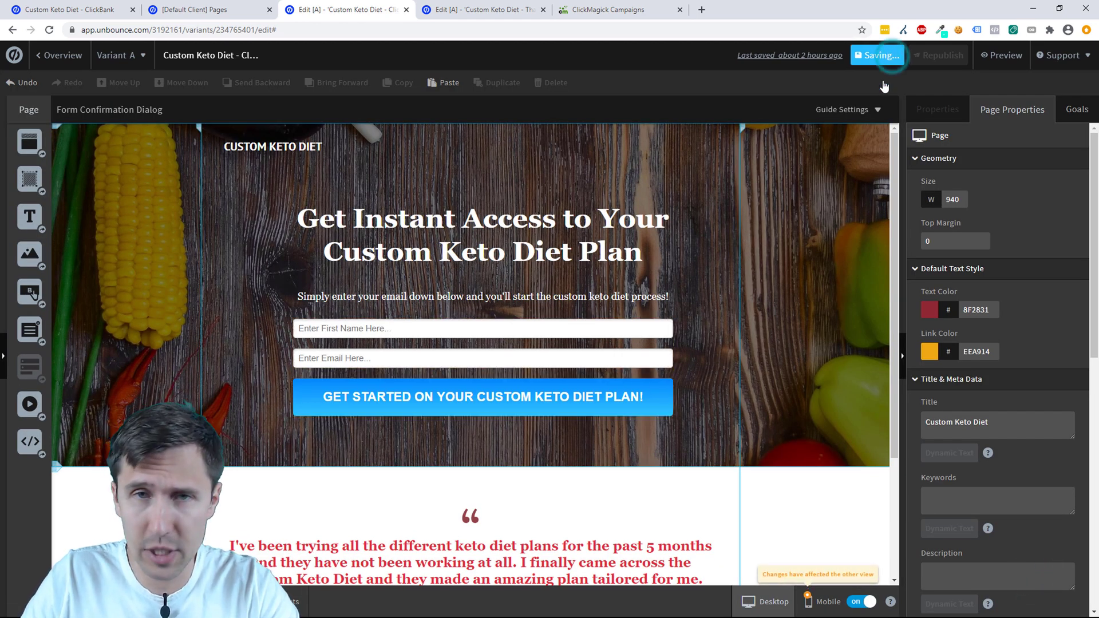
left_click(939, 55)
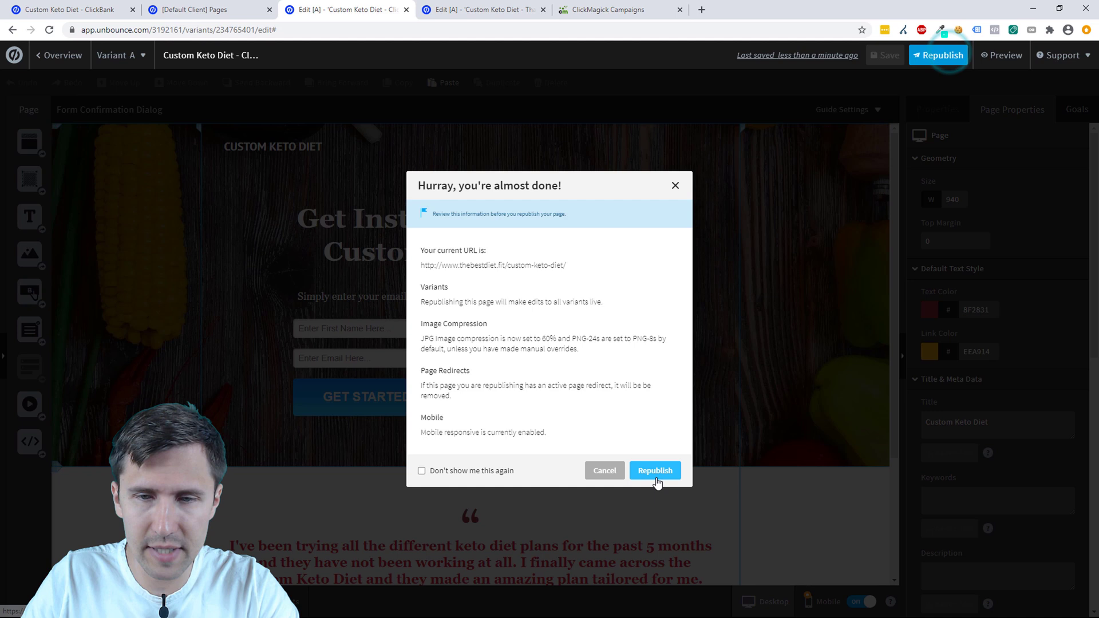
left_click(655, 471)
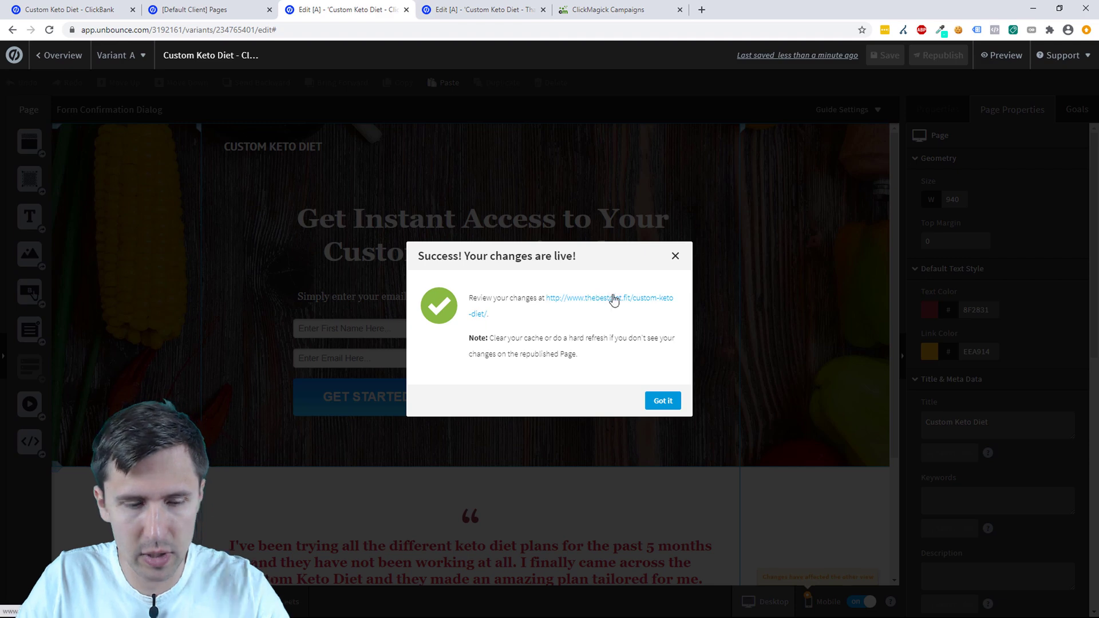
left_click(613, 300)
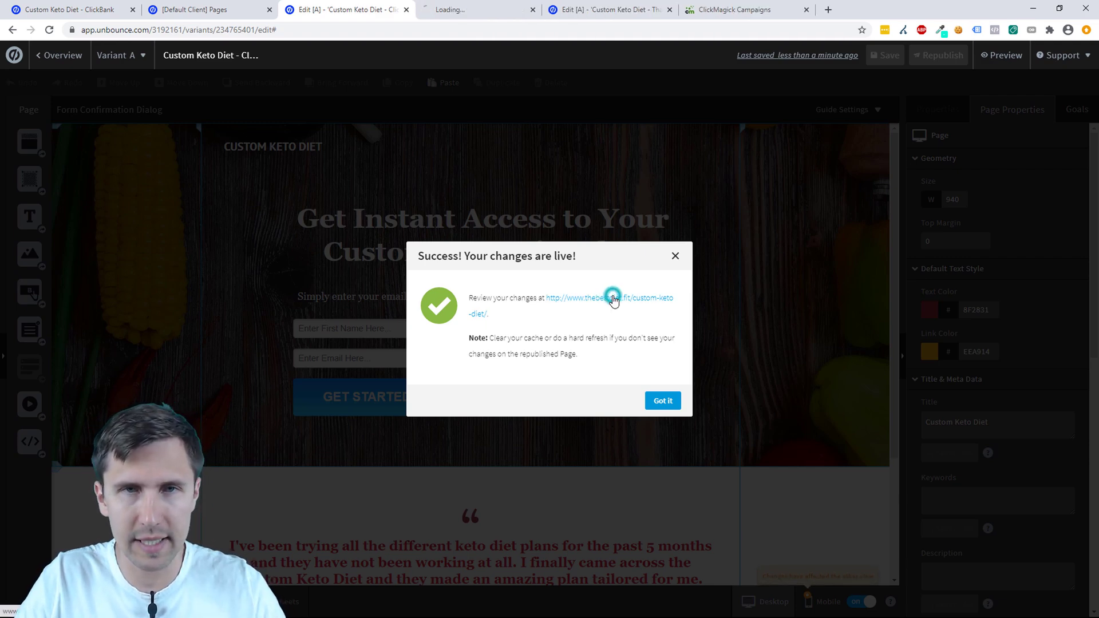
left_click(663, 401)
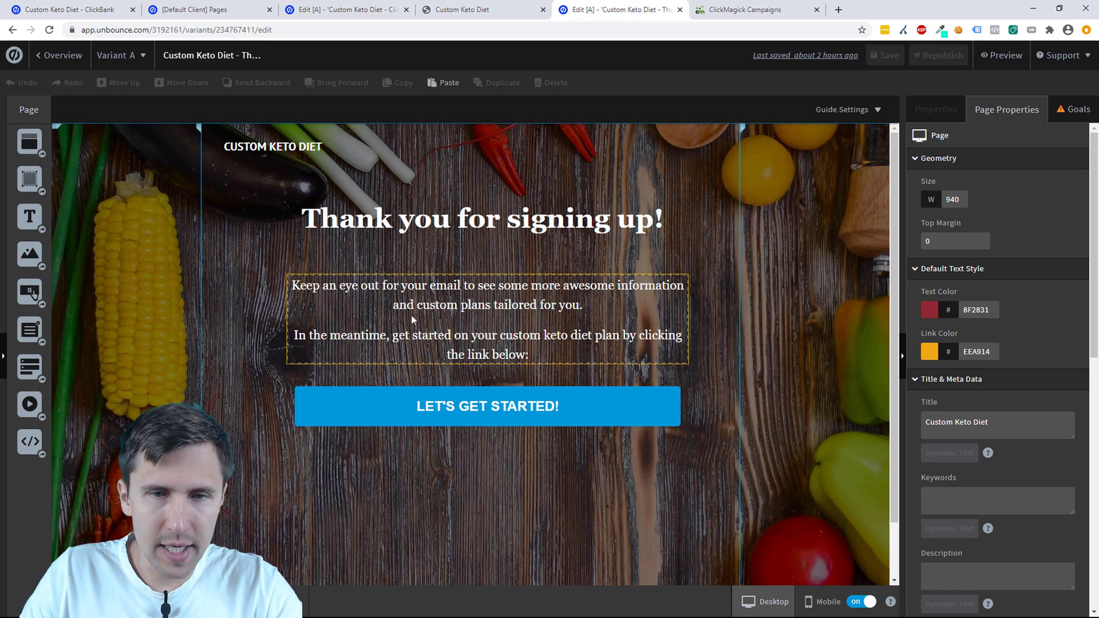
Switch to Conversion Tracking Code and settle the goal type on Action
left_click(757, 9)
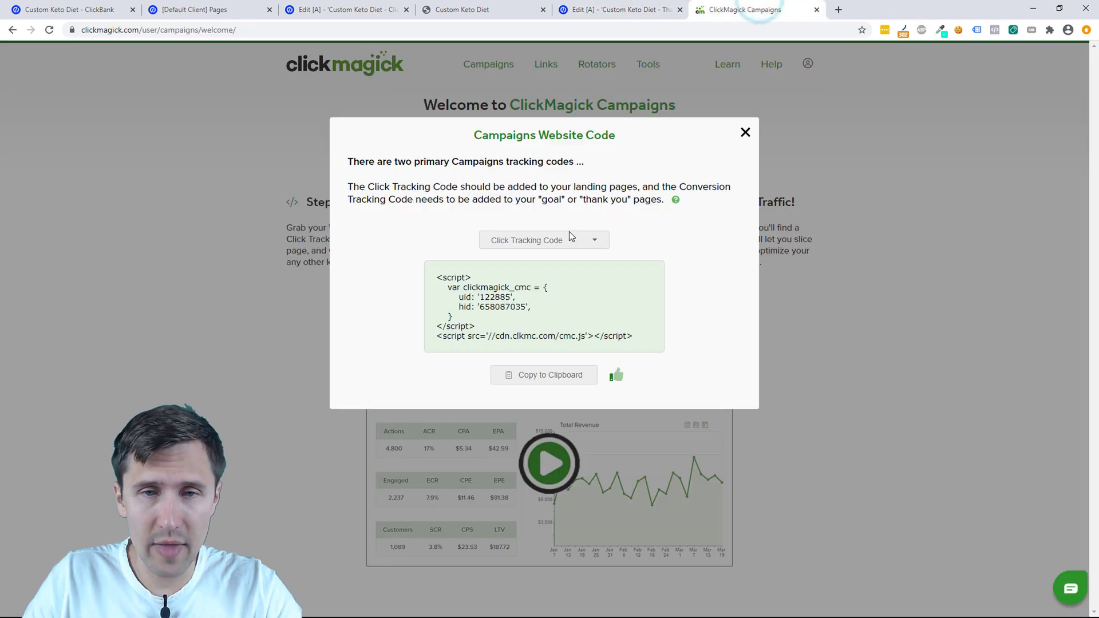
left_click(544, 240)
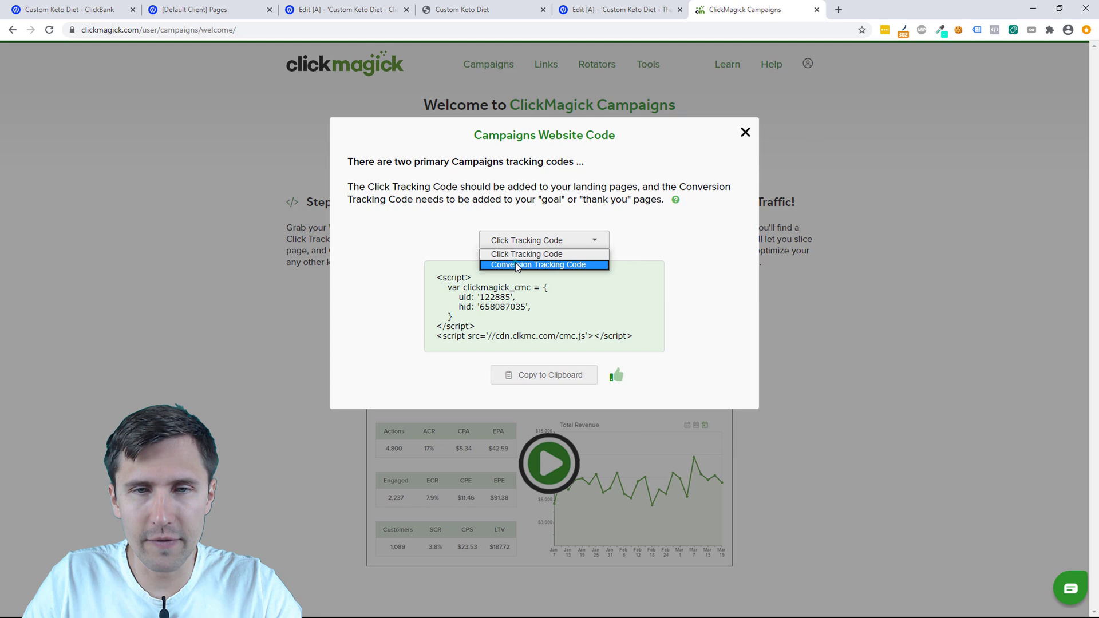
left_click(538, 265)
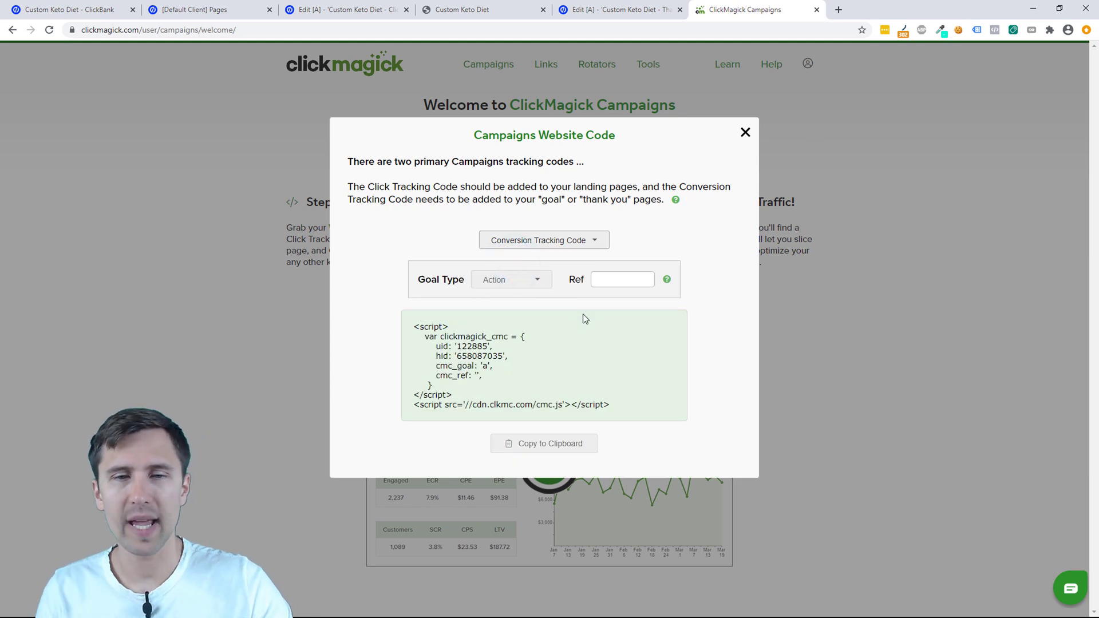
mouse_move(513, 264)
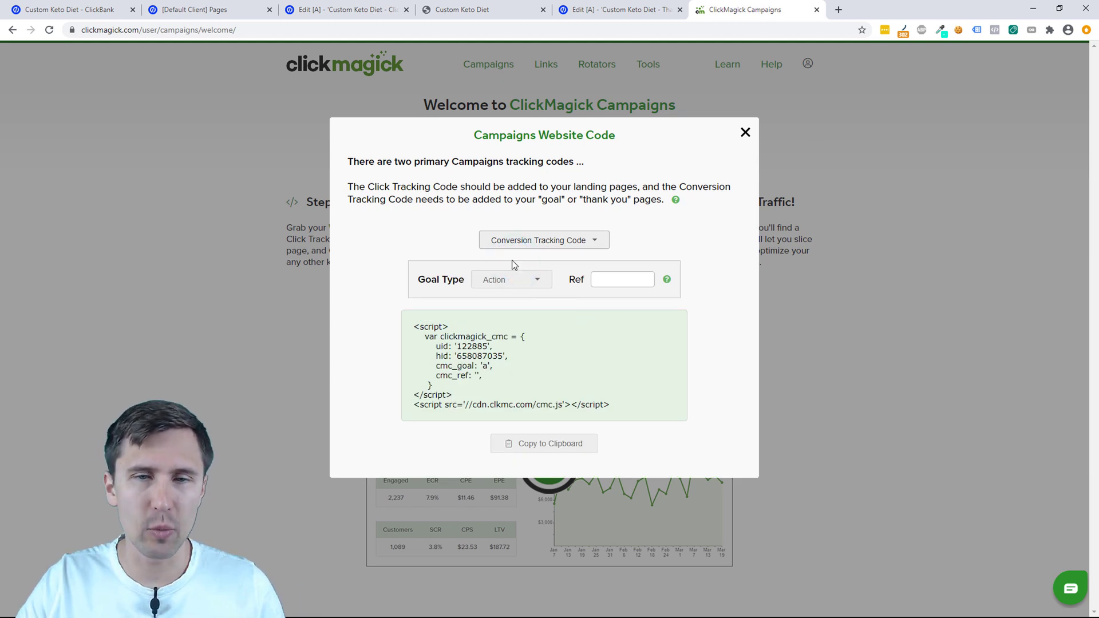
left_click(511, 279)
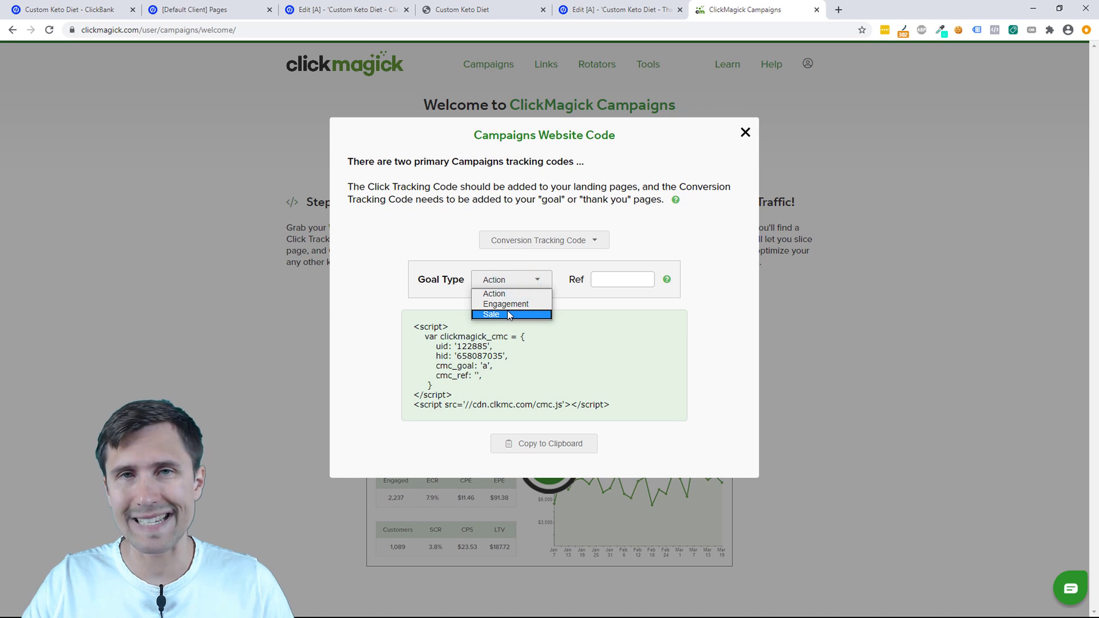
left_click(490, 314)
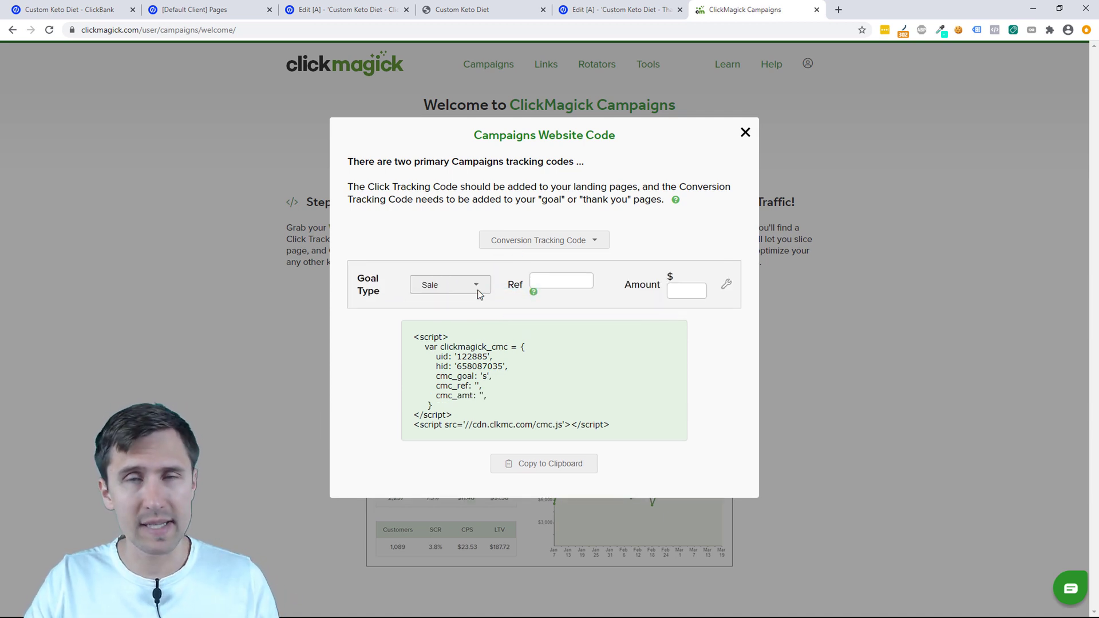
mouse_move(512, 258)
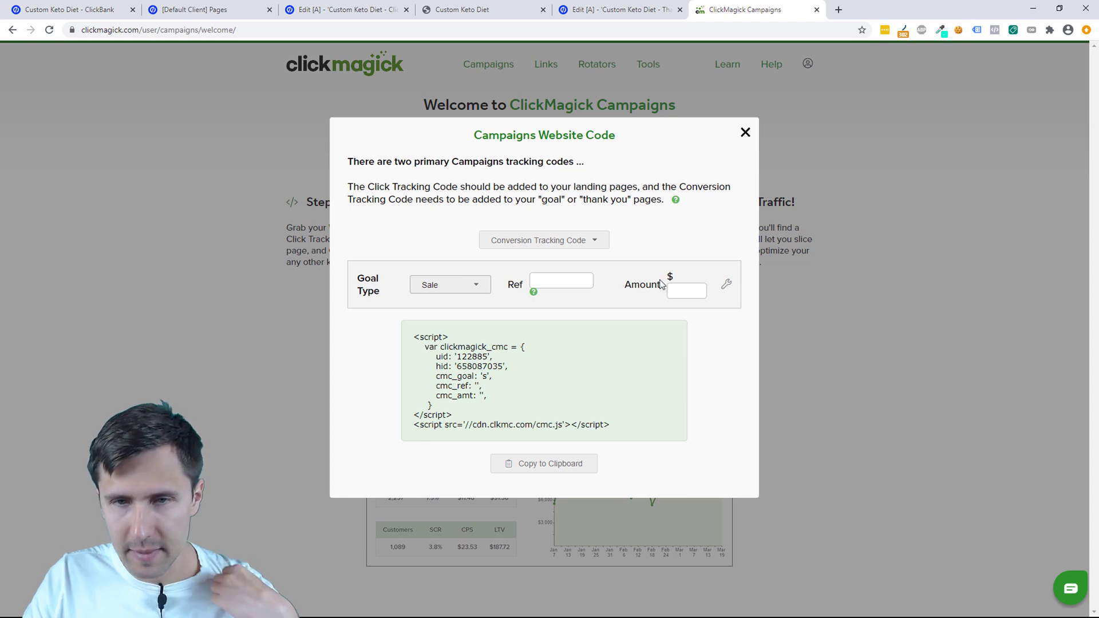
left_click(450, 284)
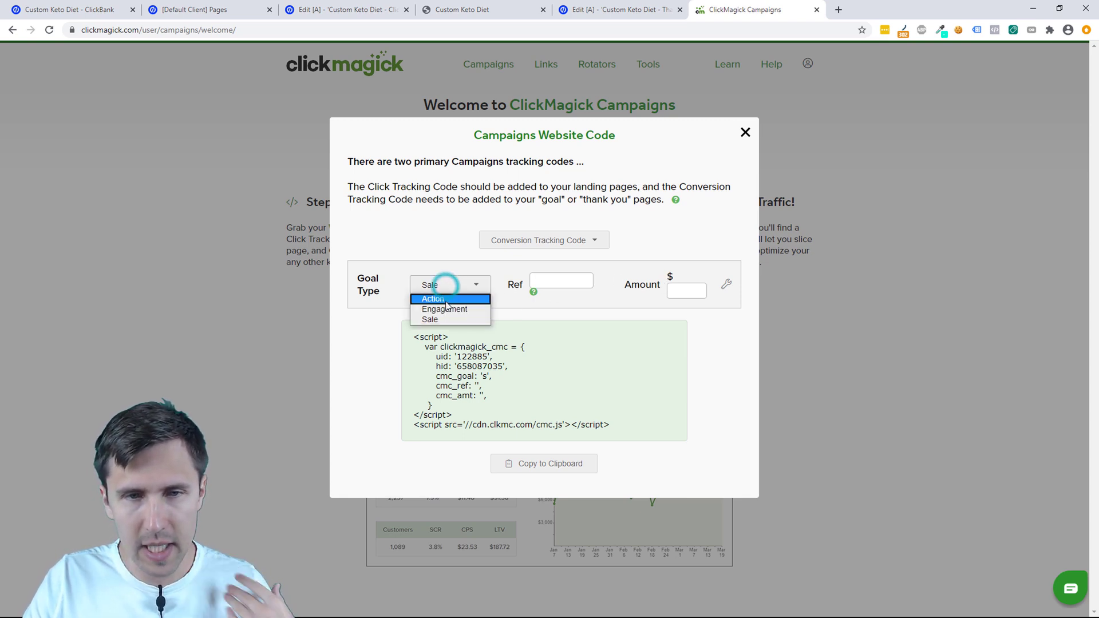
left_click(444, 309)
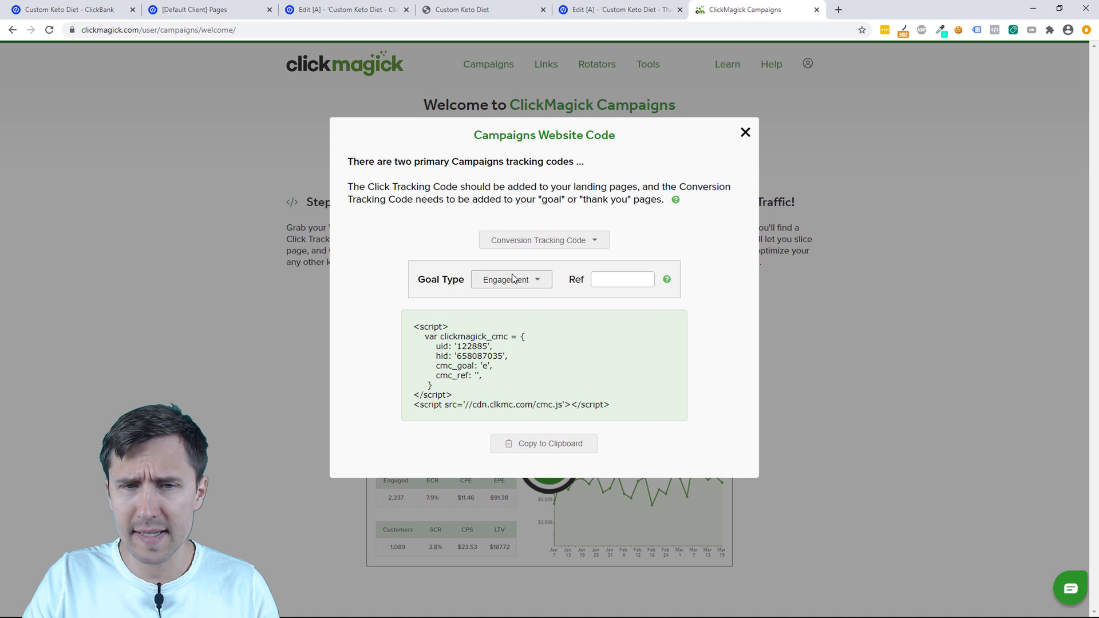
left_click(510, 279)
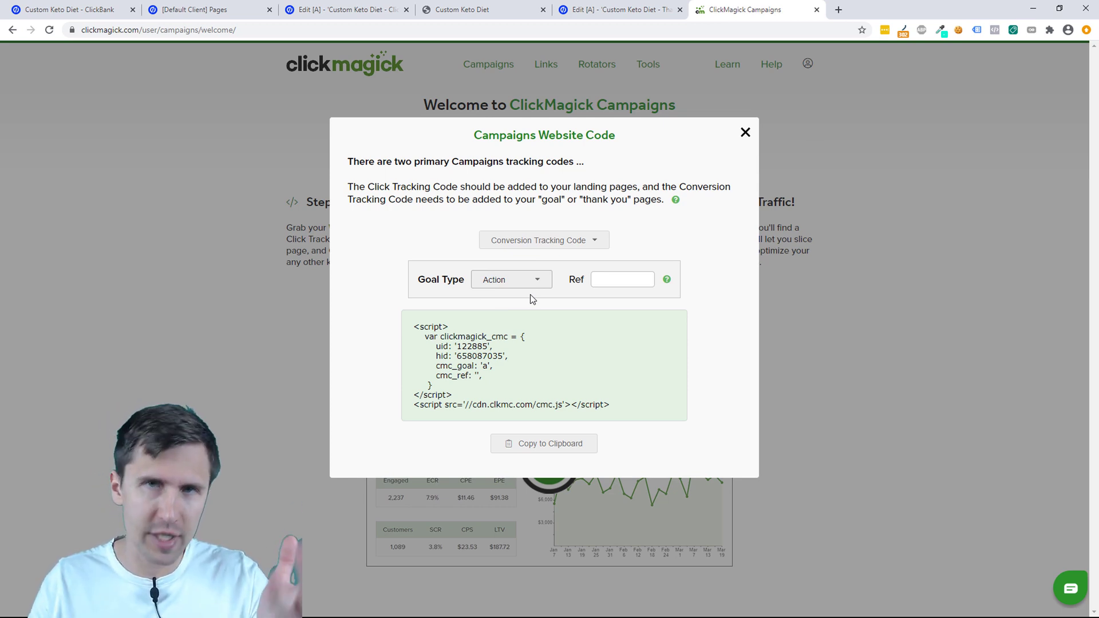
mouse_move(568, 345)
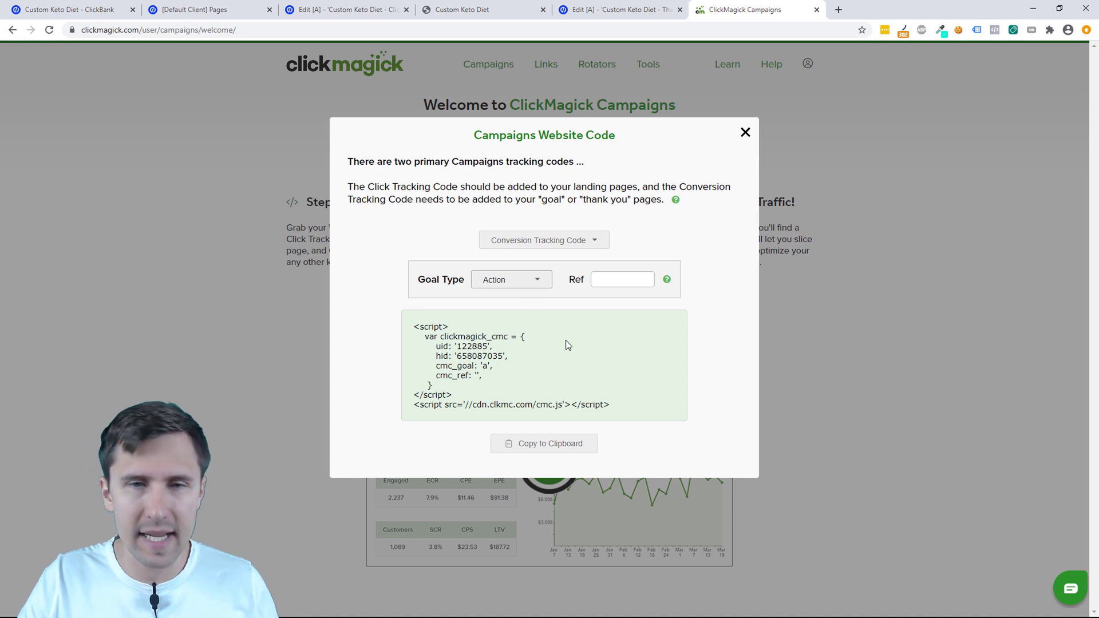
left_click(510, 279)
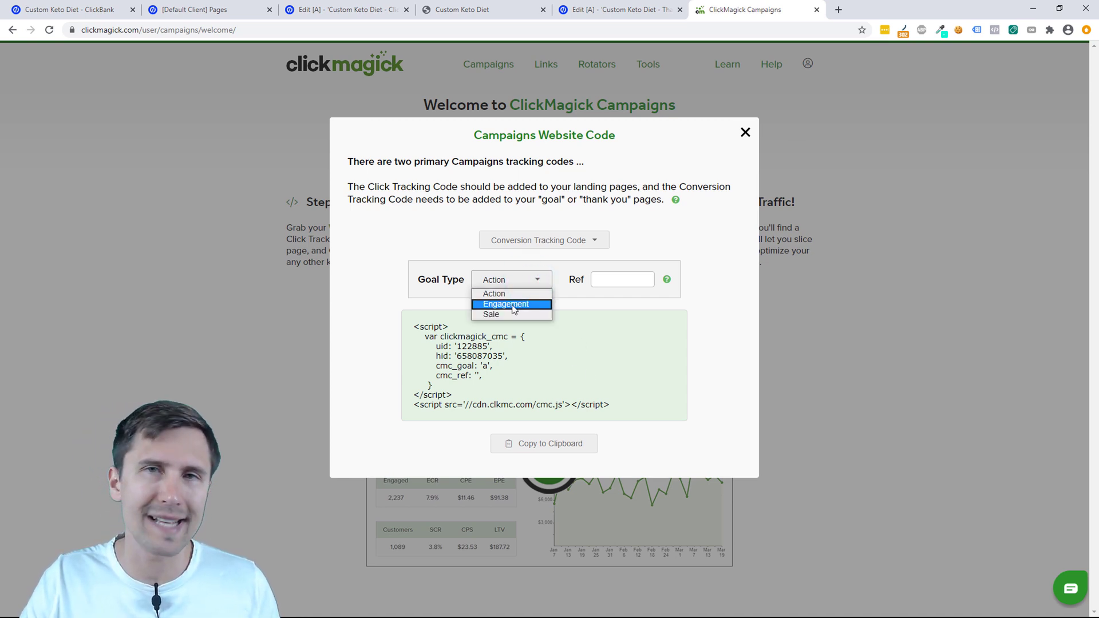
mouse_move(510, 318)
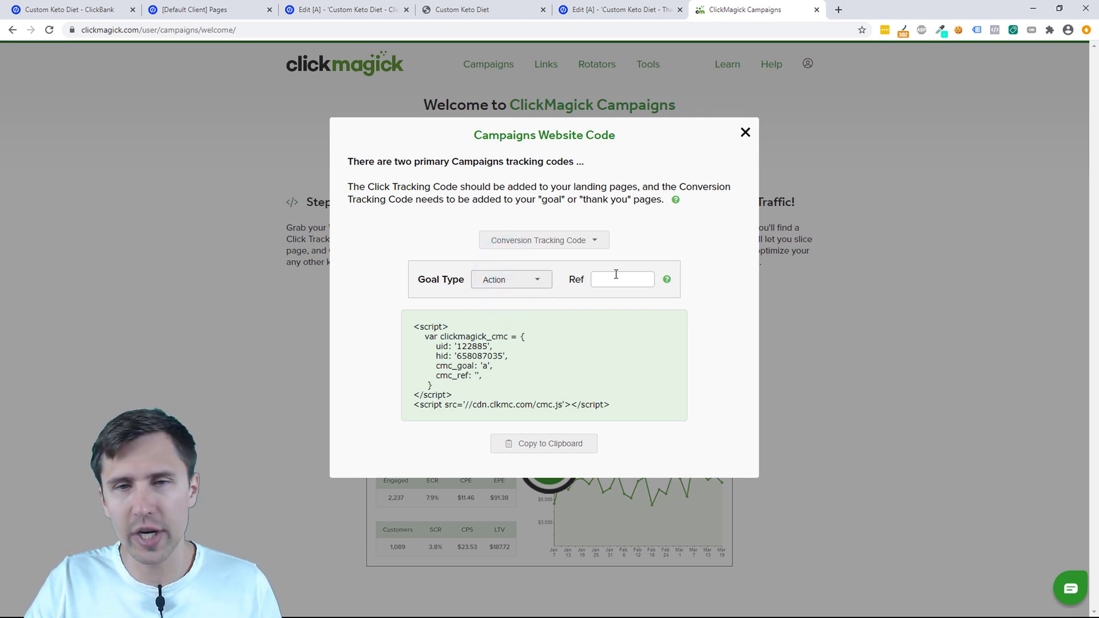
Enter 'signup' as the Ref and copy the conversion tracking code
type("s")
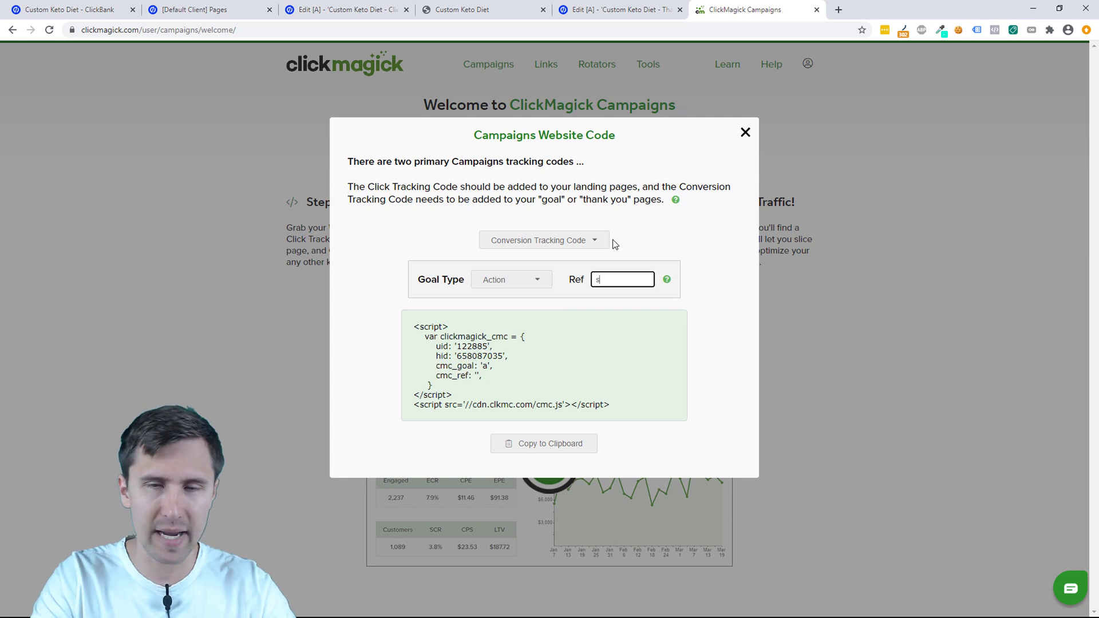
type("ignup")
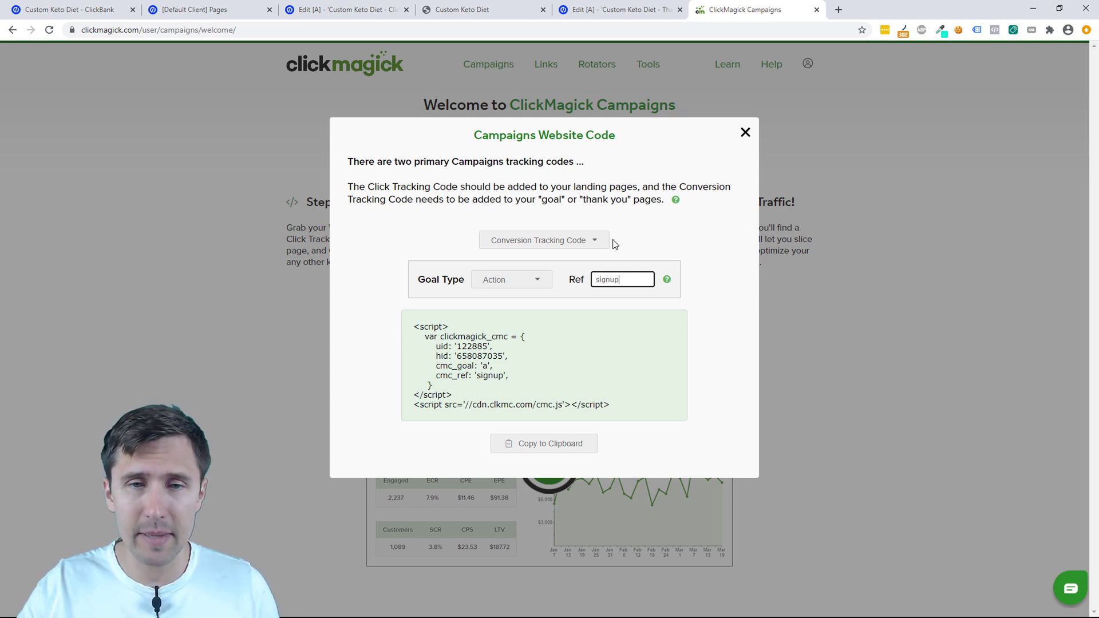
type("a")
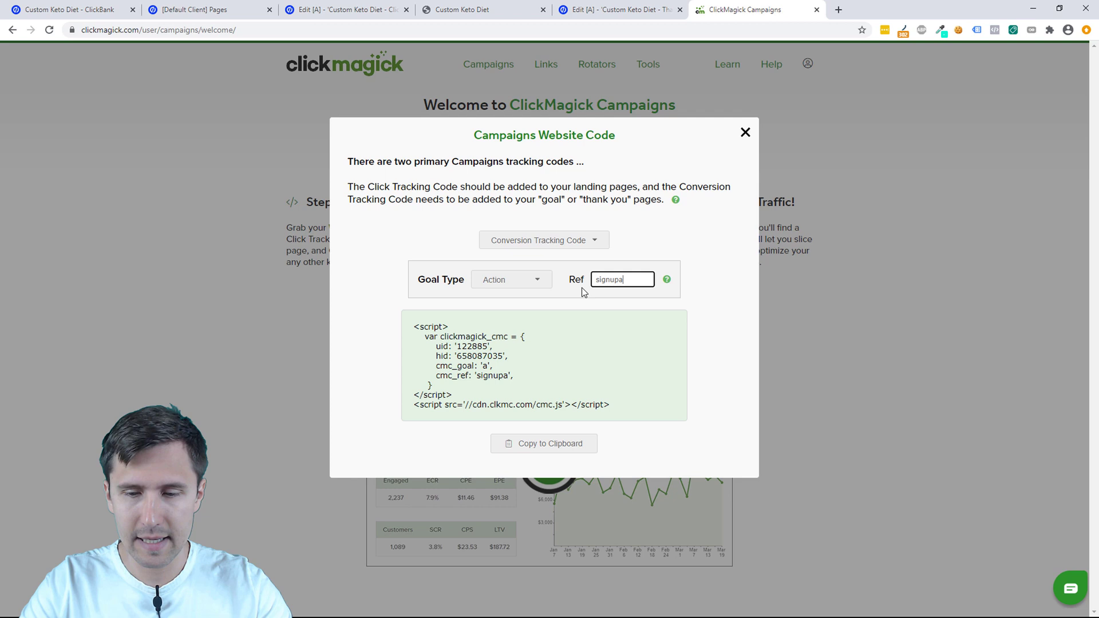
type("signupc")
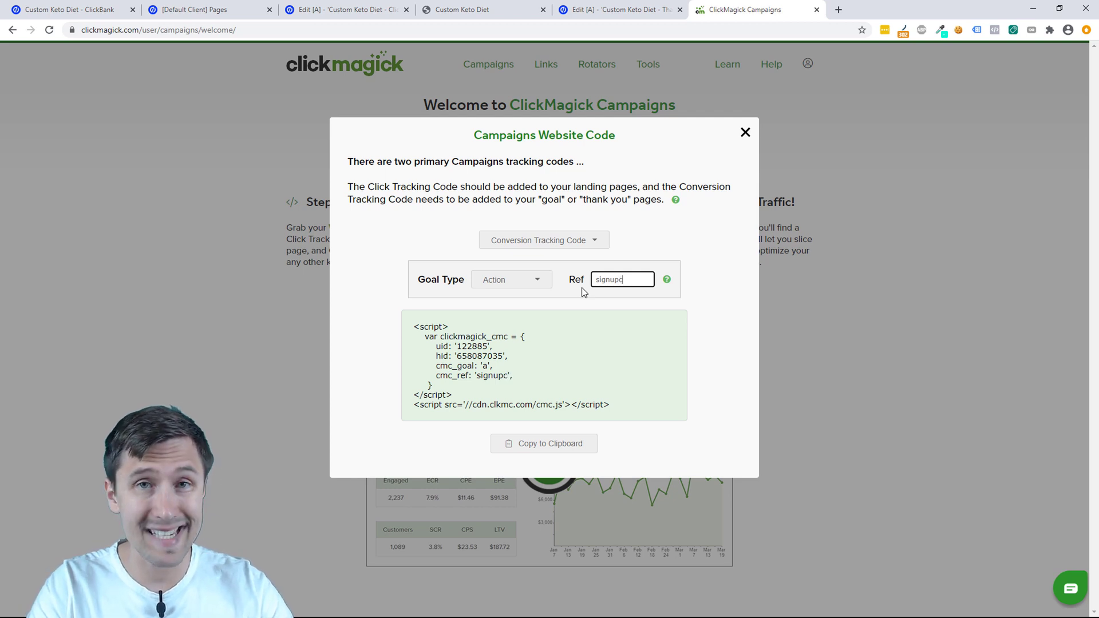
key("Backspace")
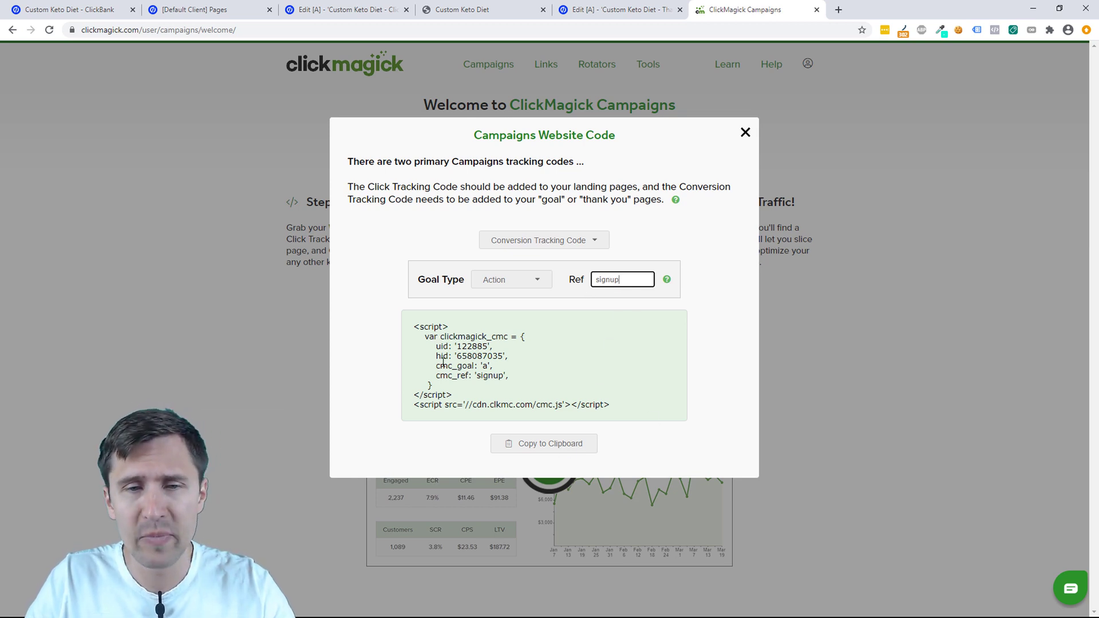
left_click(545, 444)
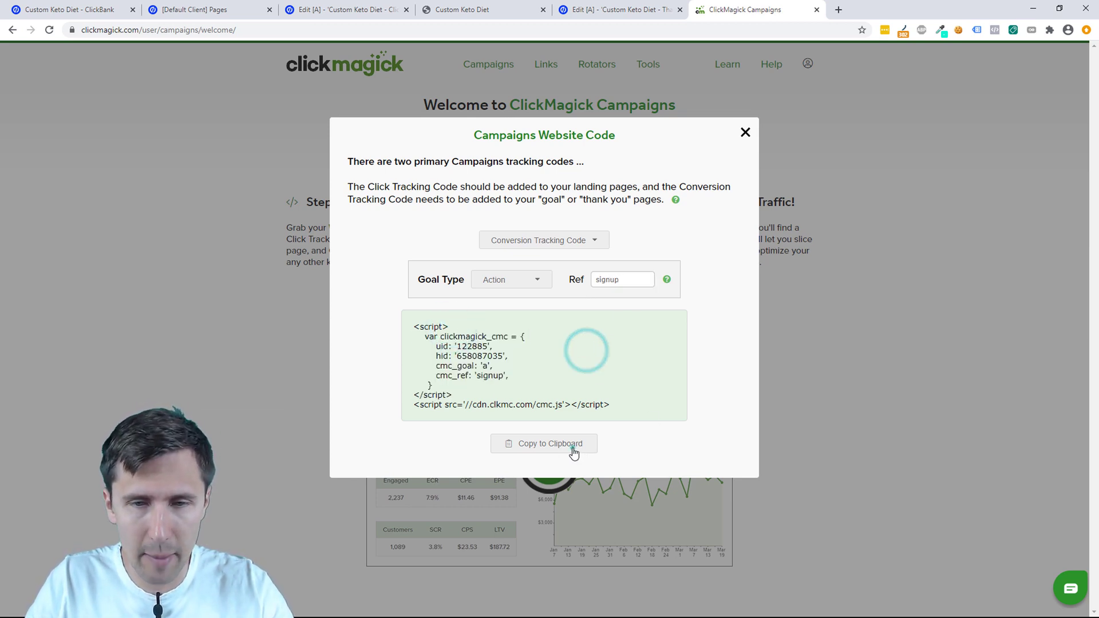
left_click(619, 9)
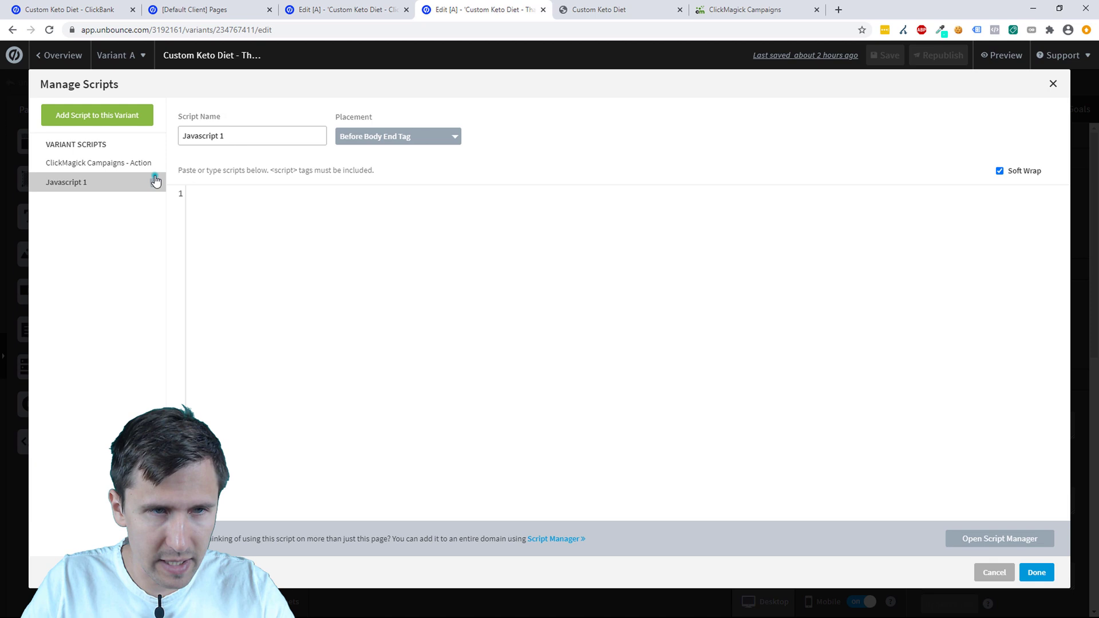
Add the 'ClickMagick Campaigns - Action' script to the Thank You page and republish it
left_click(154, 179)
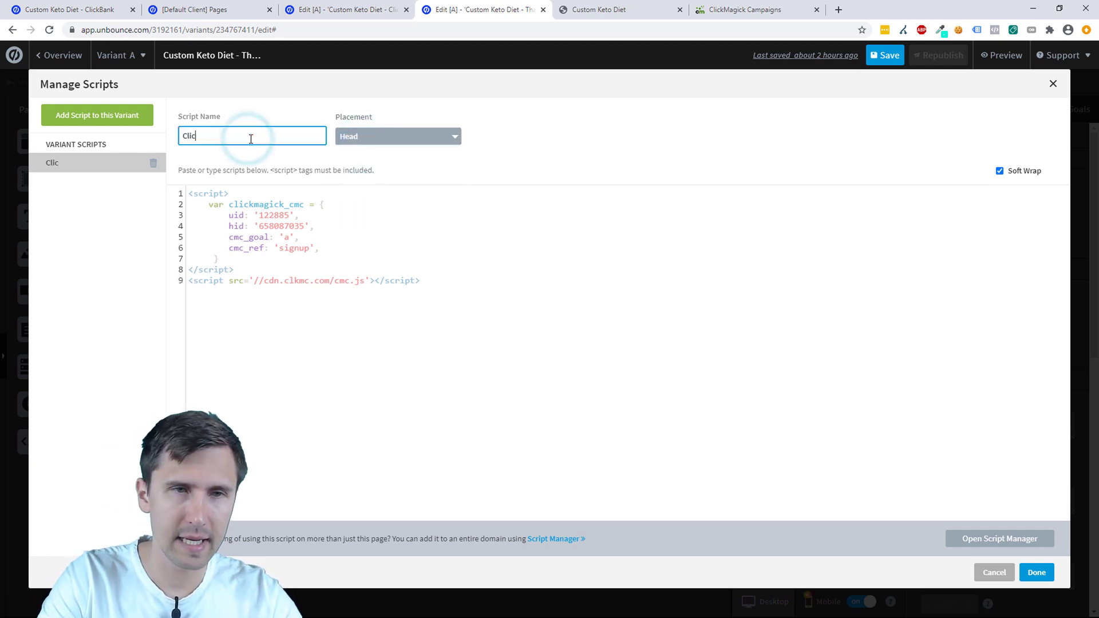
type("ClickMagick Cama")
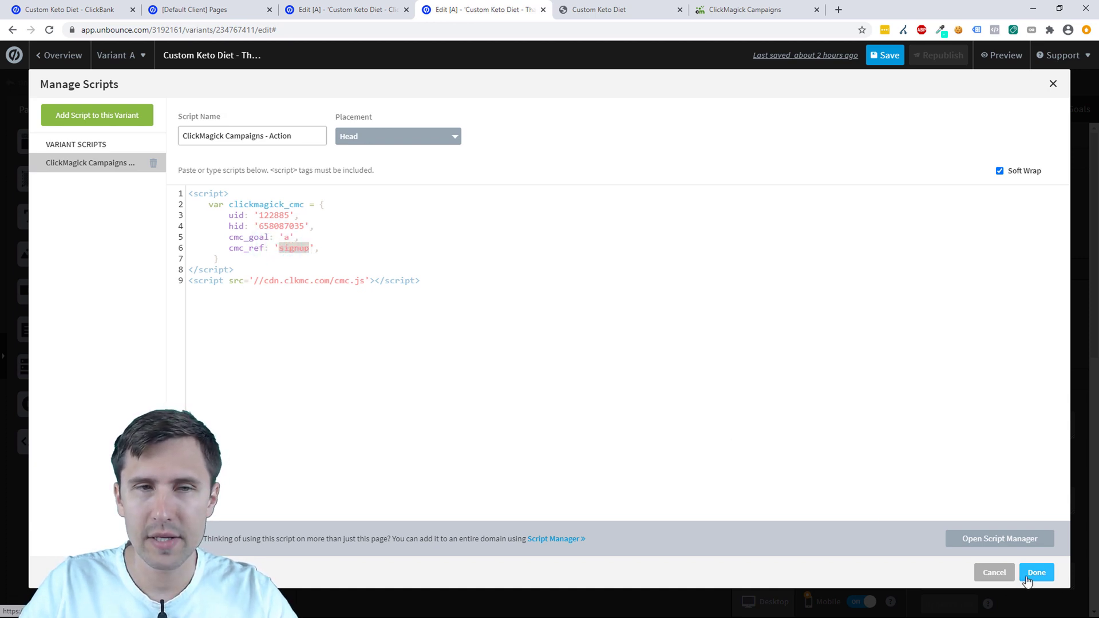
left_click(1035, 572)
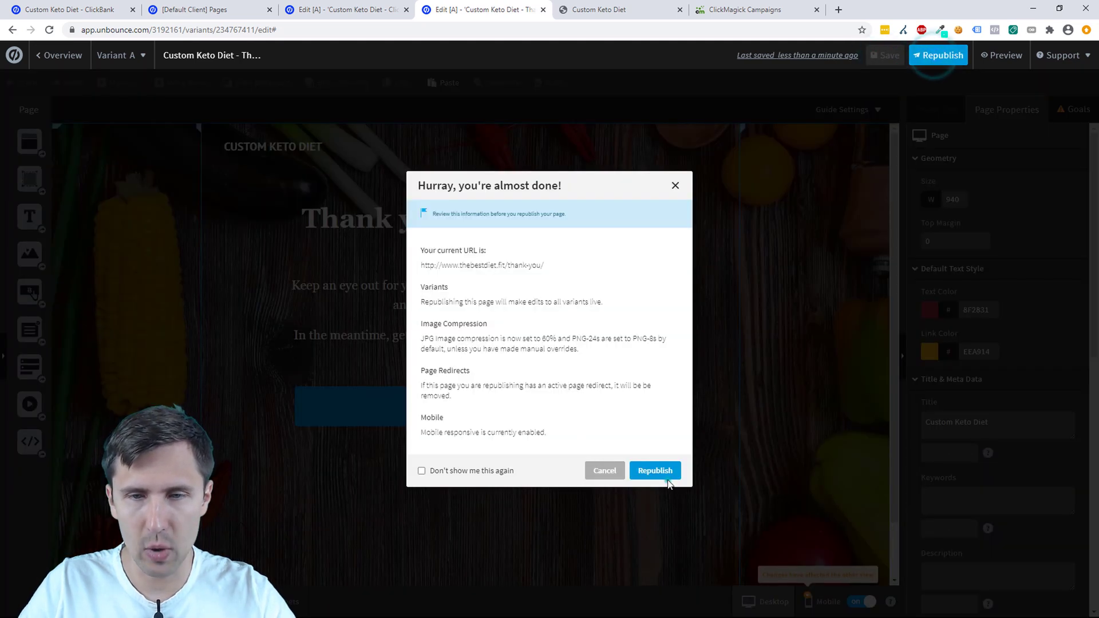
left_click(655, 470)
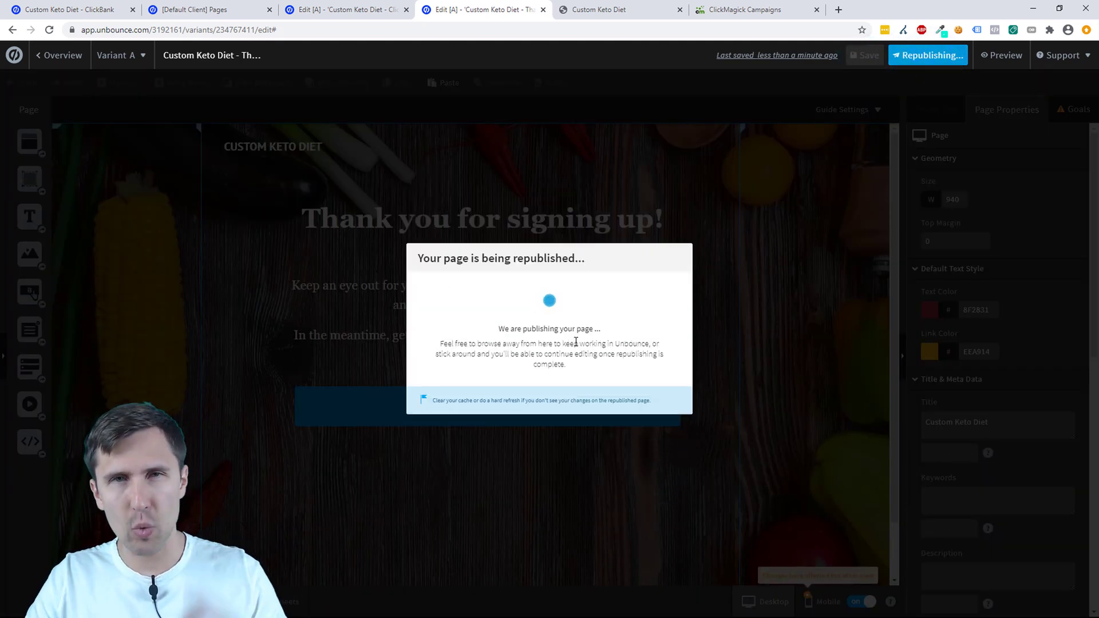
left_click(616, 9)
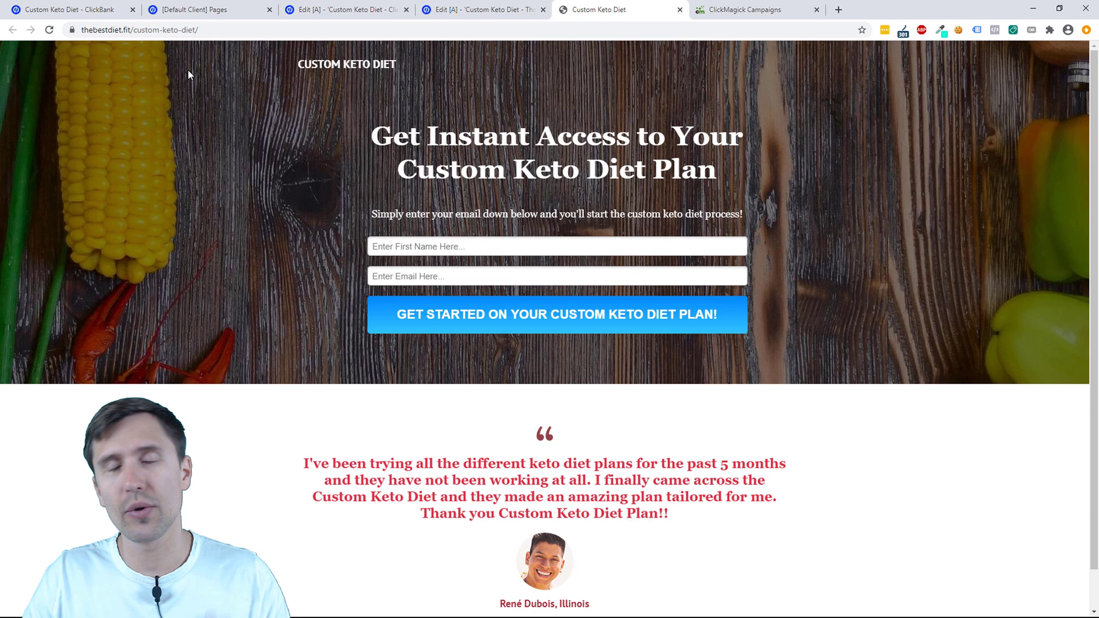
mouse_move(572, 120)
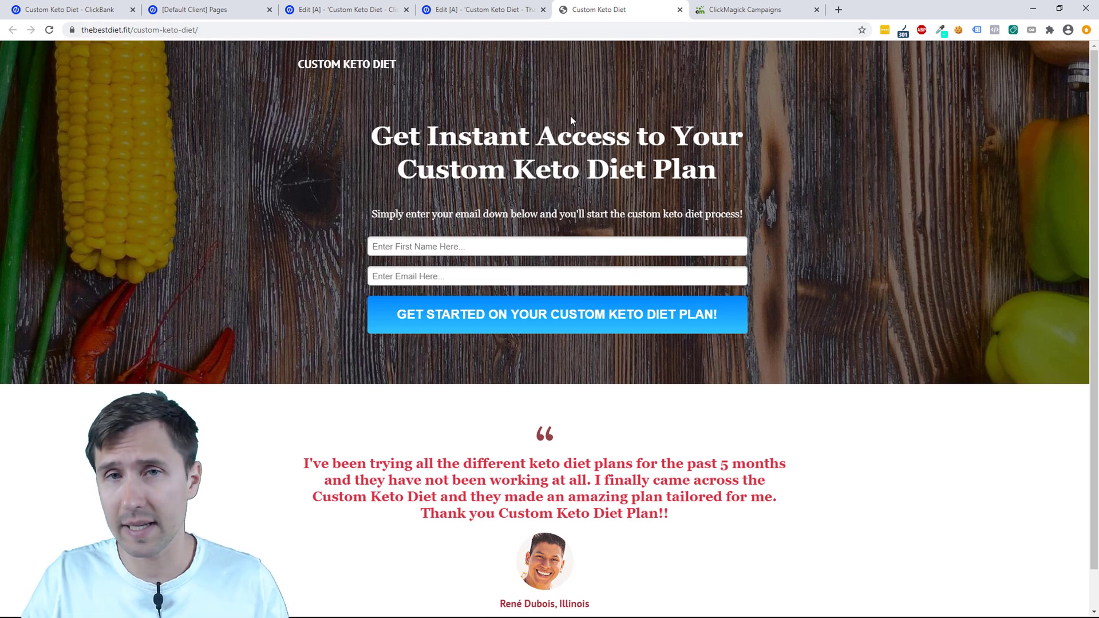
Close the website code window and bring up the Campaign URL Builder
left_click(744, 9)
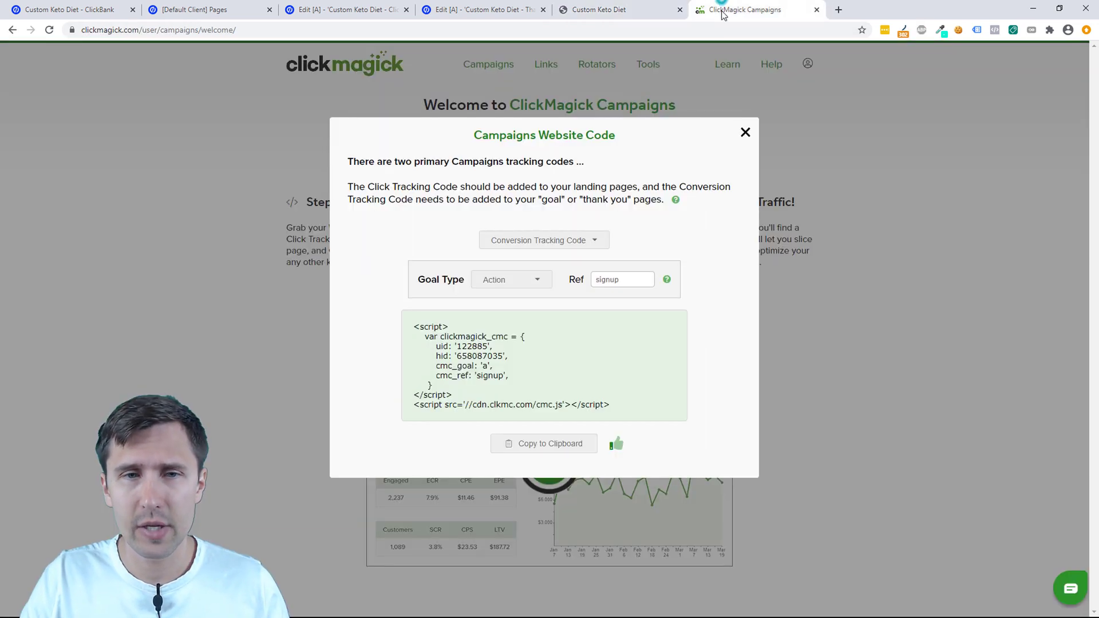
left_click(745, 133)
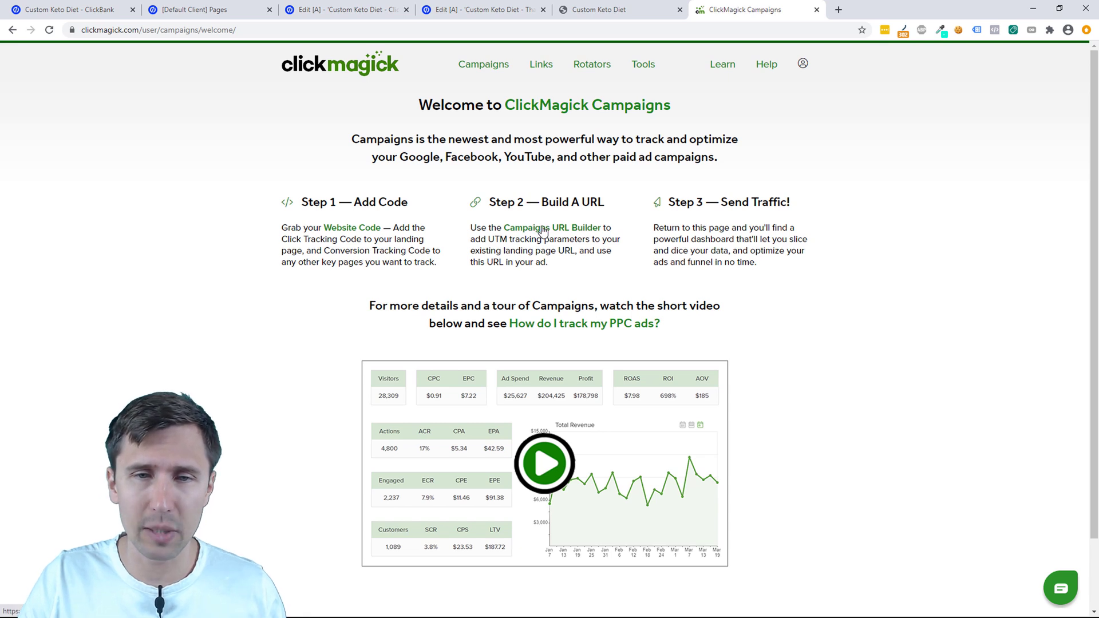
left_click(544, 228)
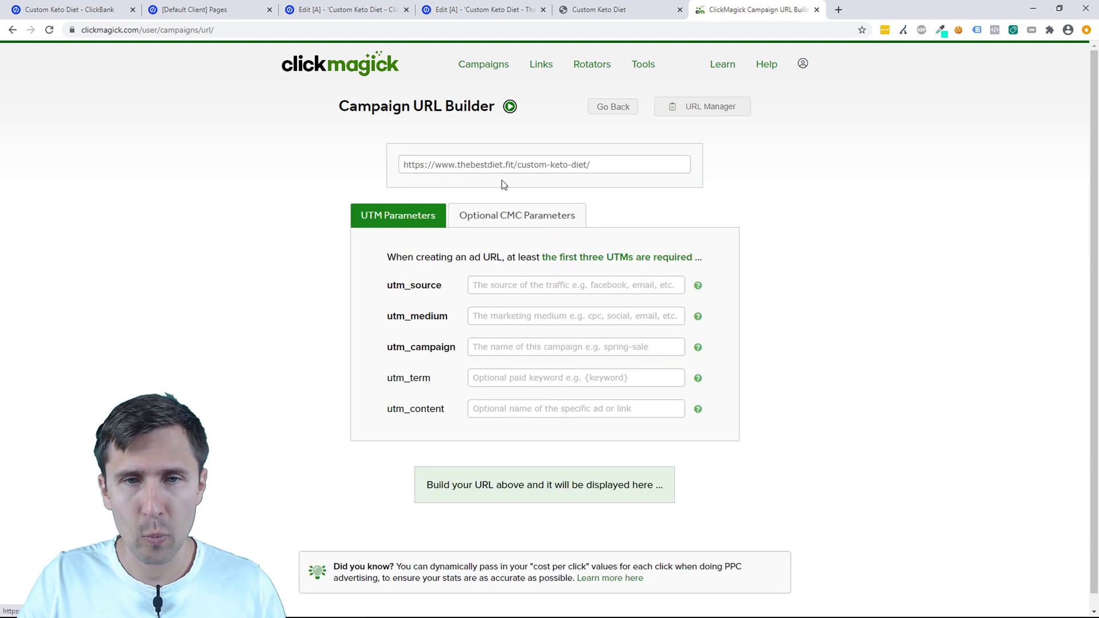
left_click(543, 165)
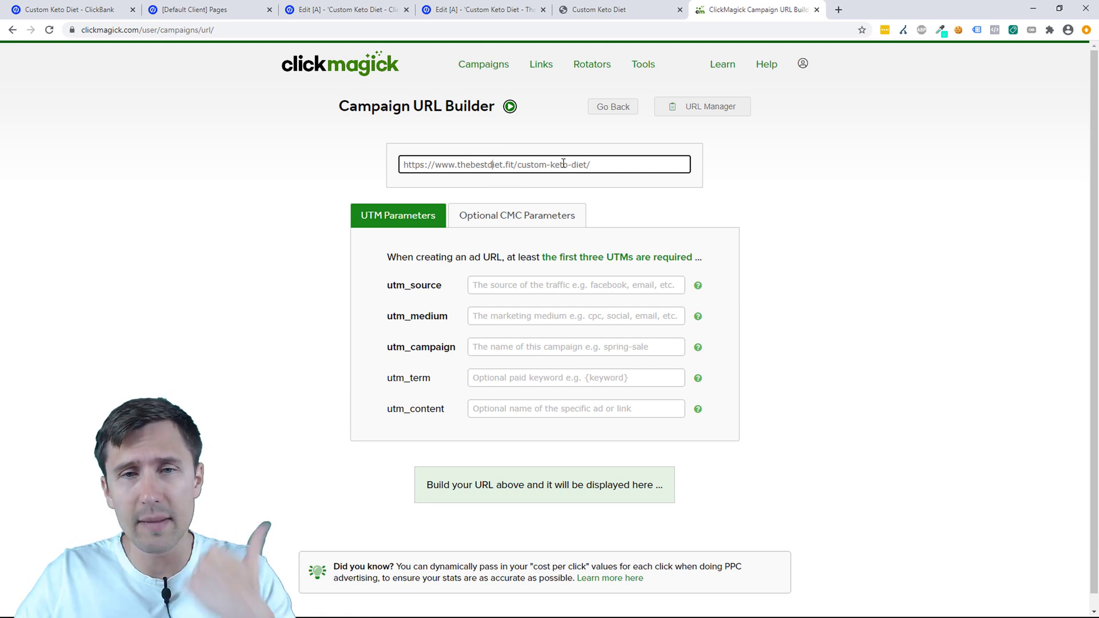
Copy the live landing page address into the URL builder's link field
left_click(607, 9)
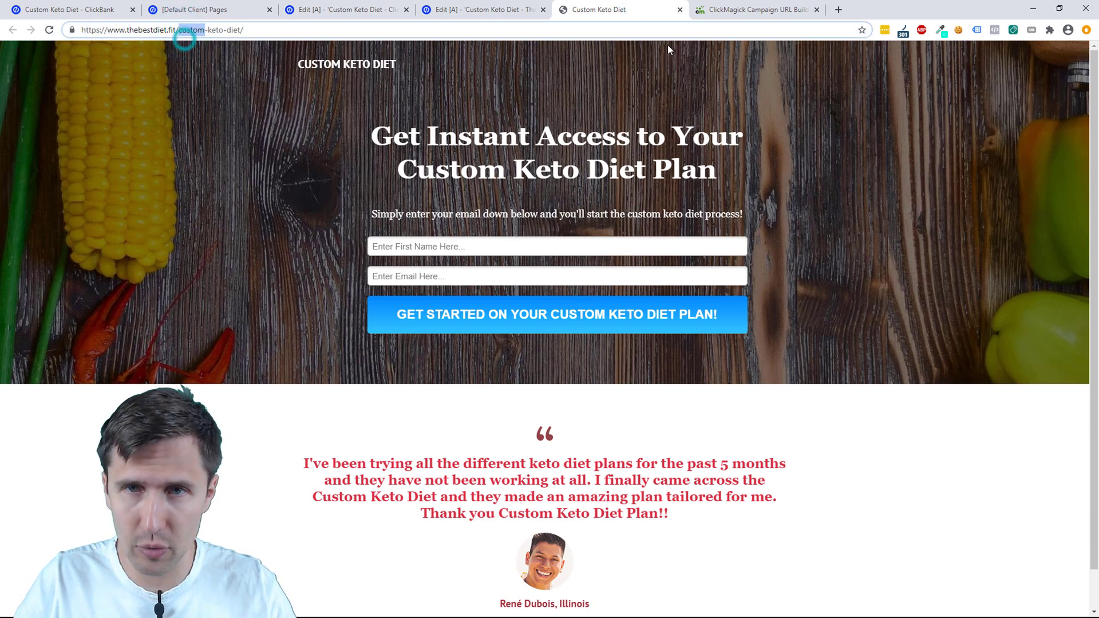
left_click(761, 9)
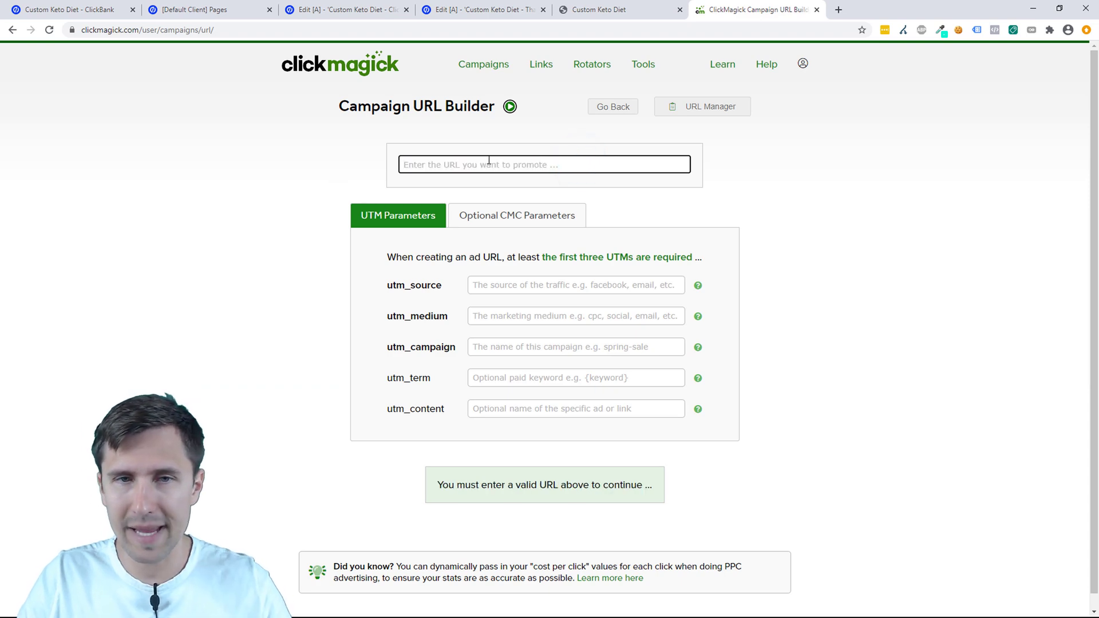
left_click(602, 9)
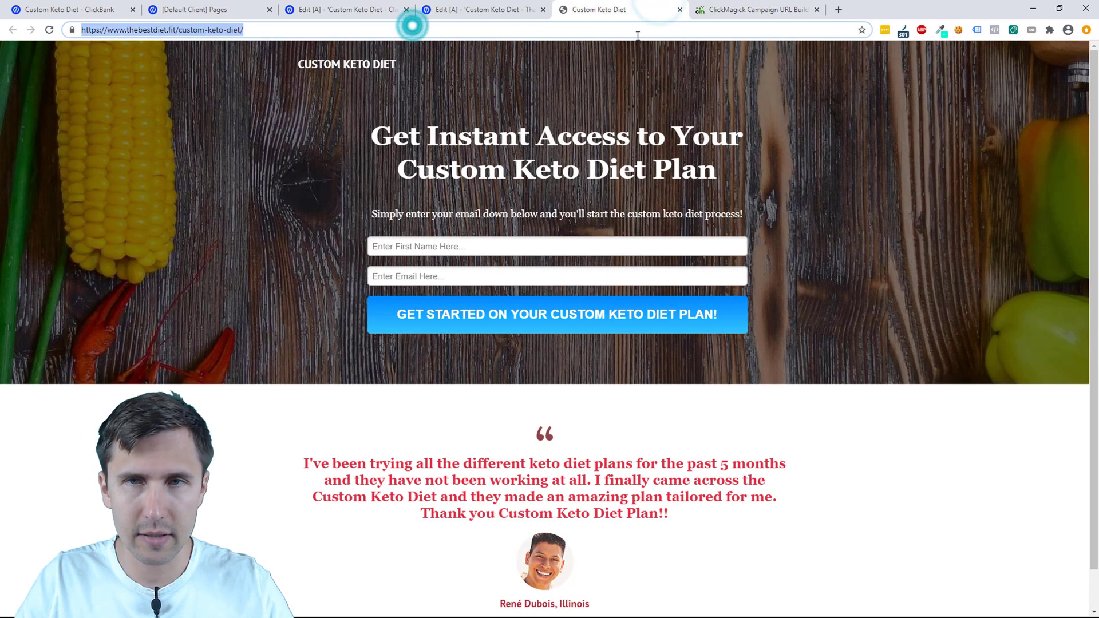
left_click(765, 10)
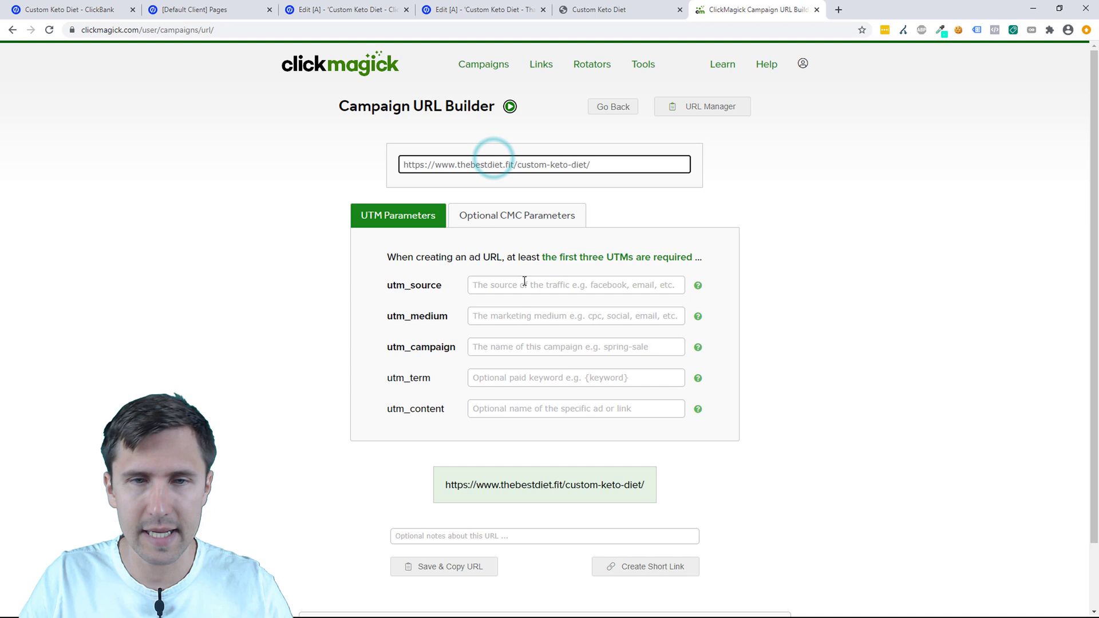
left_click(576, 285)
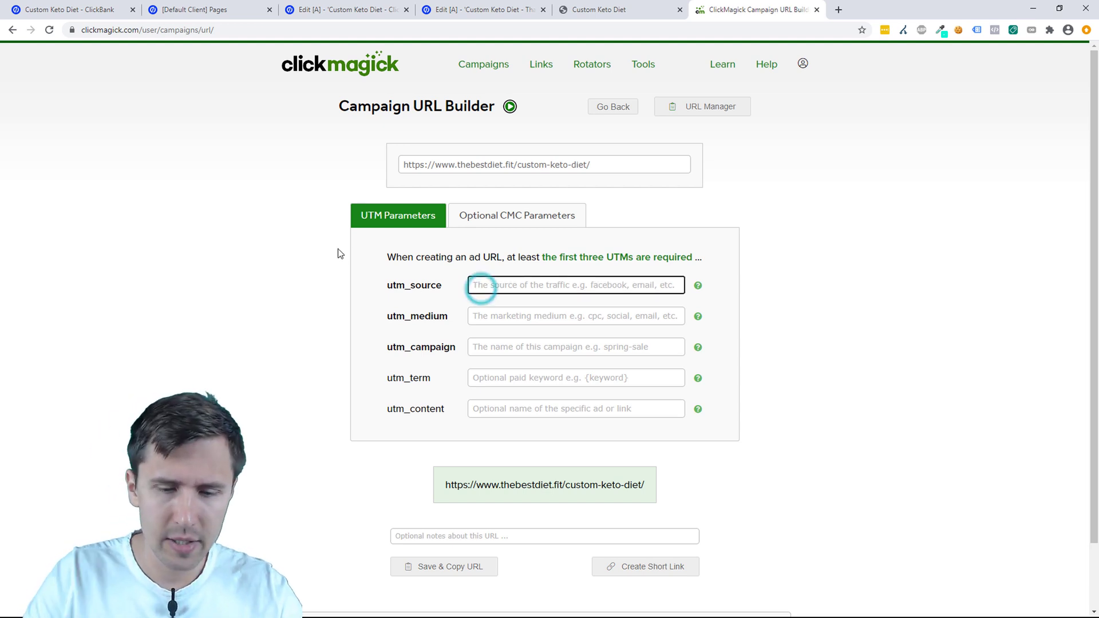
Fill utm_source google, utm_medium display and utm_campaign custom-keto-diet
type("google")
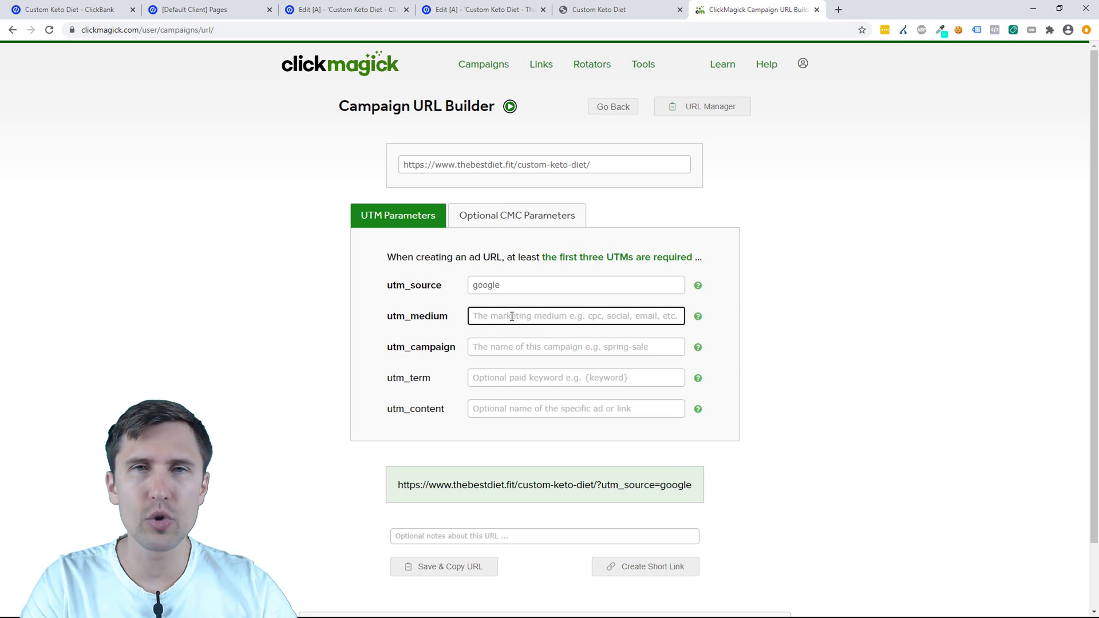
type("disp")
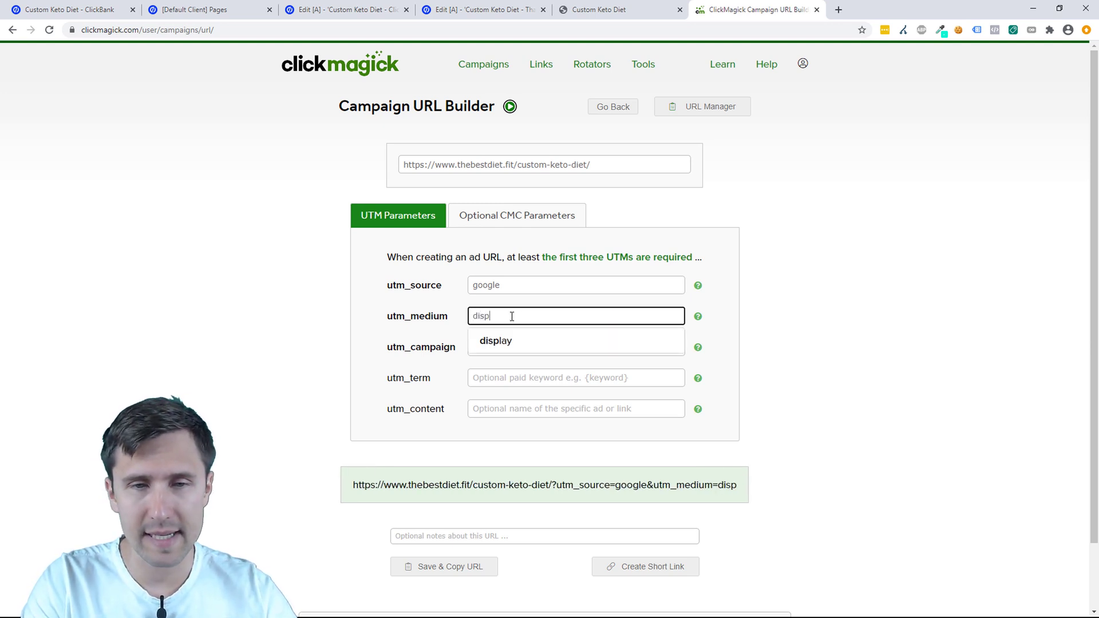
left_click(495, 342)
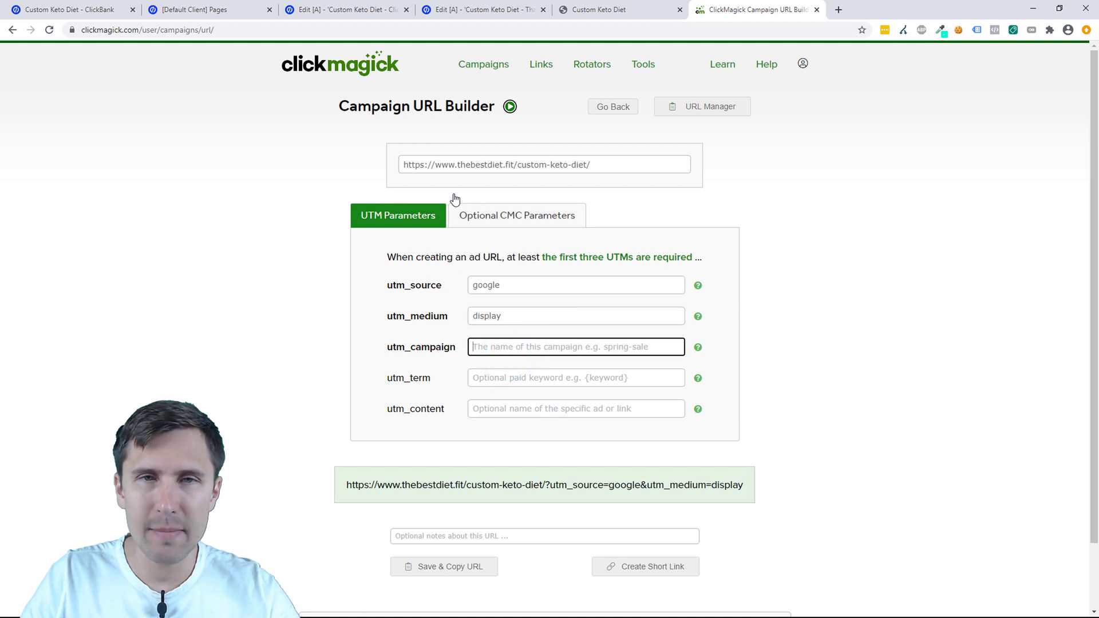
type("custom")
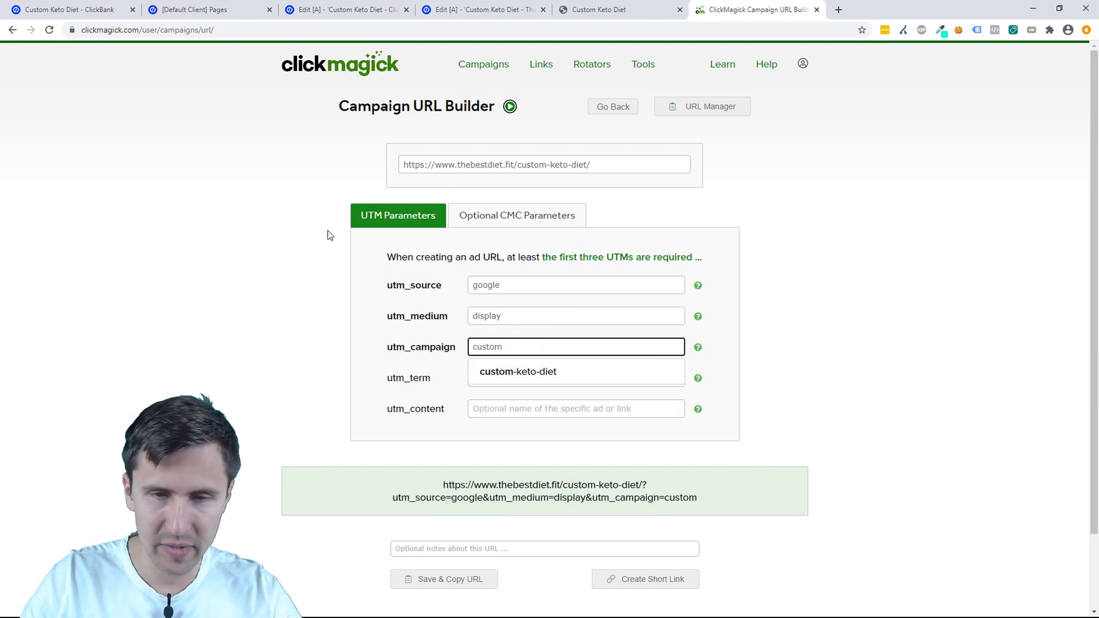
left_click(517, 370)
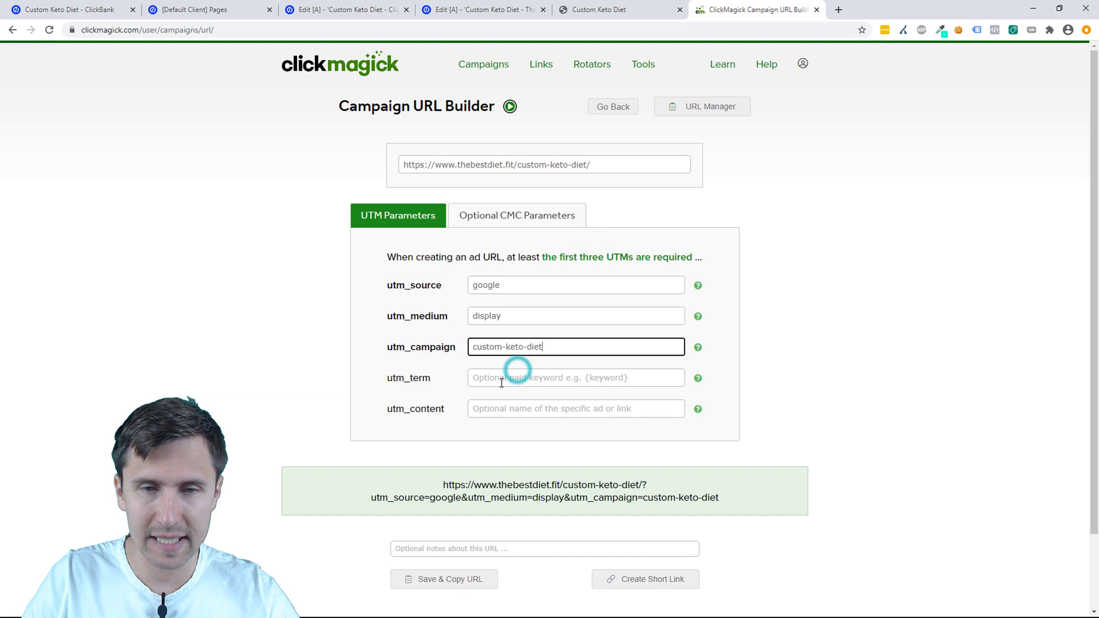
left_click(576, 378)
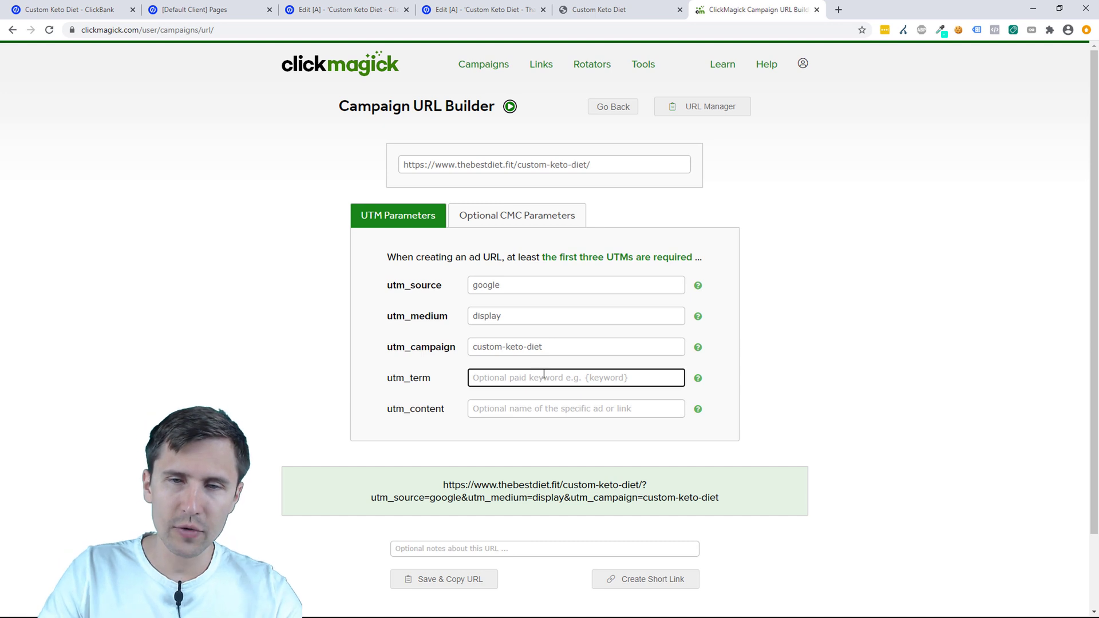
mouse_move(529, 436)
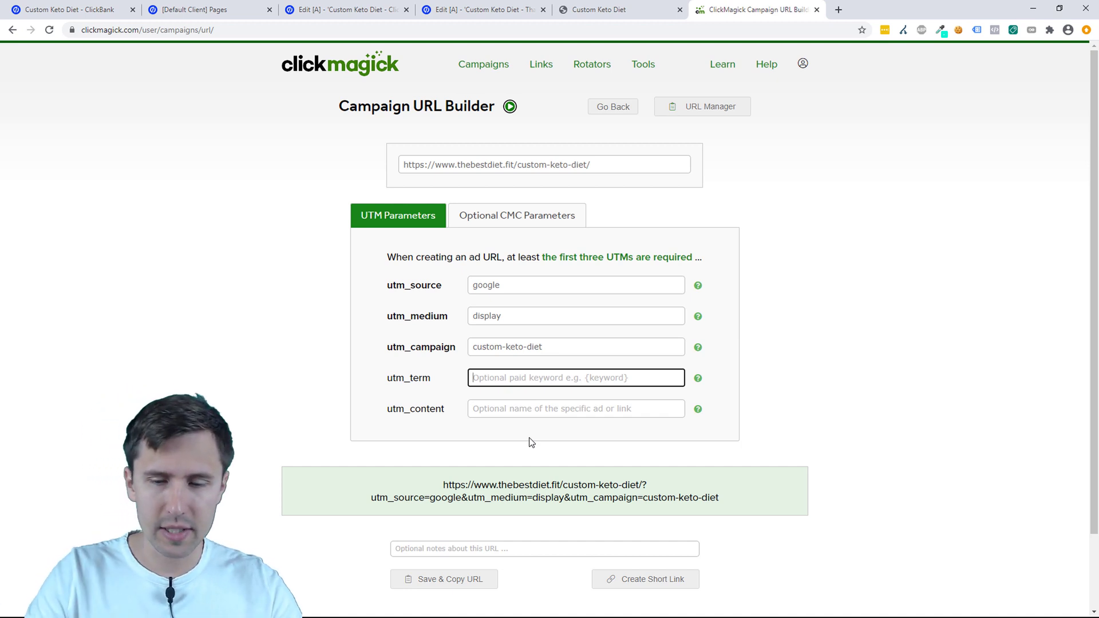
Fill utm_term {keyword} and utm_content redimage-questionheadline
type("{keyword")
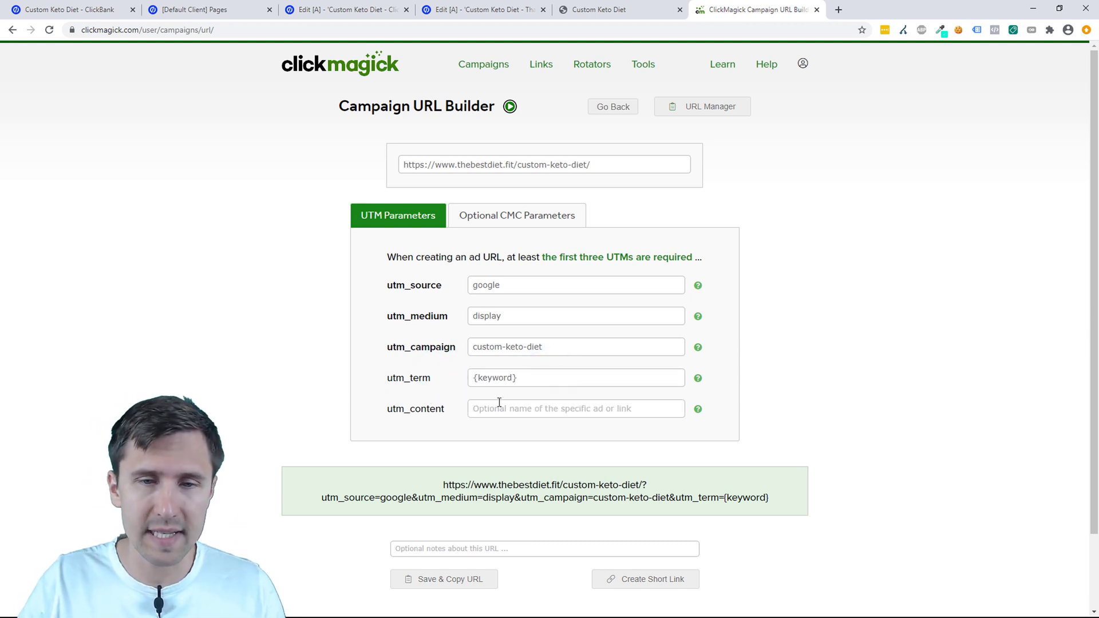
left_click(575, 408)
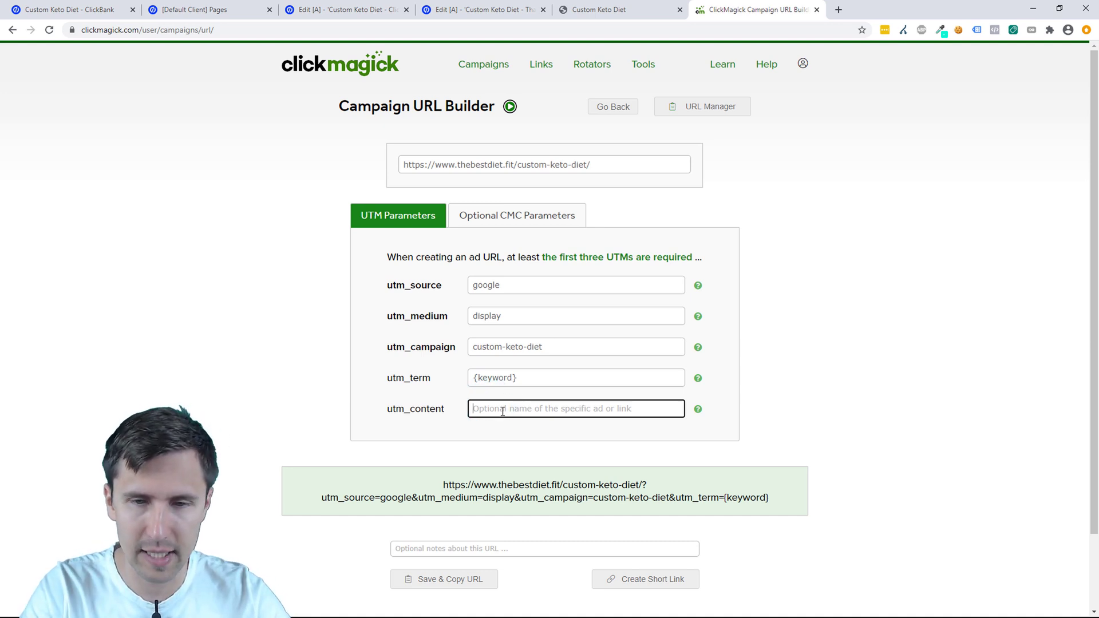
type("redimage")
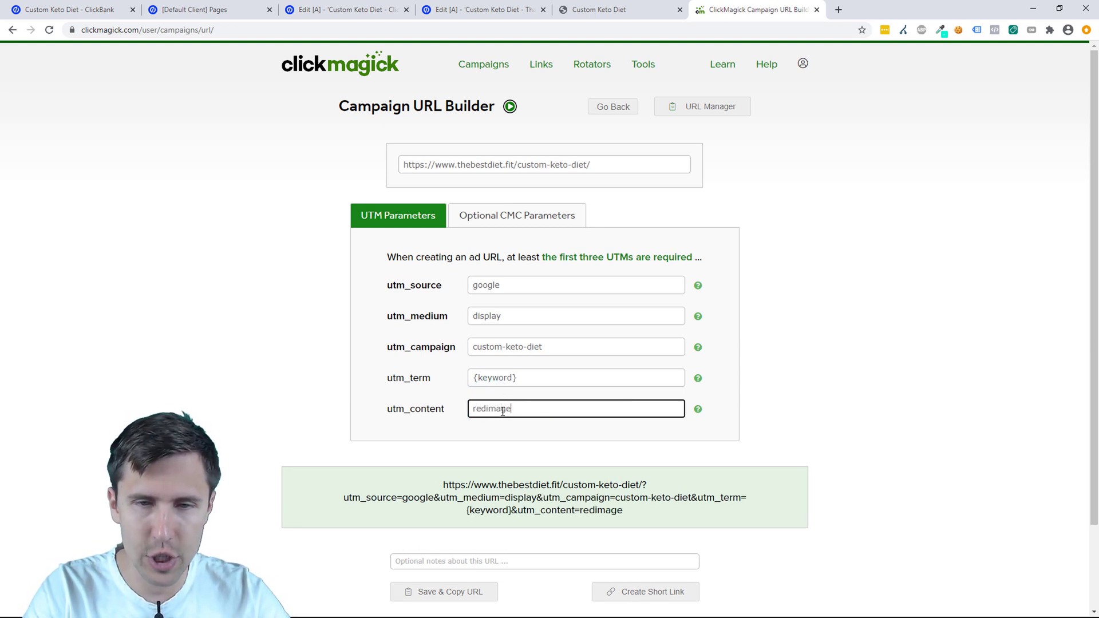
type("-questionheadline")
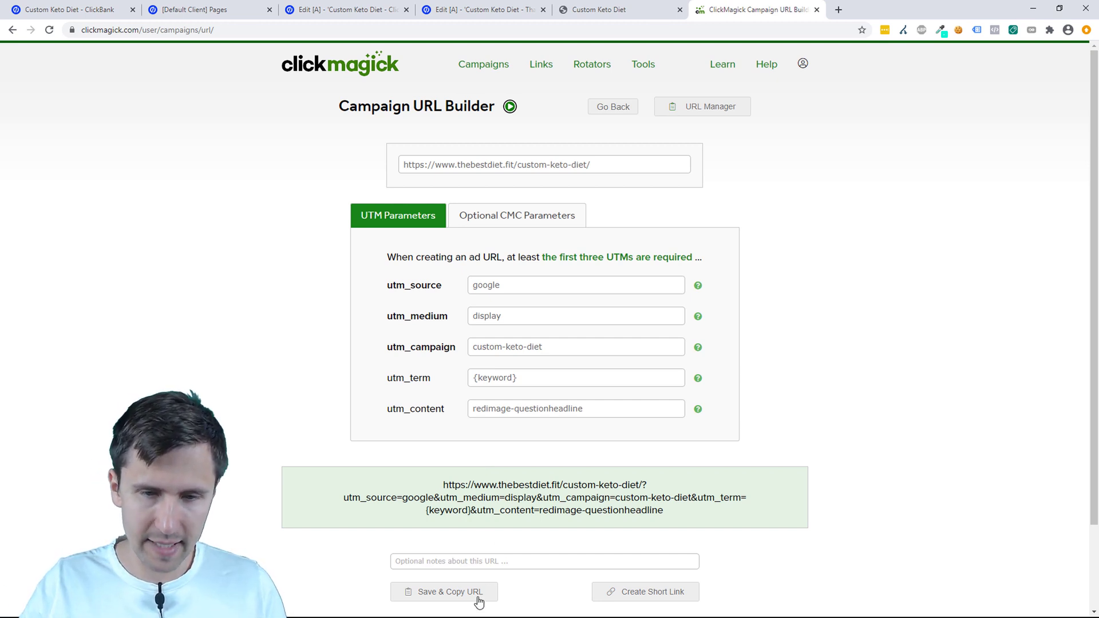
Save & Copy the tagged URL and load it in a new browser tab
left_click(443, 591)
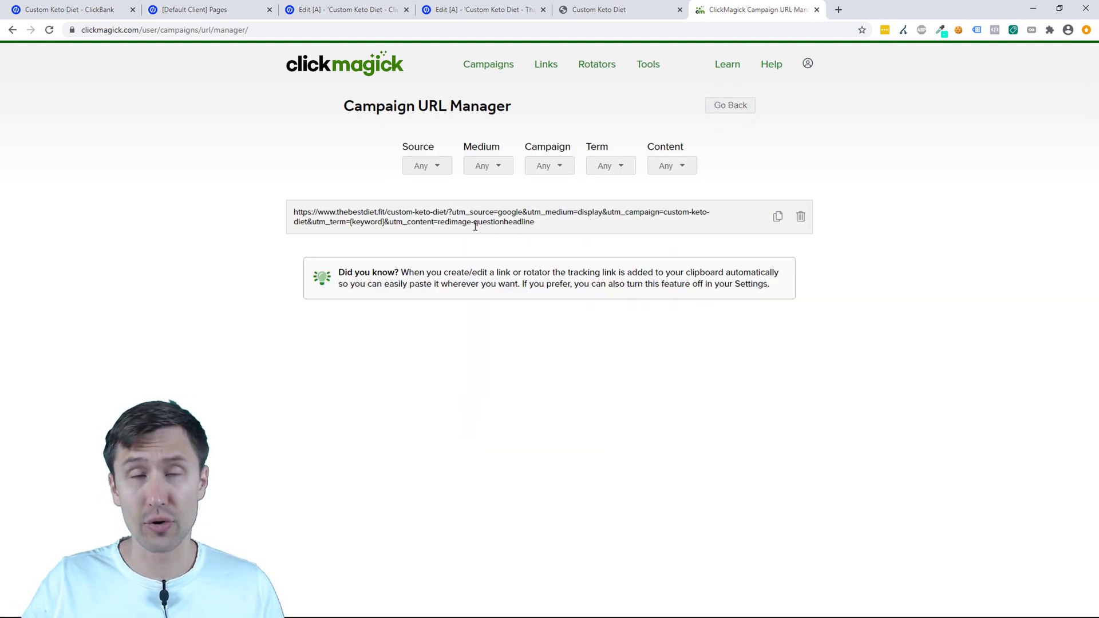
left_click(730, 105)
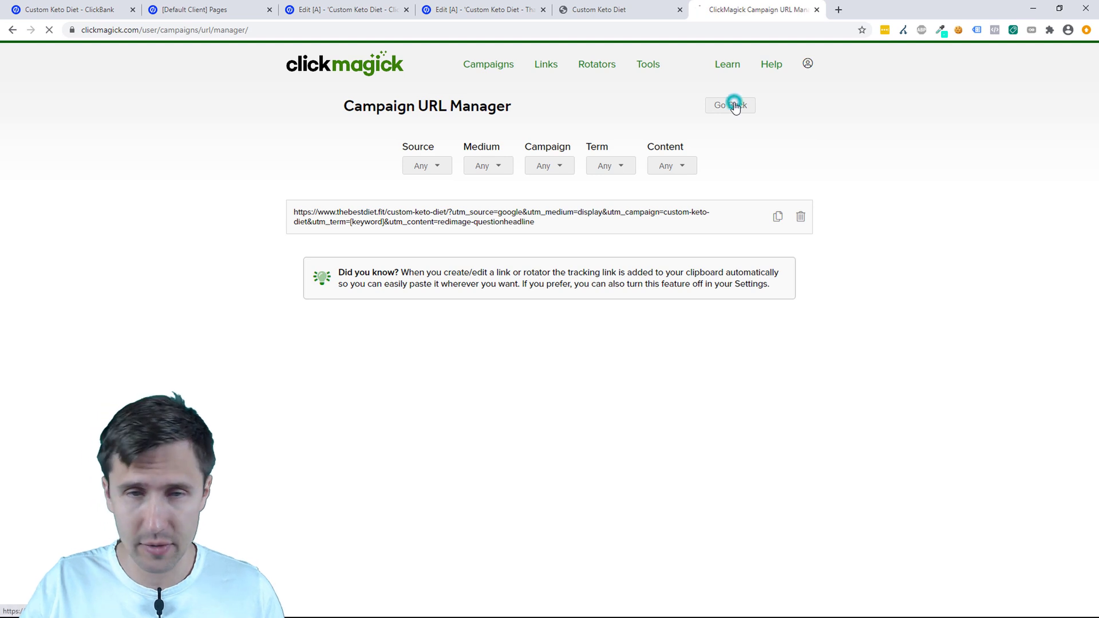
left_click(730, 105)
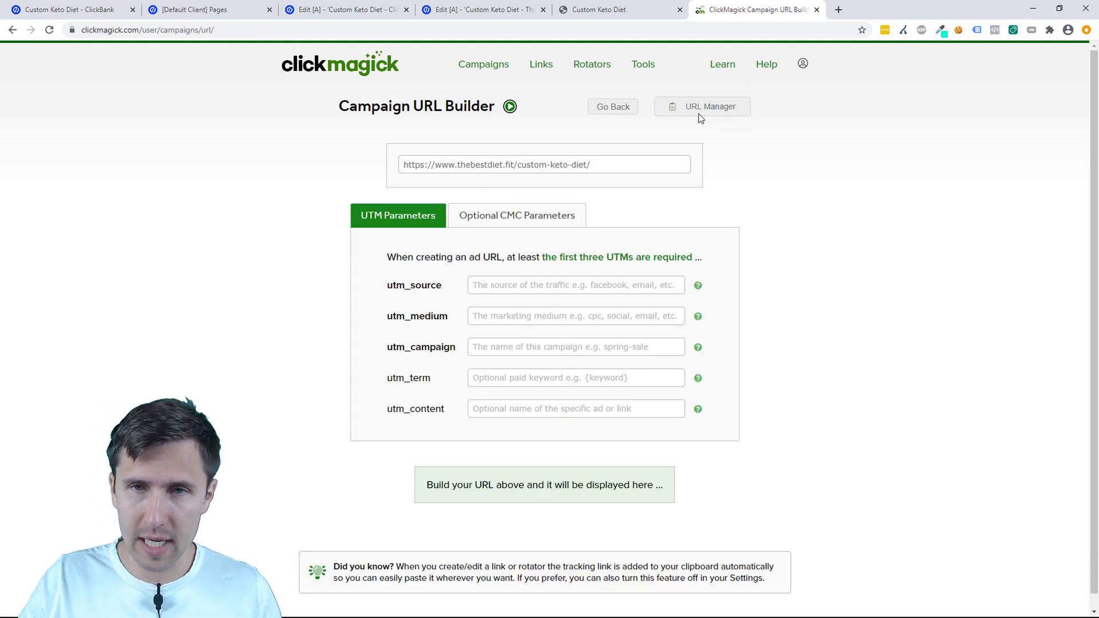
left_click(710, 107)
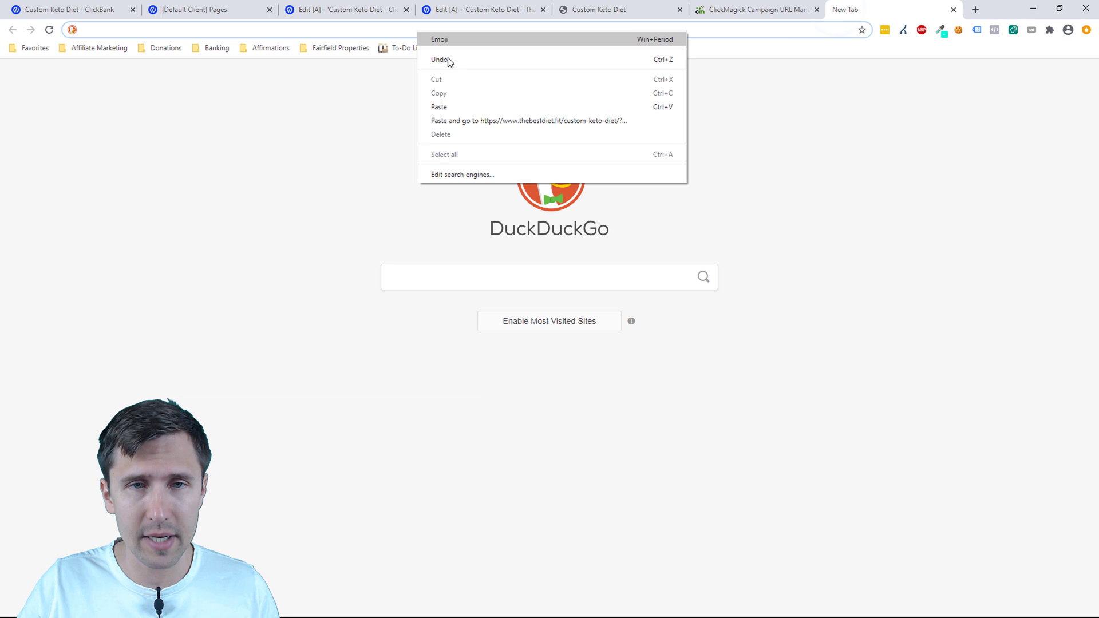
left_click(528, 120)
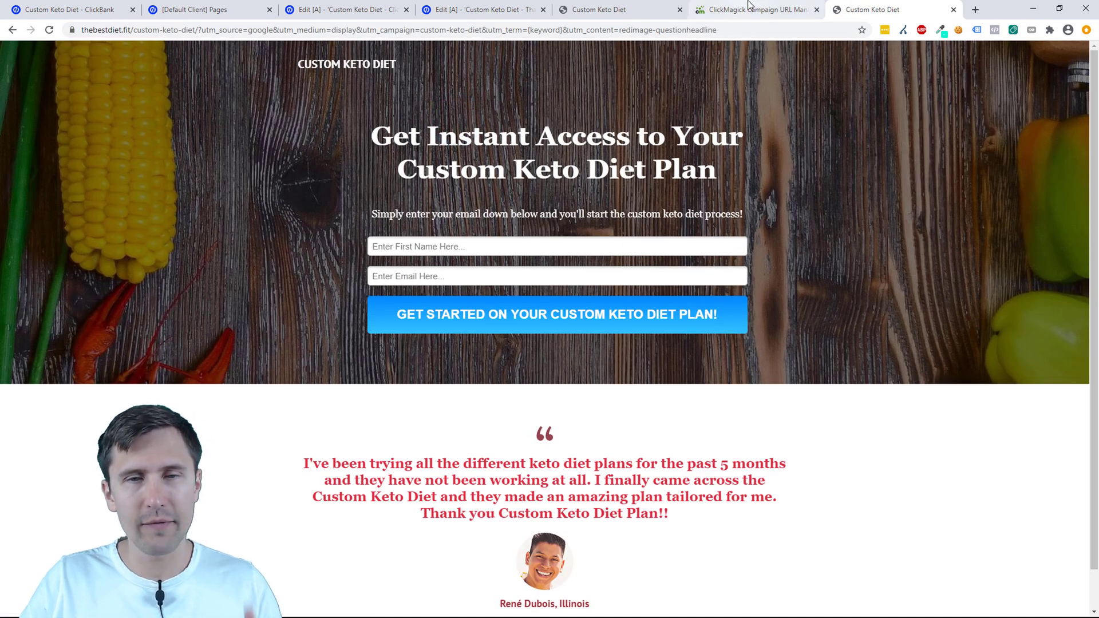
Return to ClickMagick and open the Campaigns dashboard showing 1 visitor
left_click(756, 10)
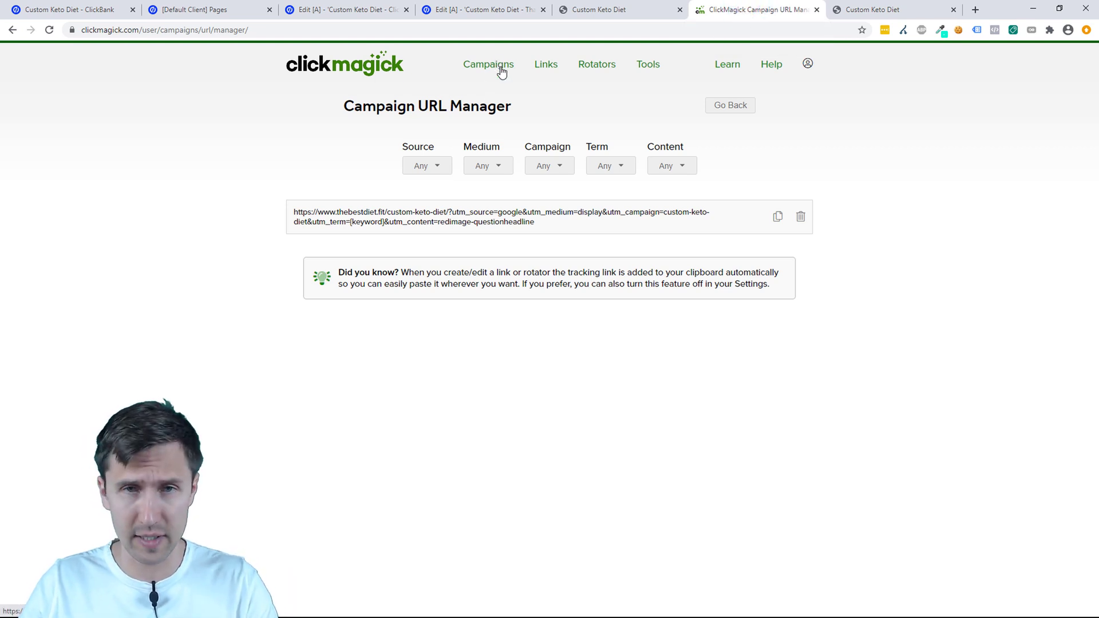
left_click(487, 64)
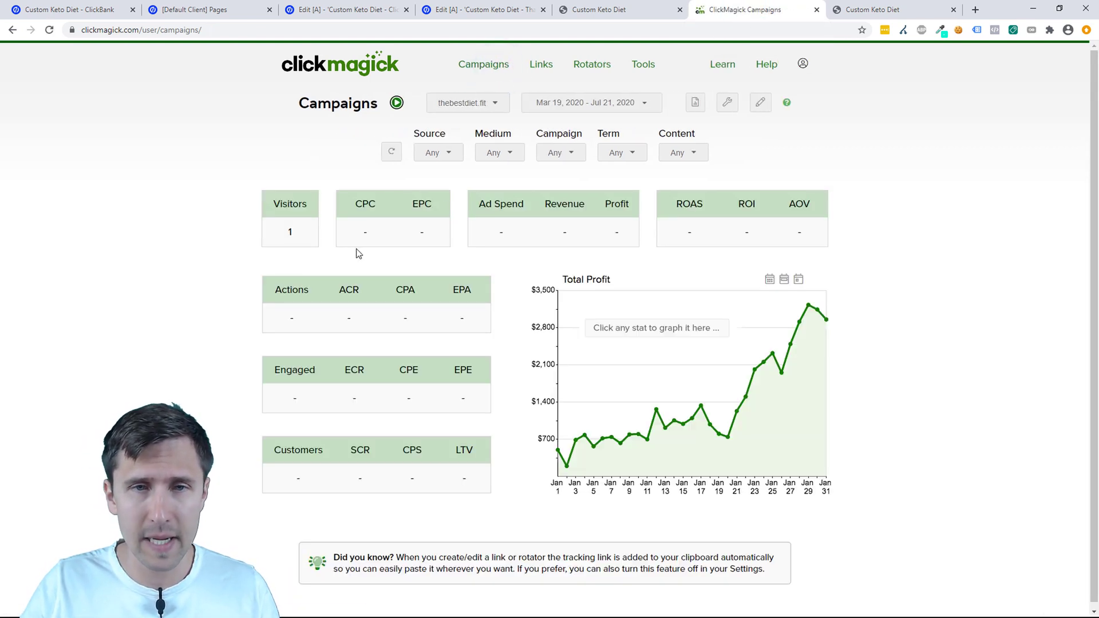
Submit a test signup as 'ivan' on the tagged landing page
left_click(466, 103)
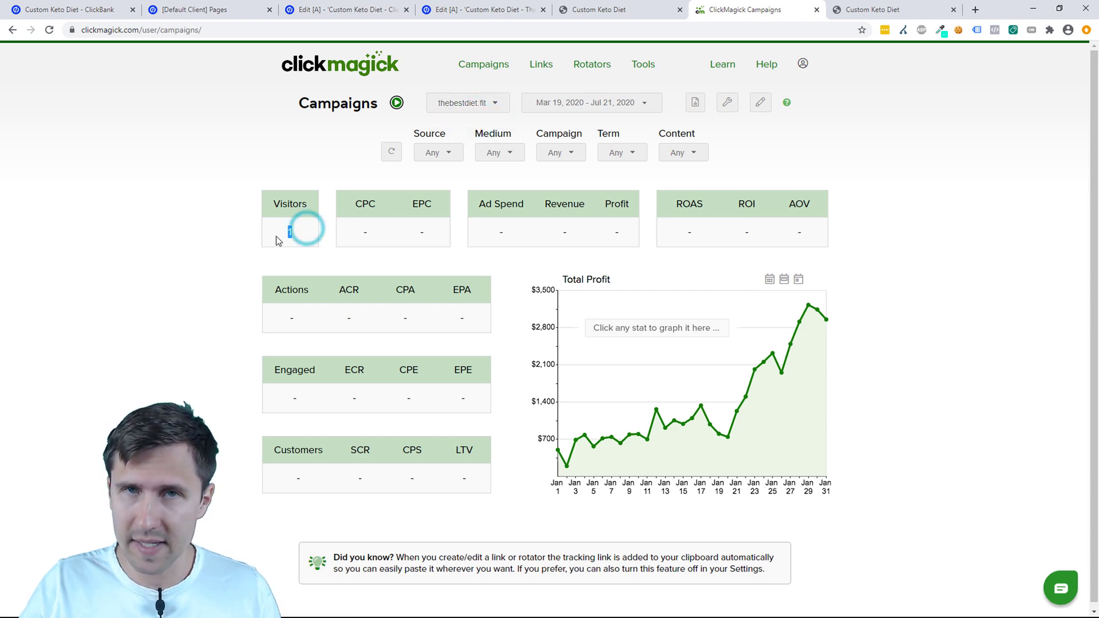
left_click(889, 9)
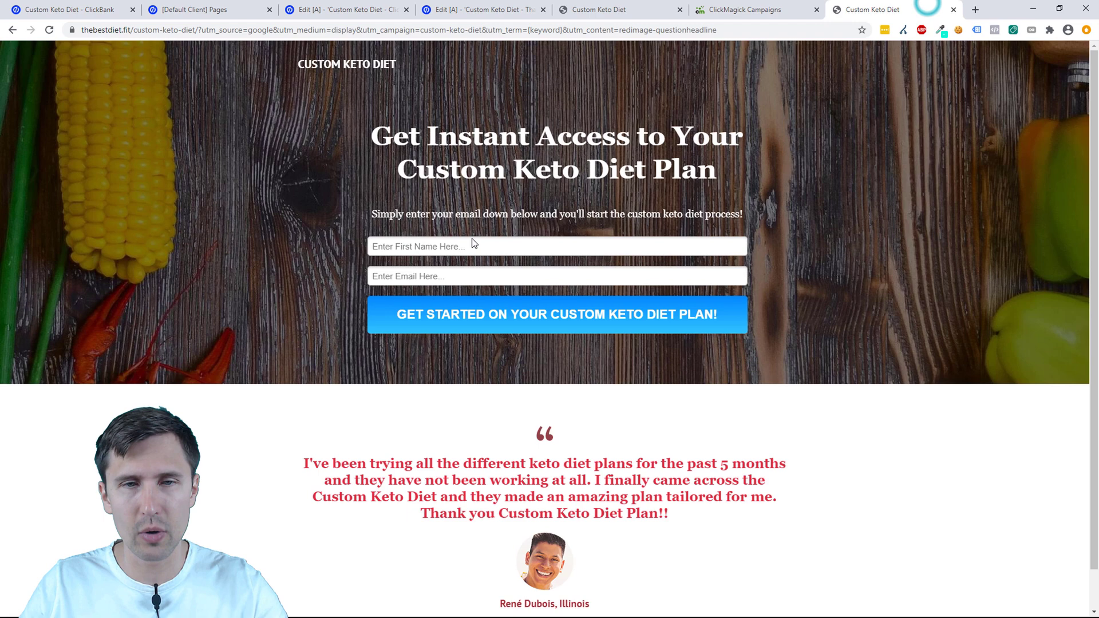
type("ivan")
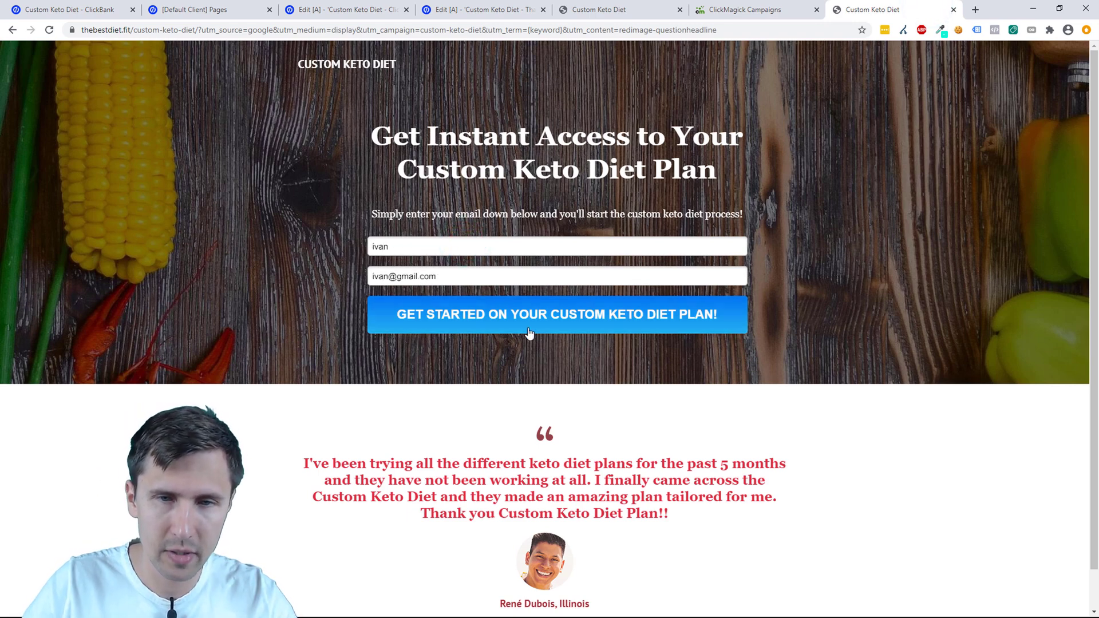
left_click(557, 313)
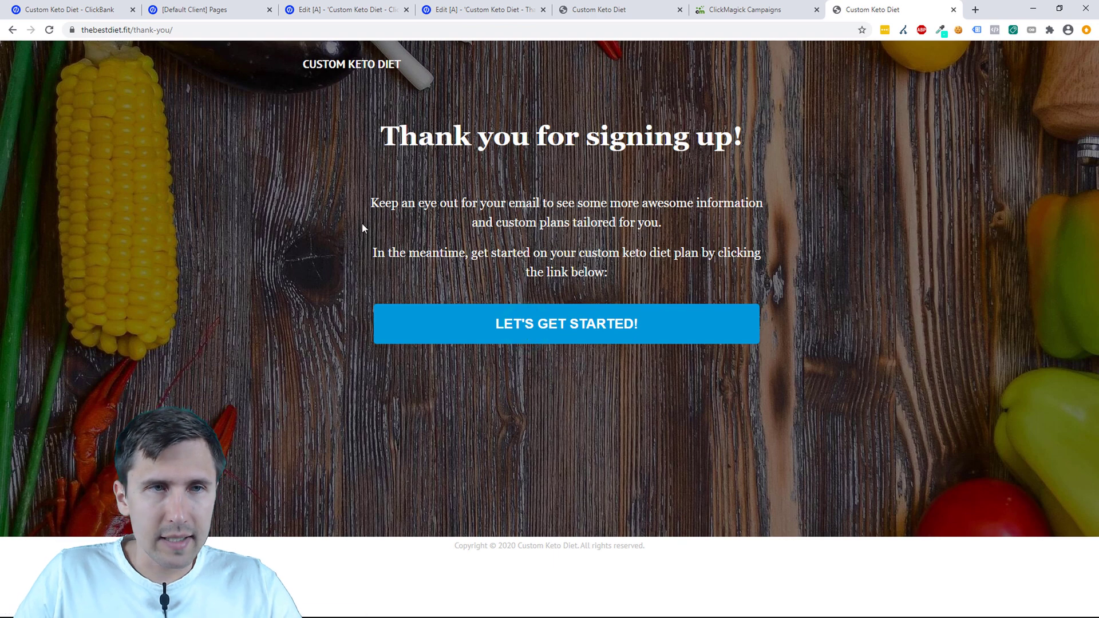
Refresh the Campaigns dashboard so it records 1 action at 100% ACR
left_click(746, 9)
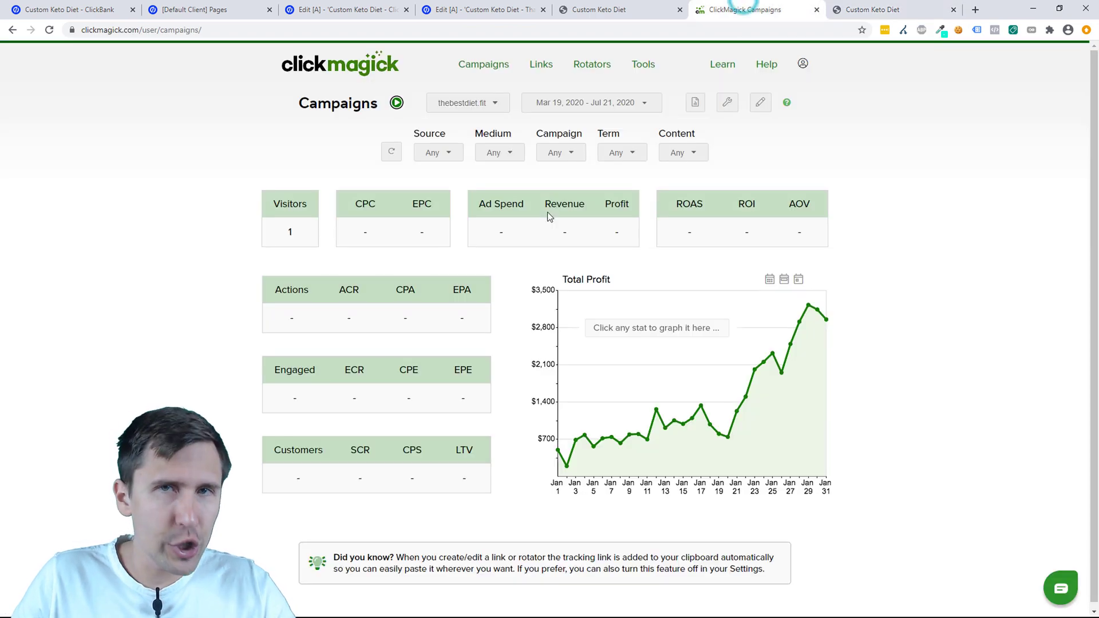
mouse_move(355, 249)
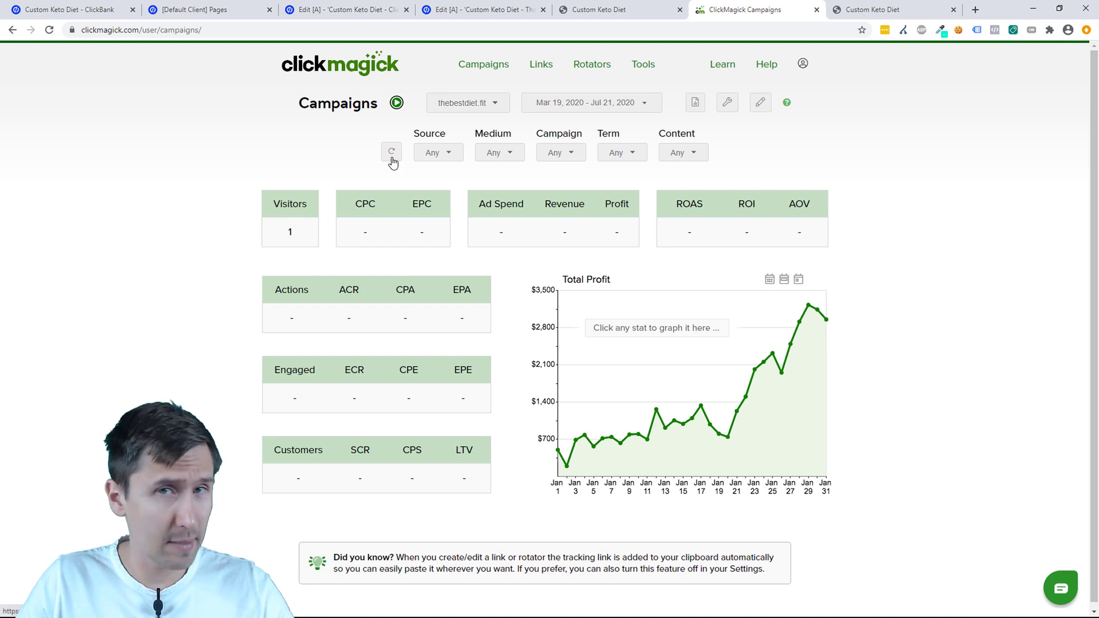
left_click(391, 152)
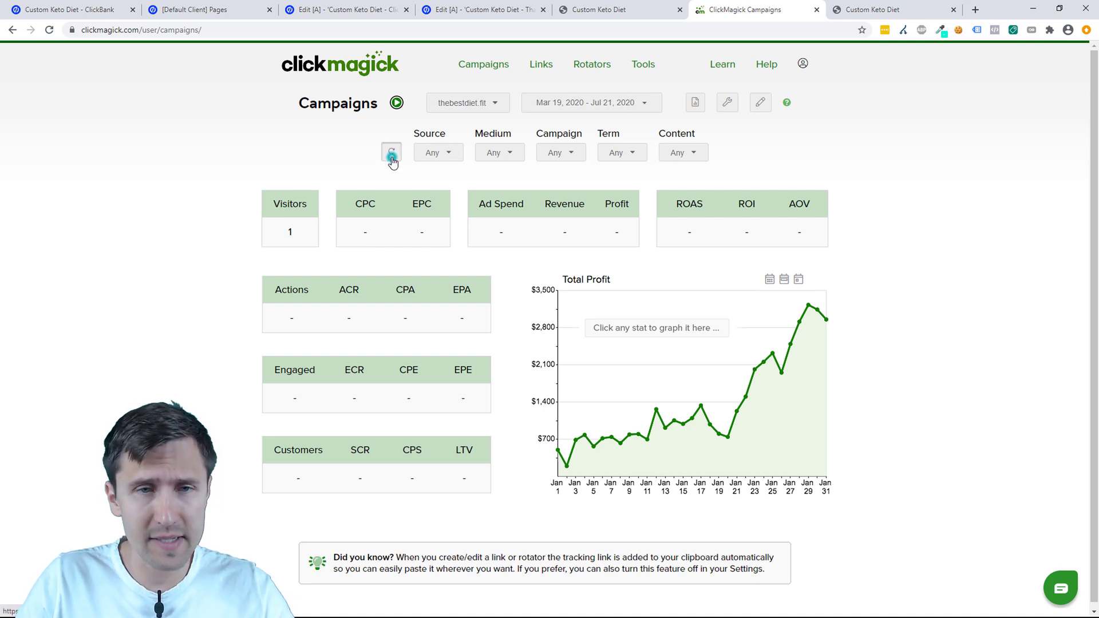
left_click(392, 152)
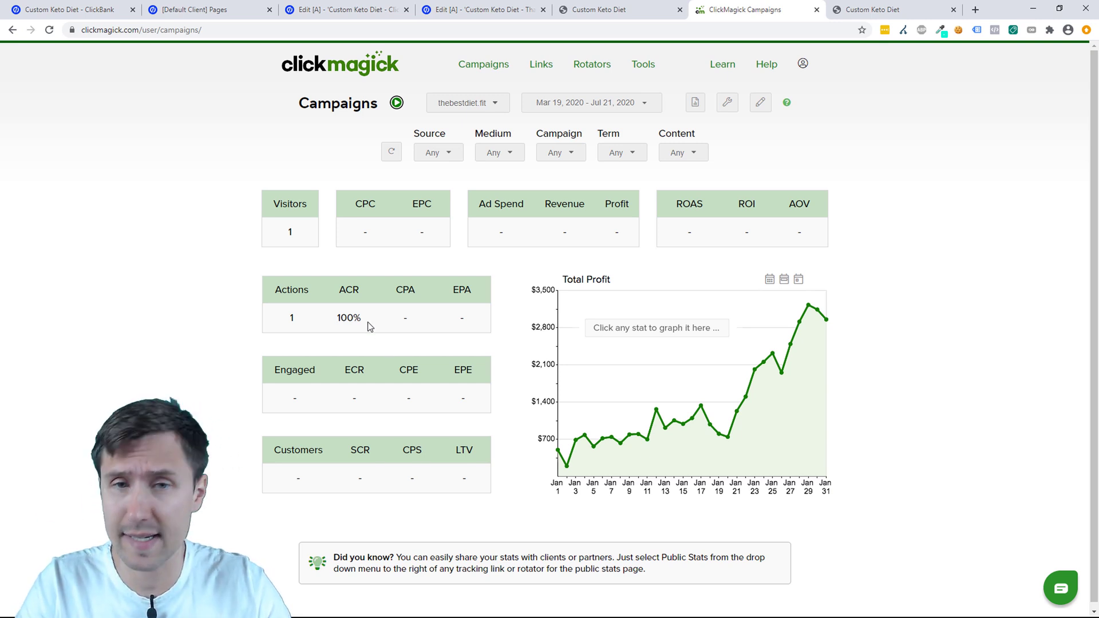
mouse_move(768, 141)
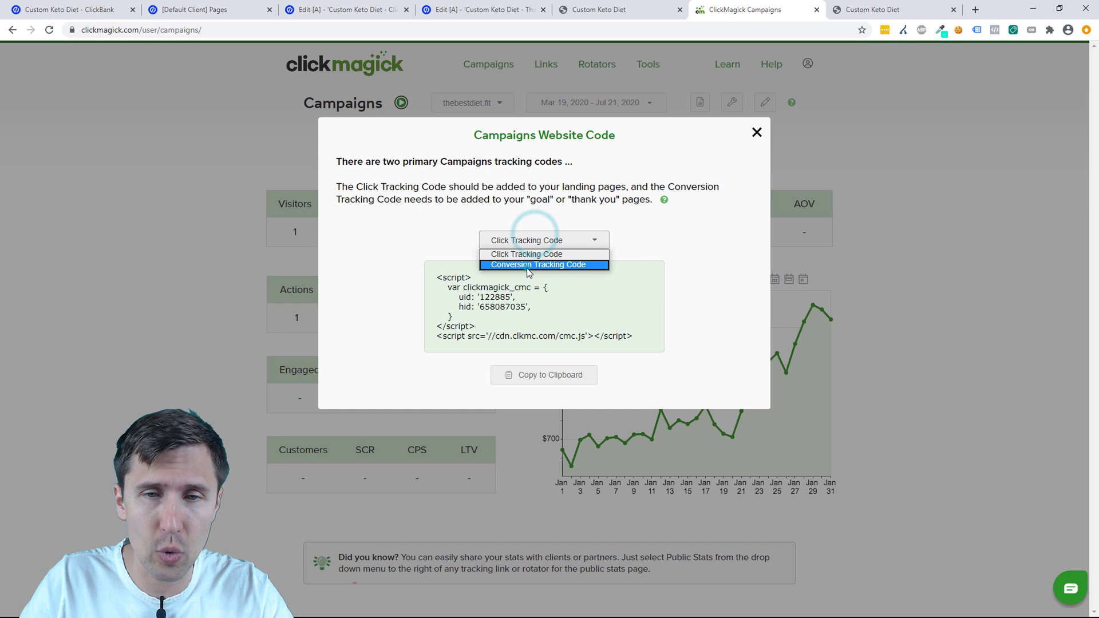
Close the Campaigns Website Code dialog and reopen the Campaign URL Builder from the tools menu
left_click(543, 264)
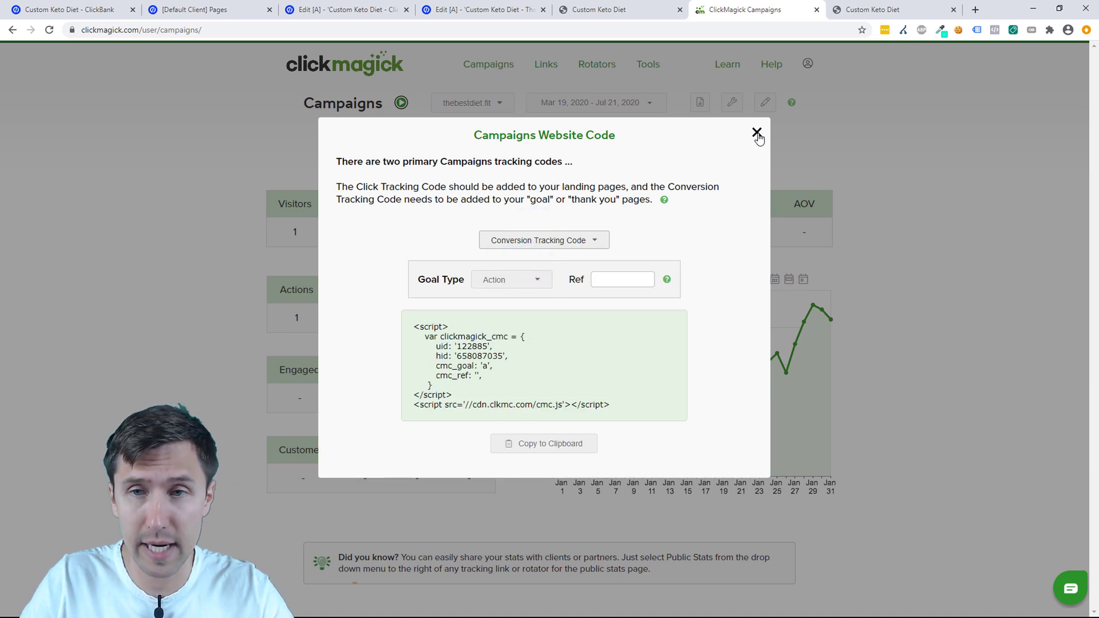
mouse_move(757, 132)
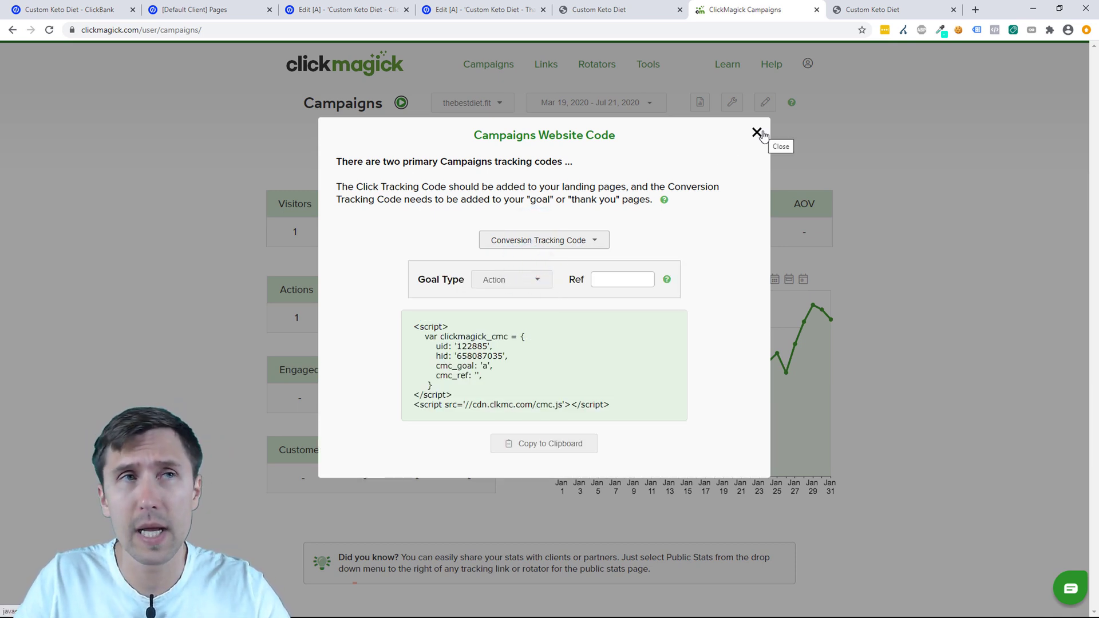
left_click(511, 279)
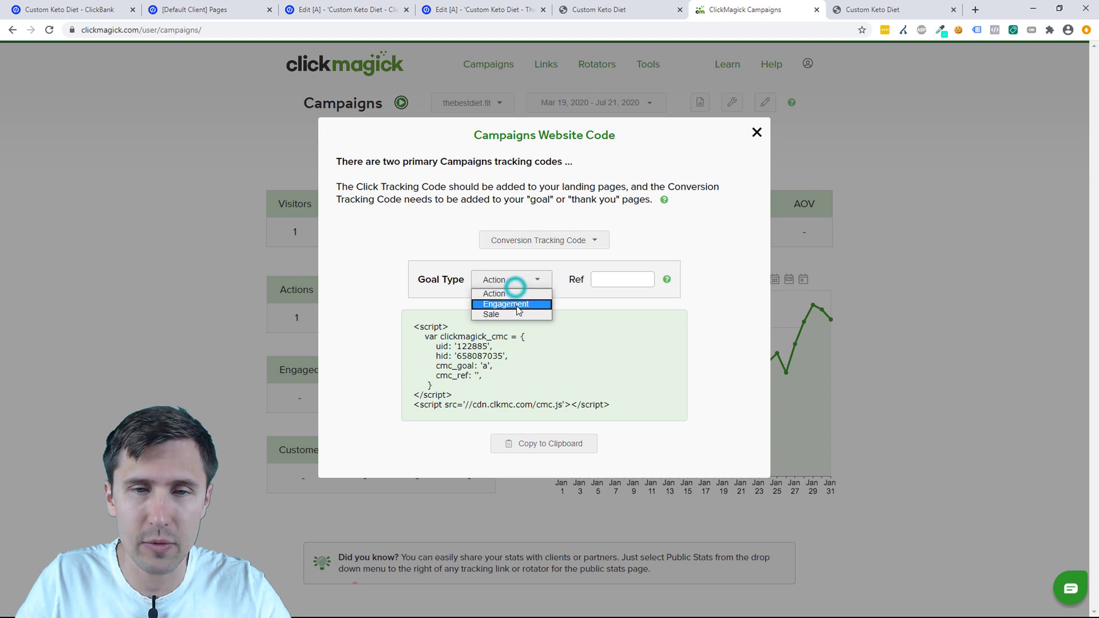
left_click(757, 132)
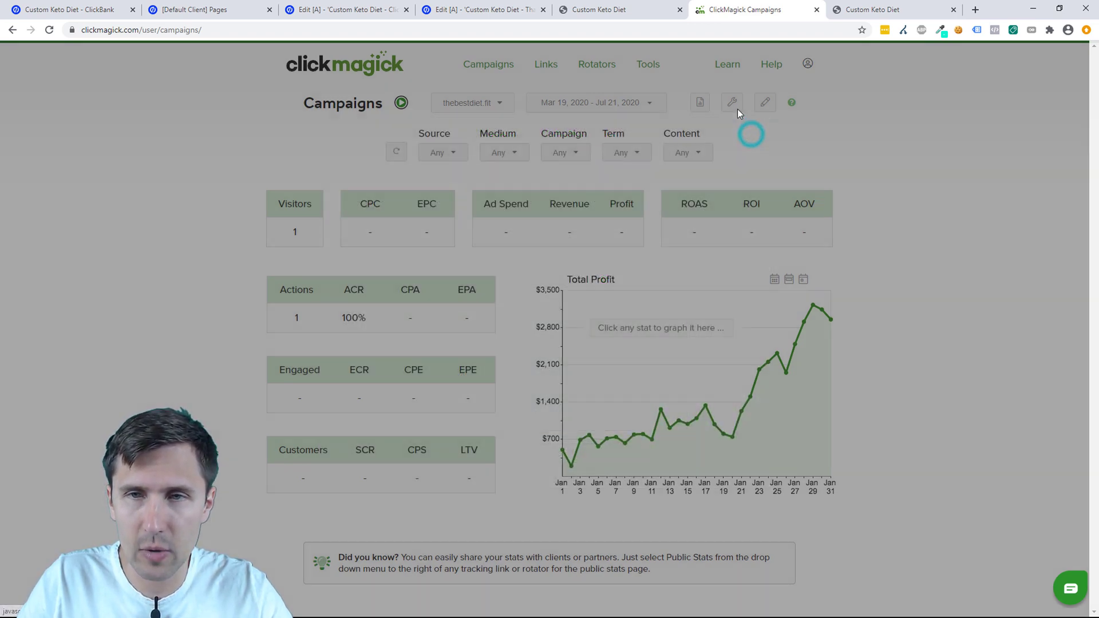
left_click(732, 103)
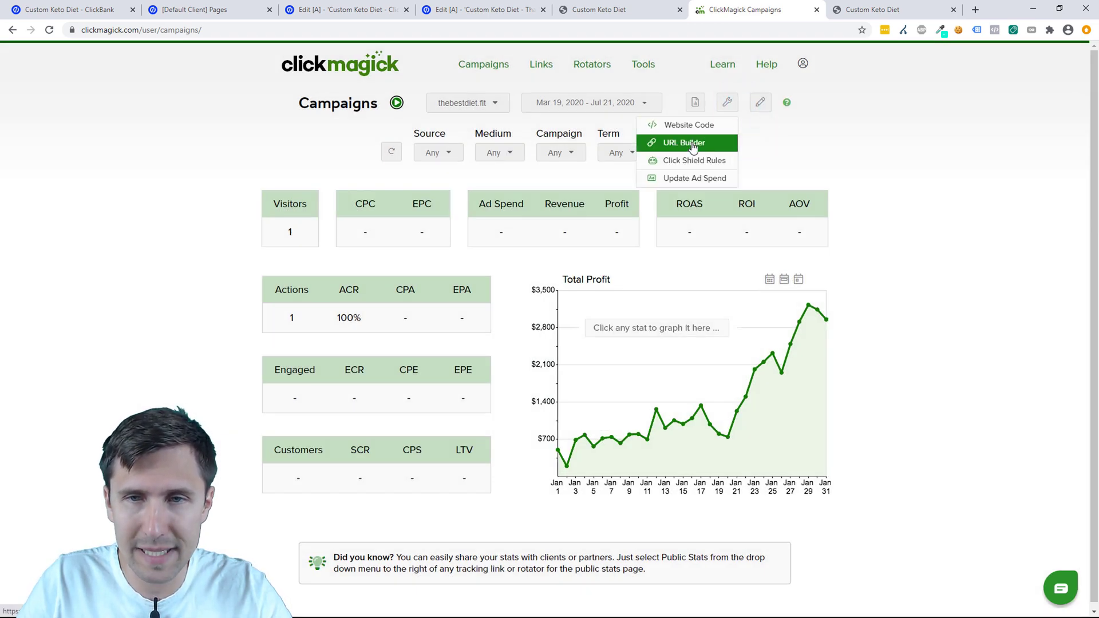
left_click(683, 142)
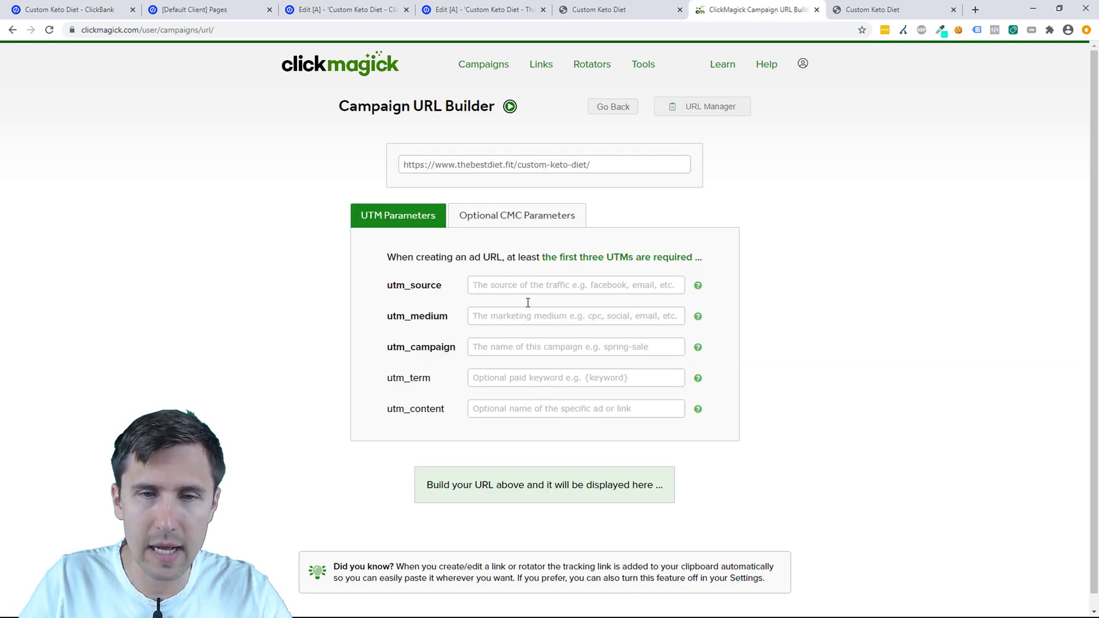
Tag the keto page URL with source facebook, medium cpc and campaign custom-keto-diet
left_click(702, 107)
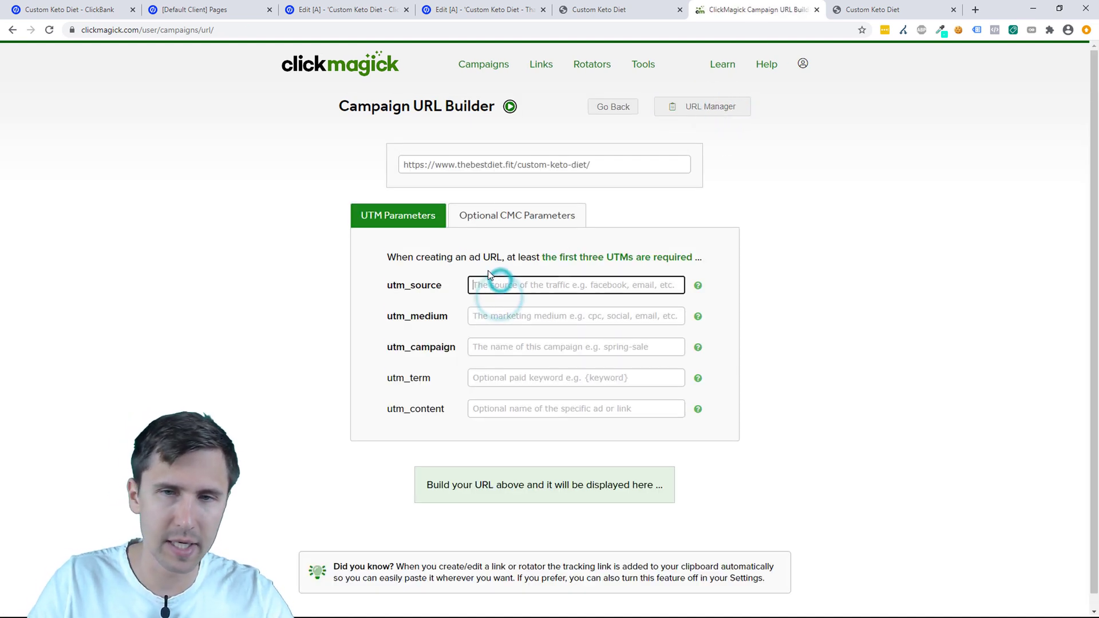
type("facebook")
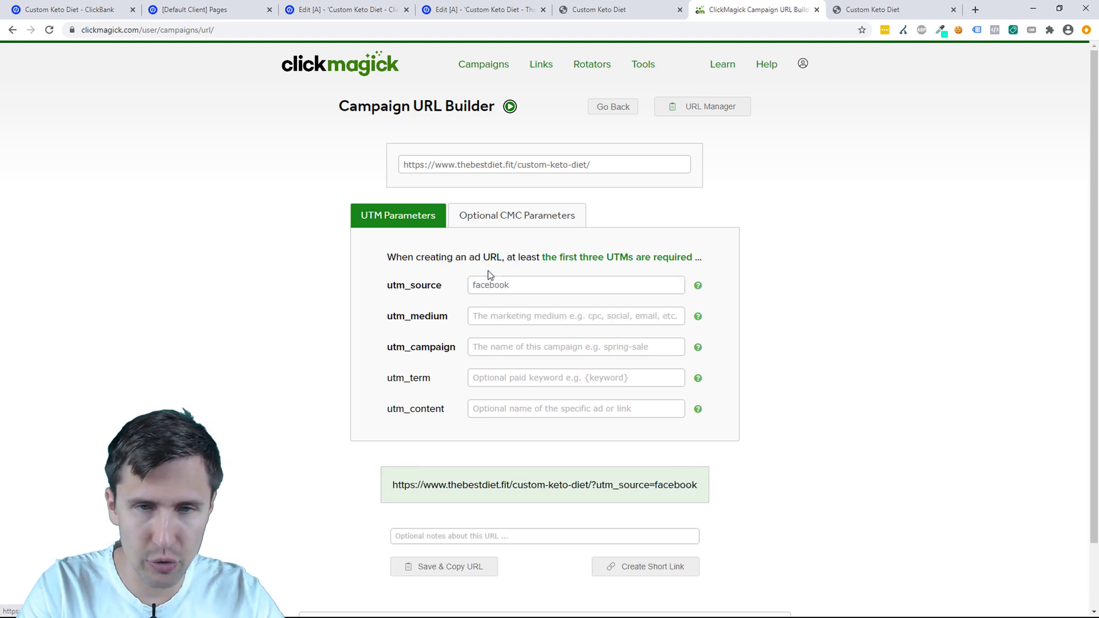
left_click(575, 316)
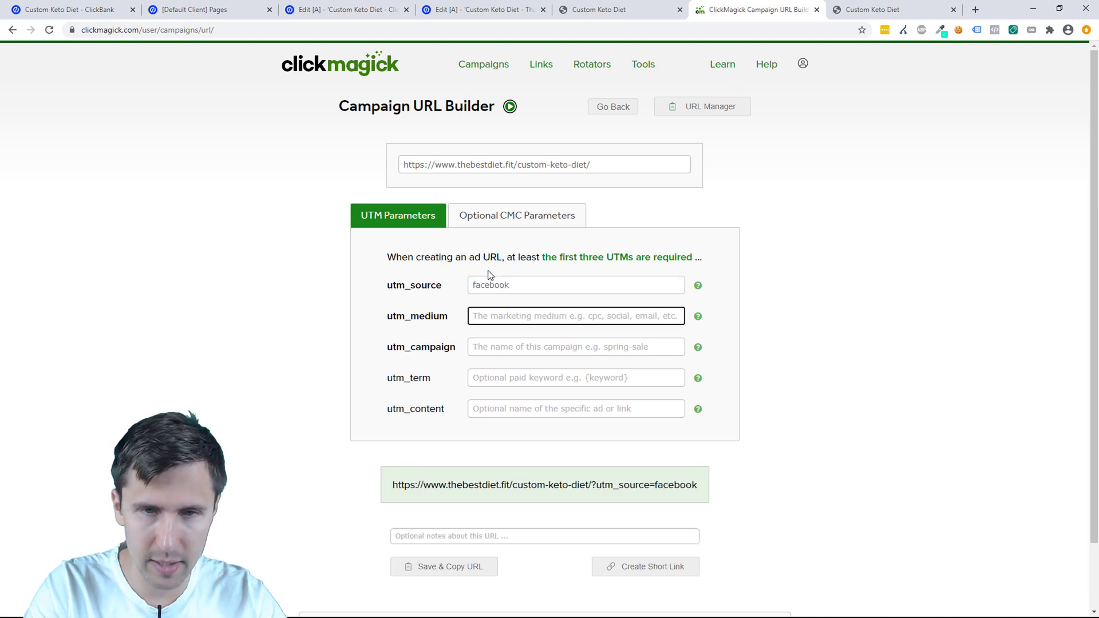
type("cpc")
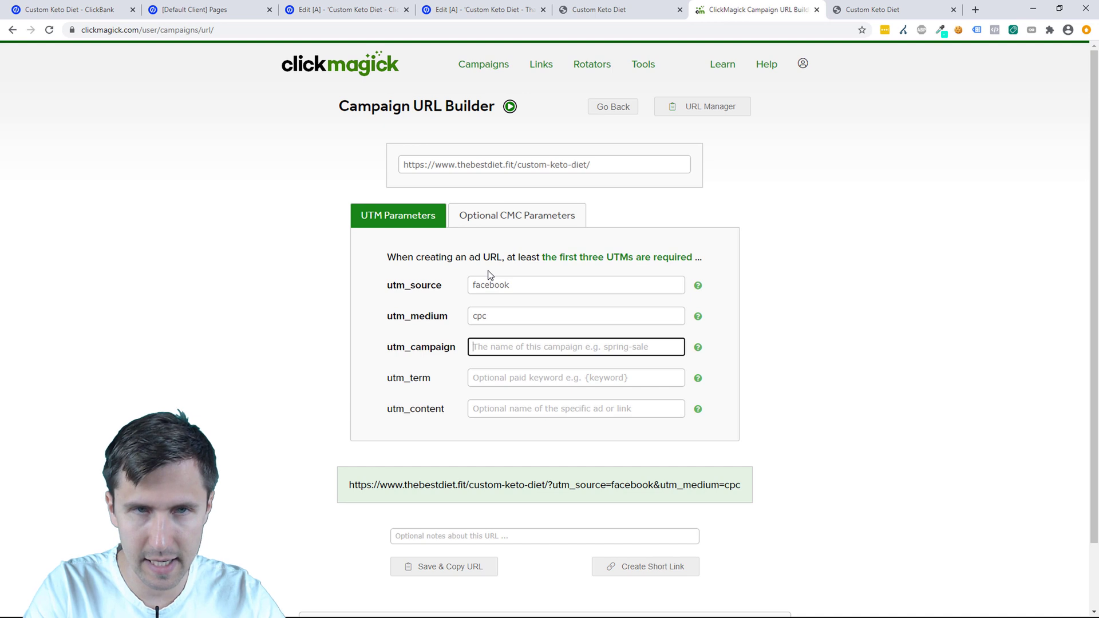
type("custom")
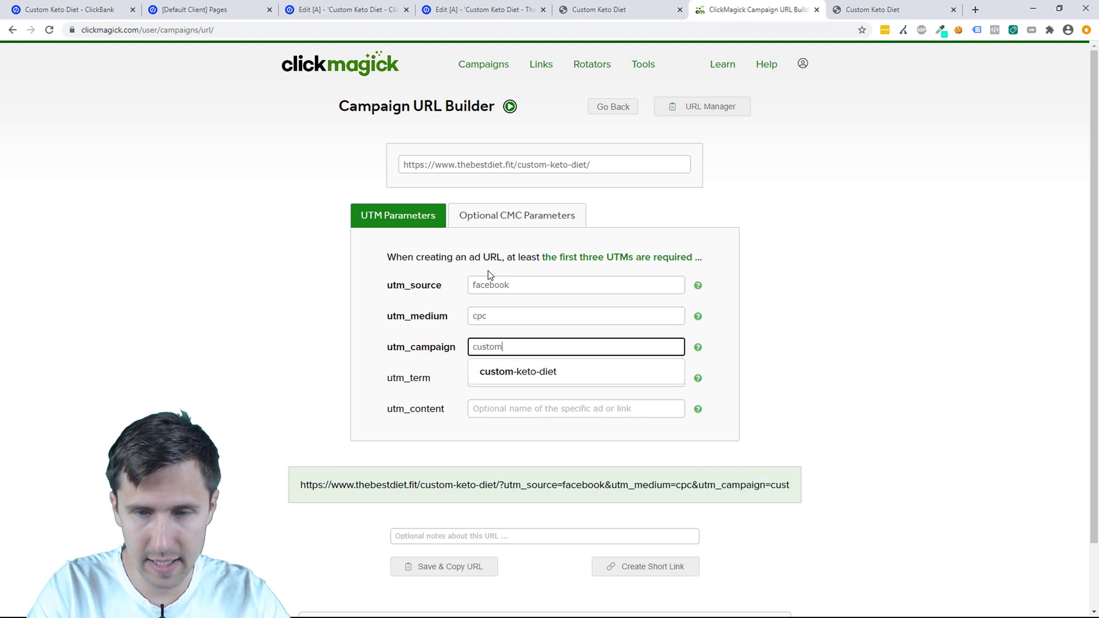
left_click(518, 371)
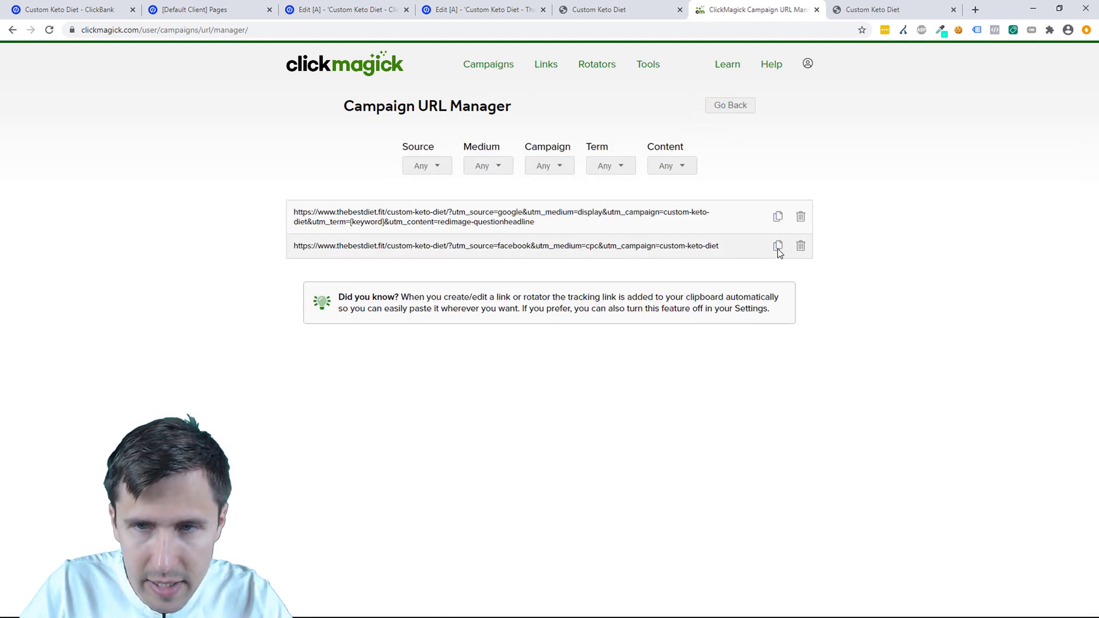
Load the facebook-tagged landing page so the dashboard counts 2 visitors, 1 action at 50% ACR
left_click(889, 9)
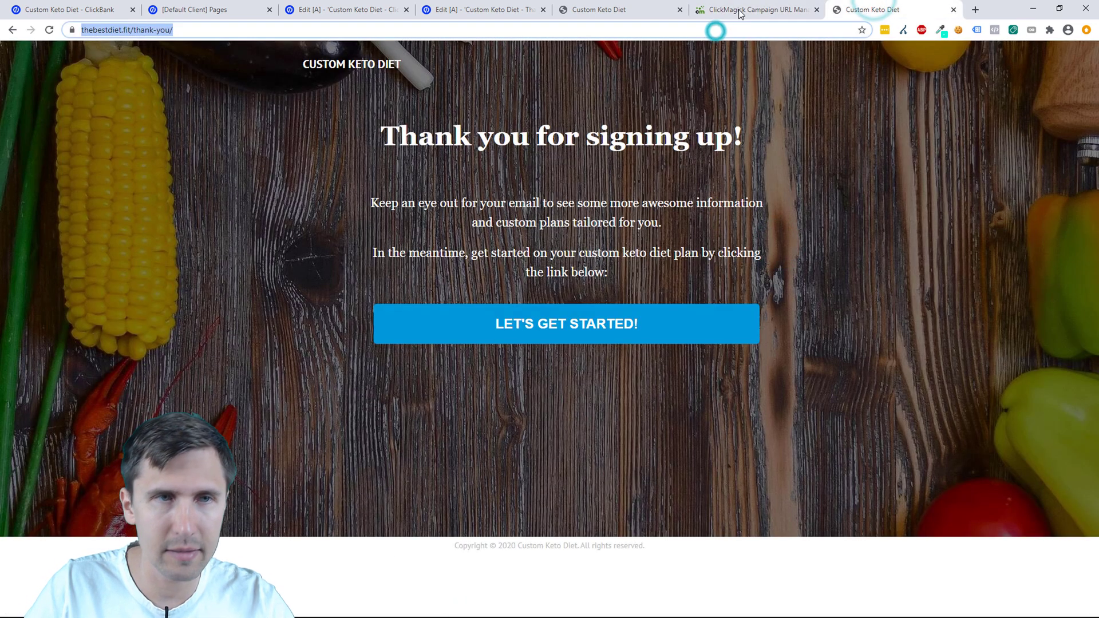
left_click(565, 338)
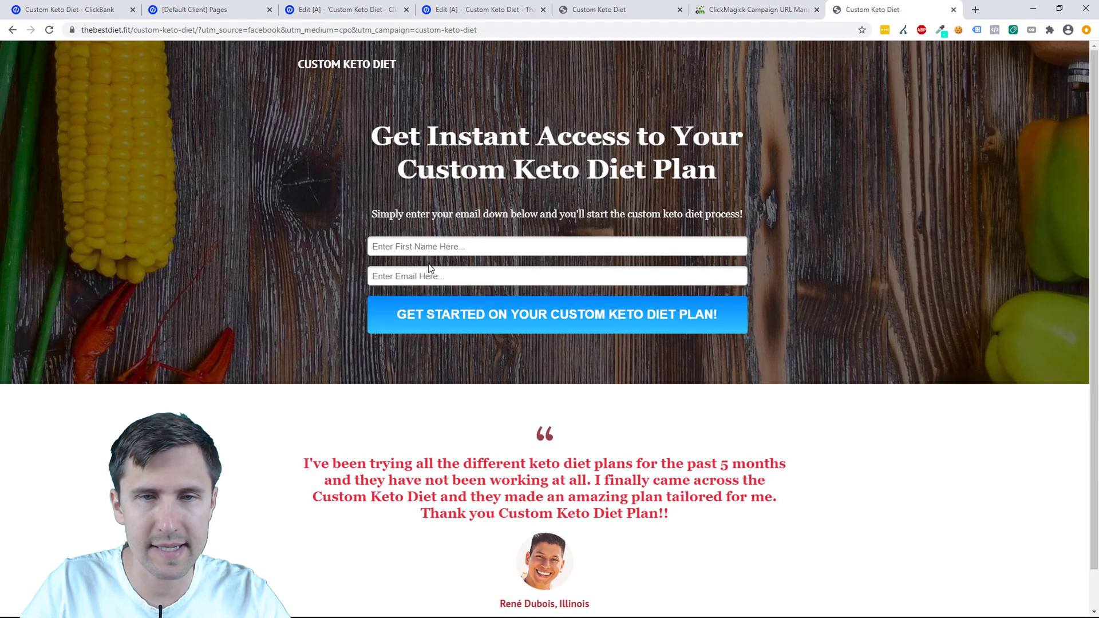
left_click(557, 315)
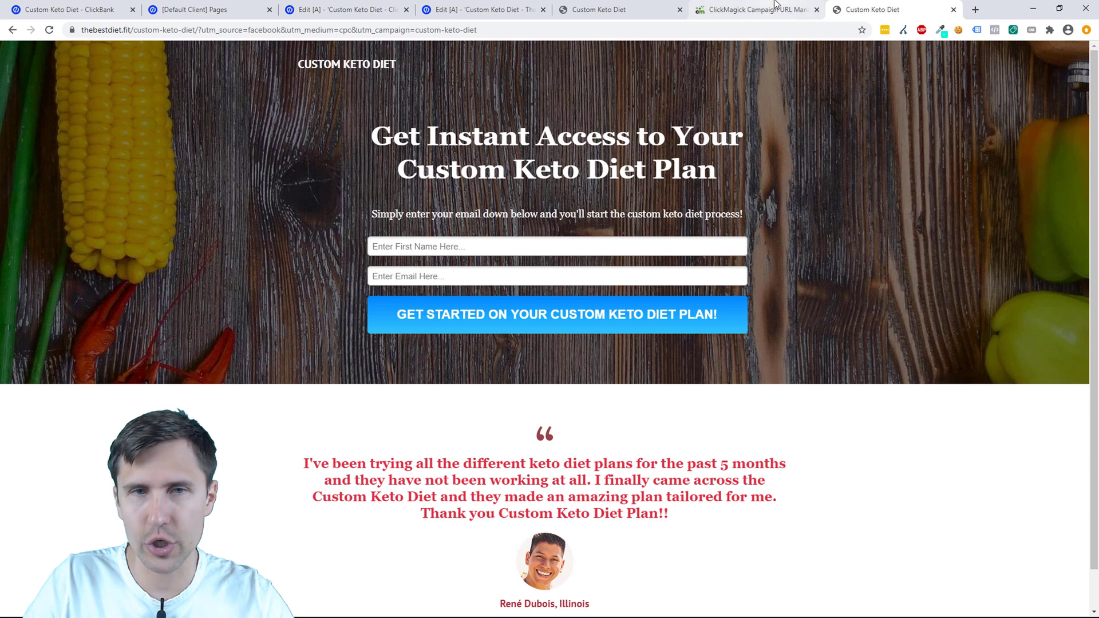
left_click(755, 10)
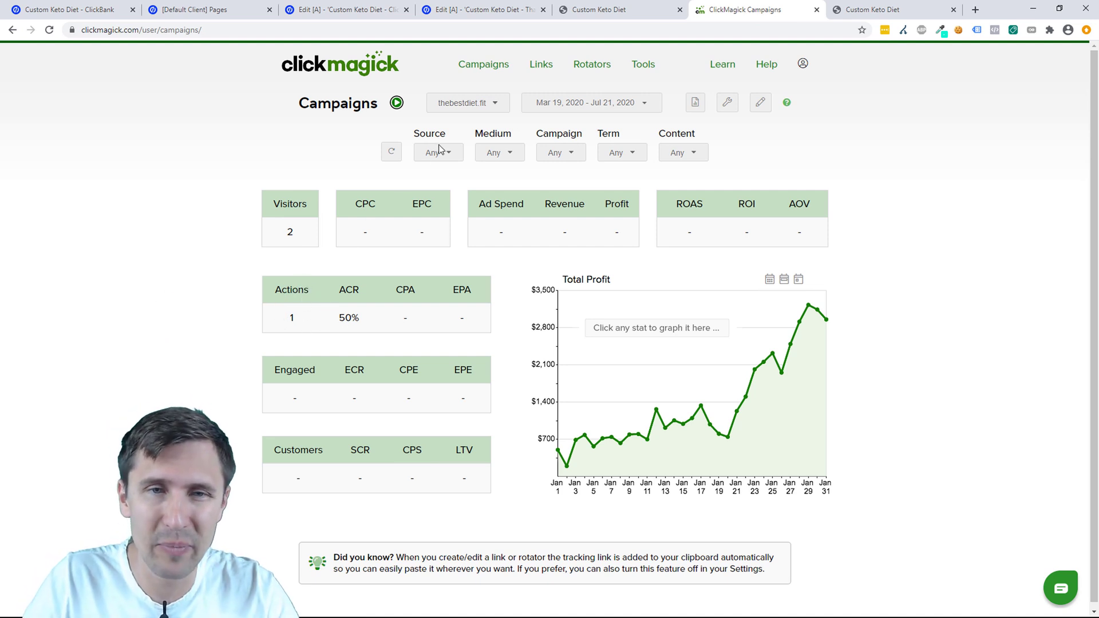
Filter the campaign stats to the custom-keto-diet campaign
left_click(437, 153)
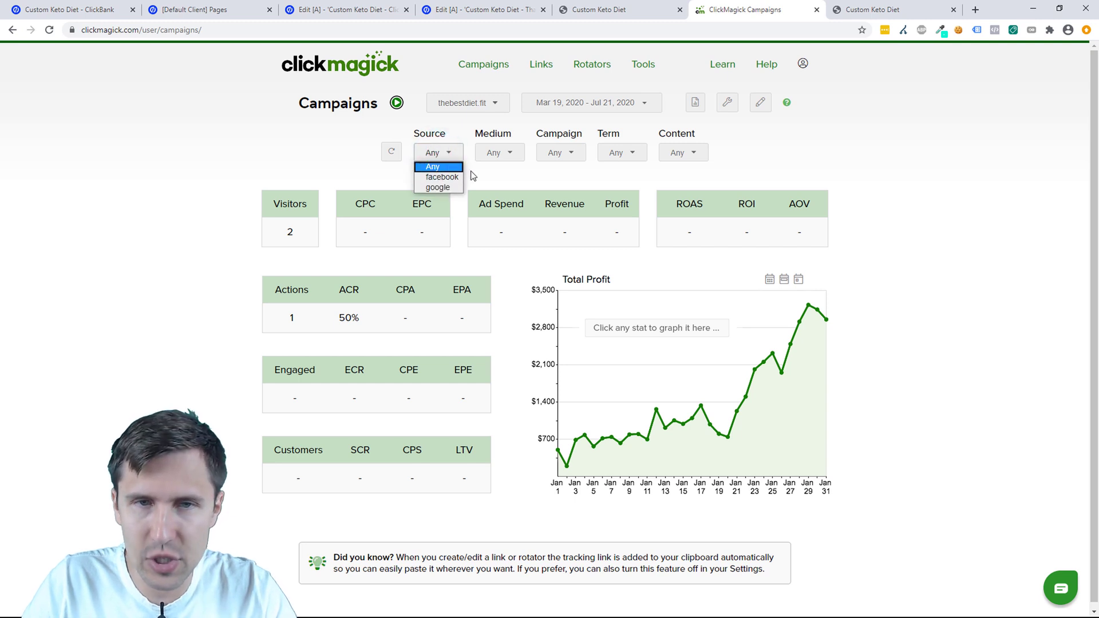
left_click(560, 152)
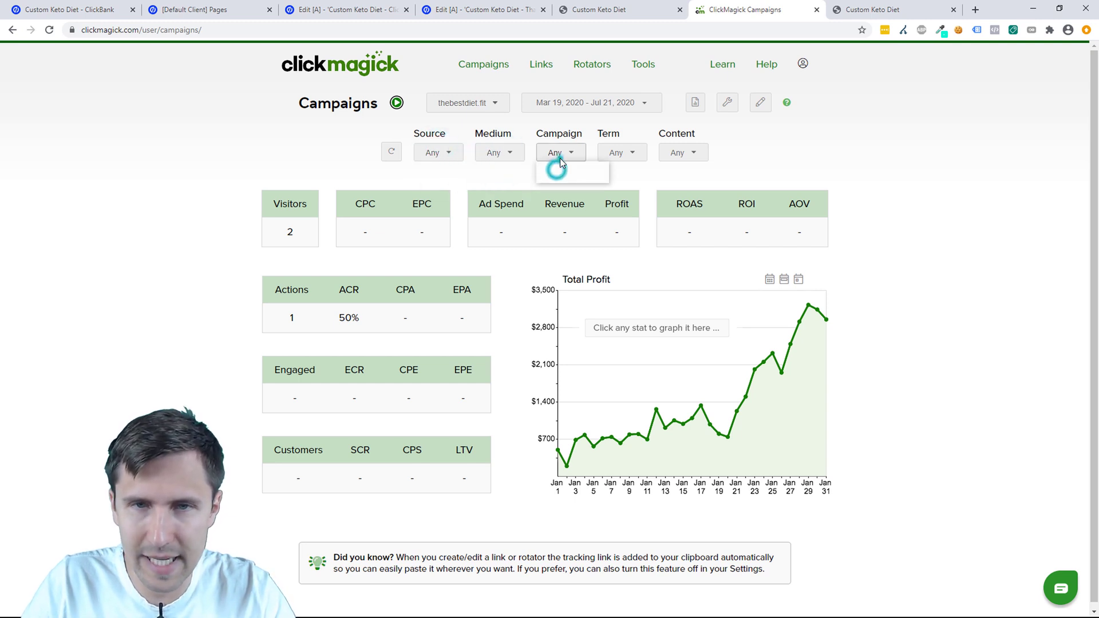
left_click(560, 152)
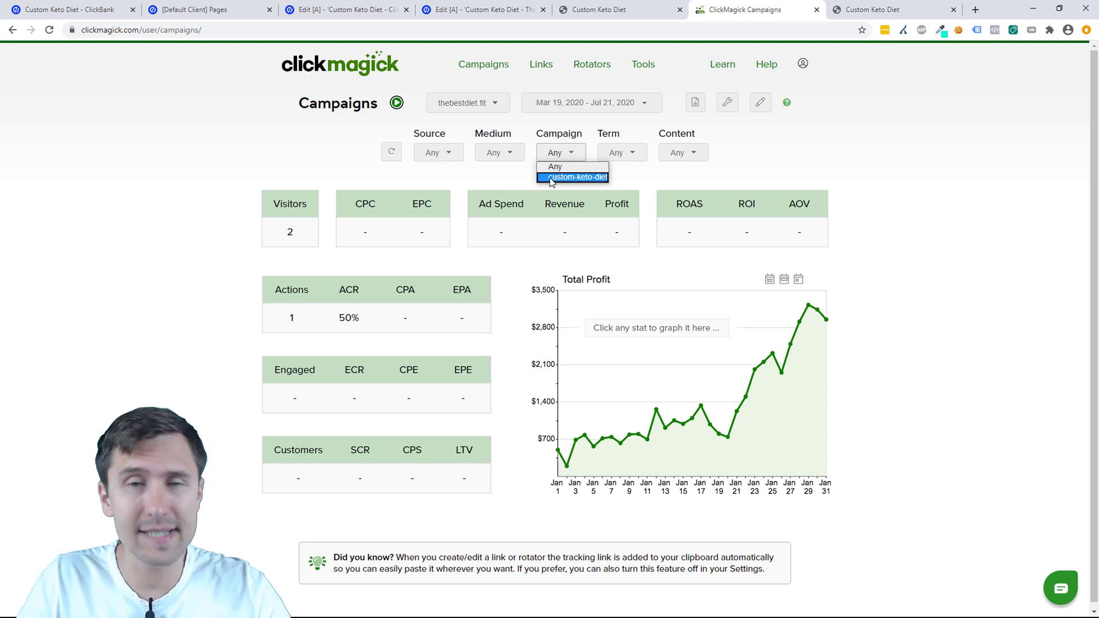
left_click(572, 176)
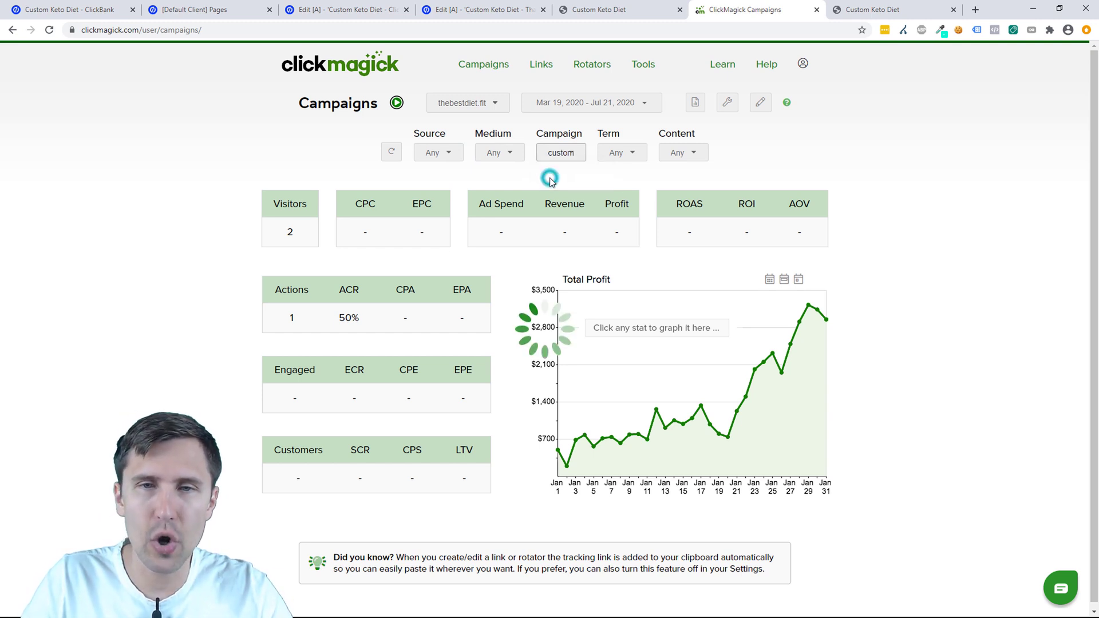
left_click(561, 152)
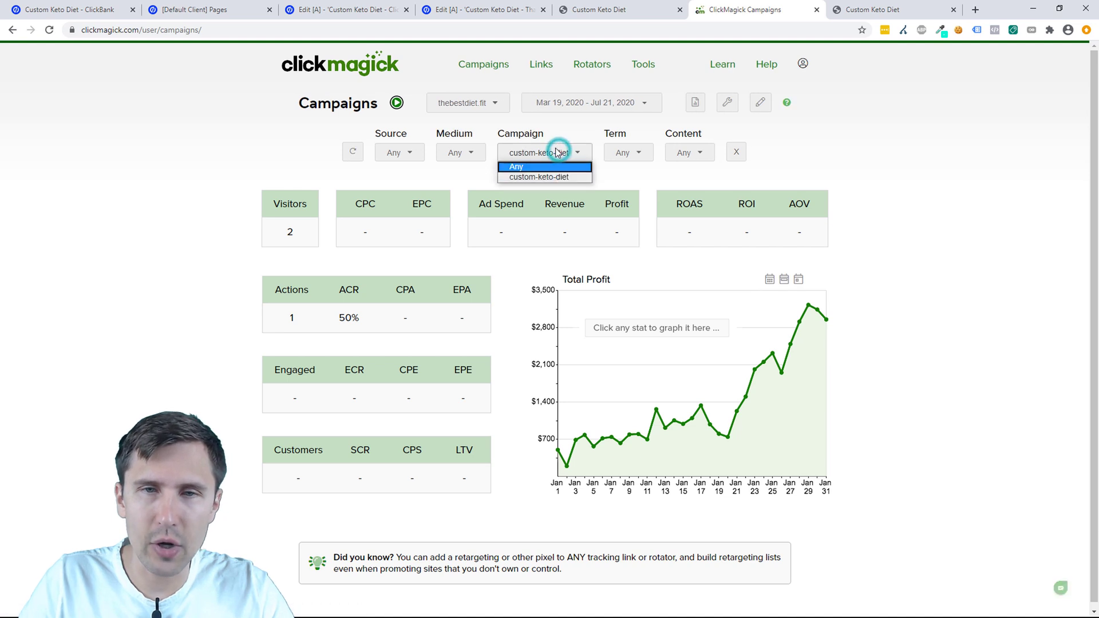
mouse_move(538, 177)
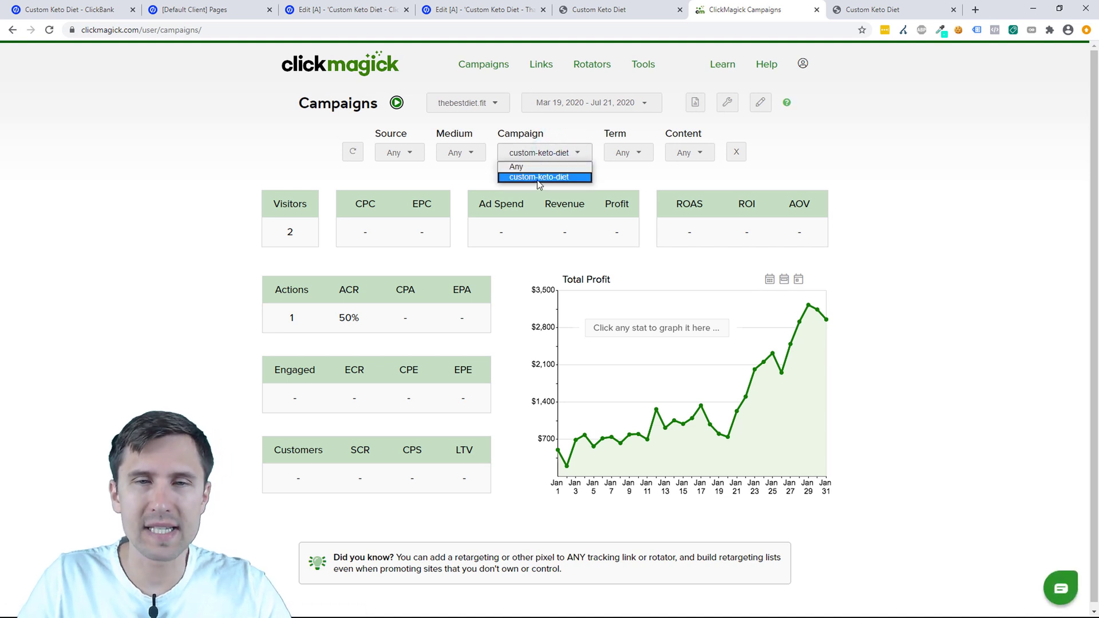
left_click(399, 153)
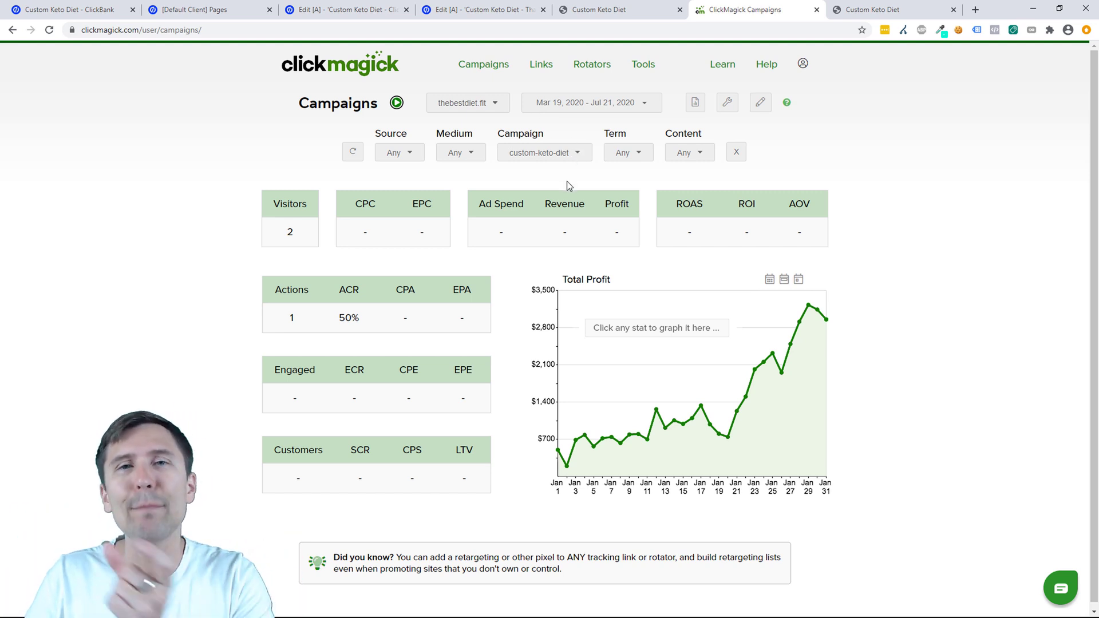
Filter the stats to source google, leaving 1 visitor and 1 action at 100% ACR
left_click(460, 152)
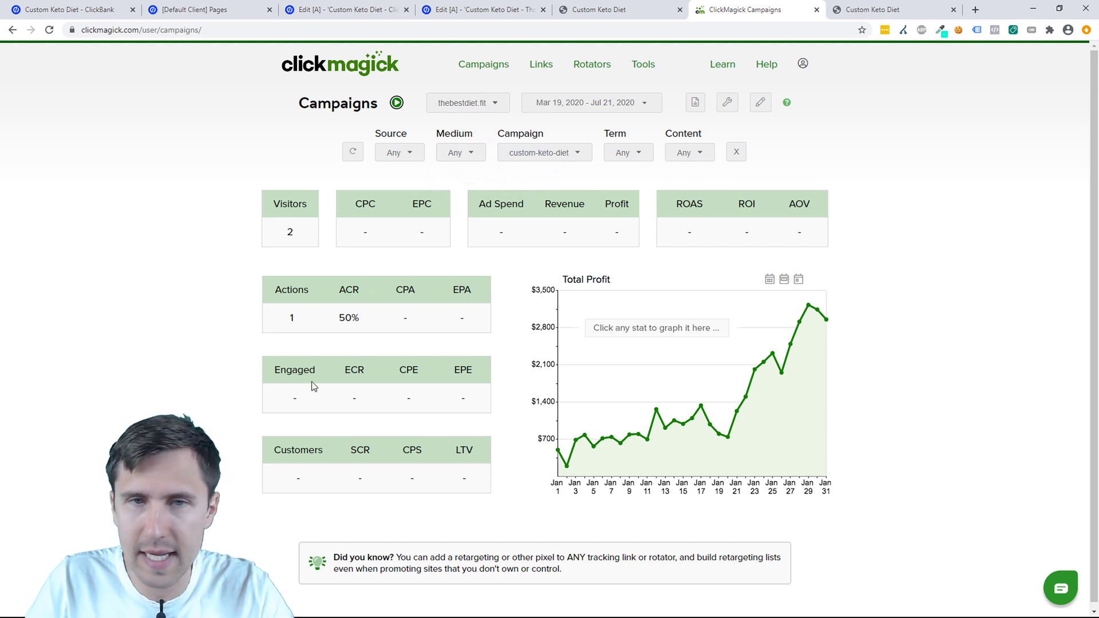
left_click(399, 151)
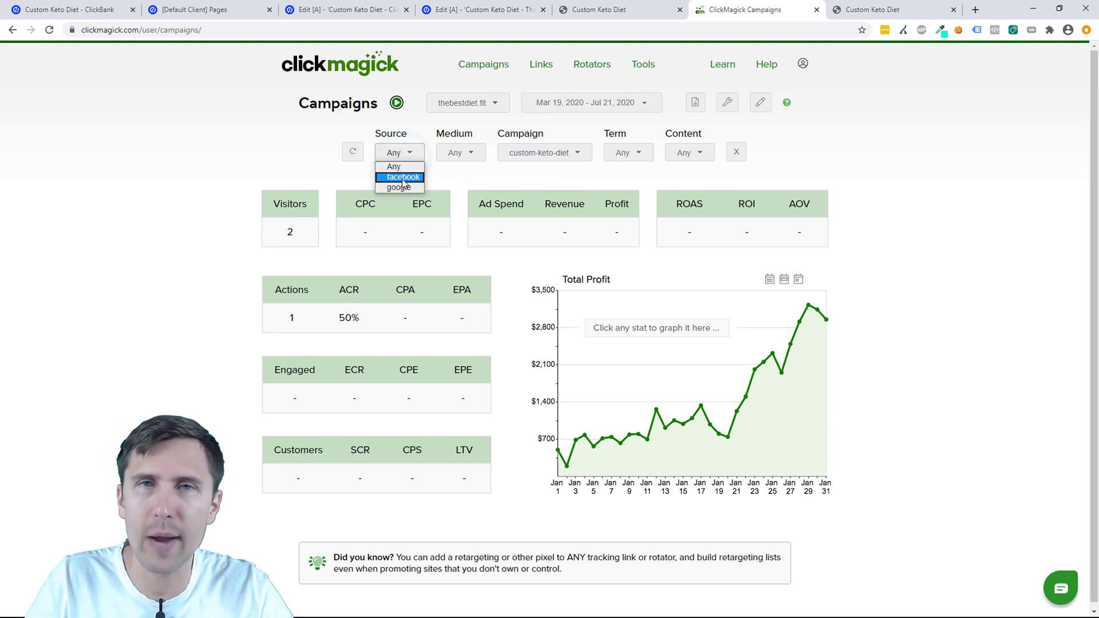
left_click(399, 176)
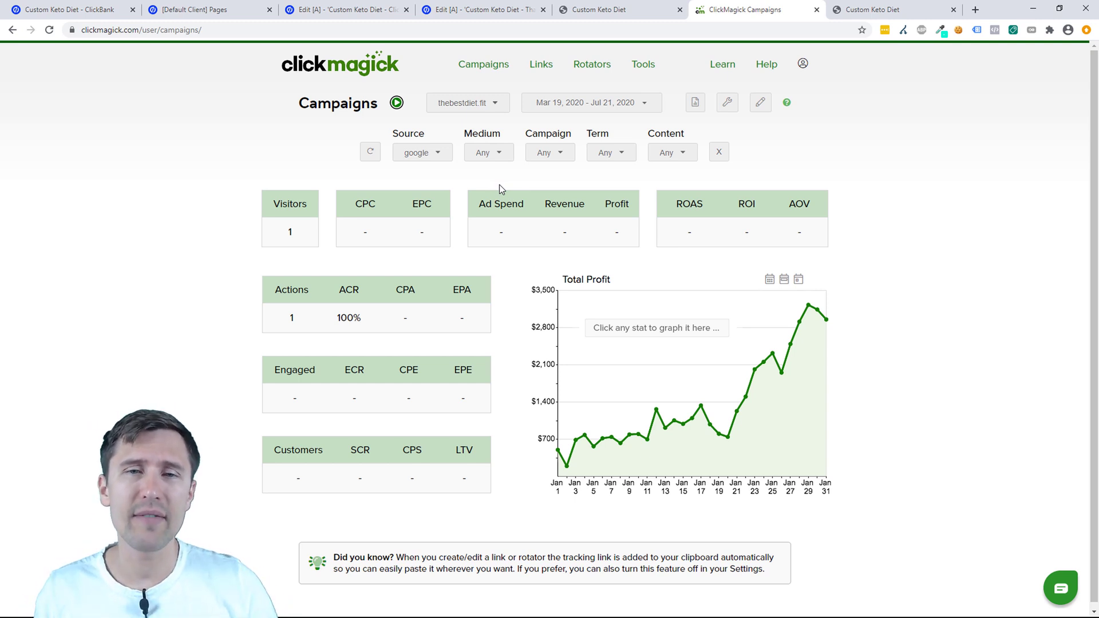
mouse_move(804, 121)
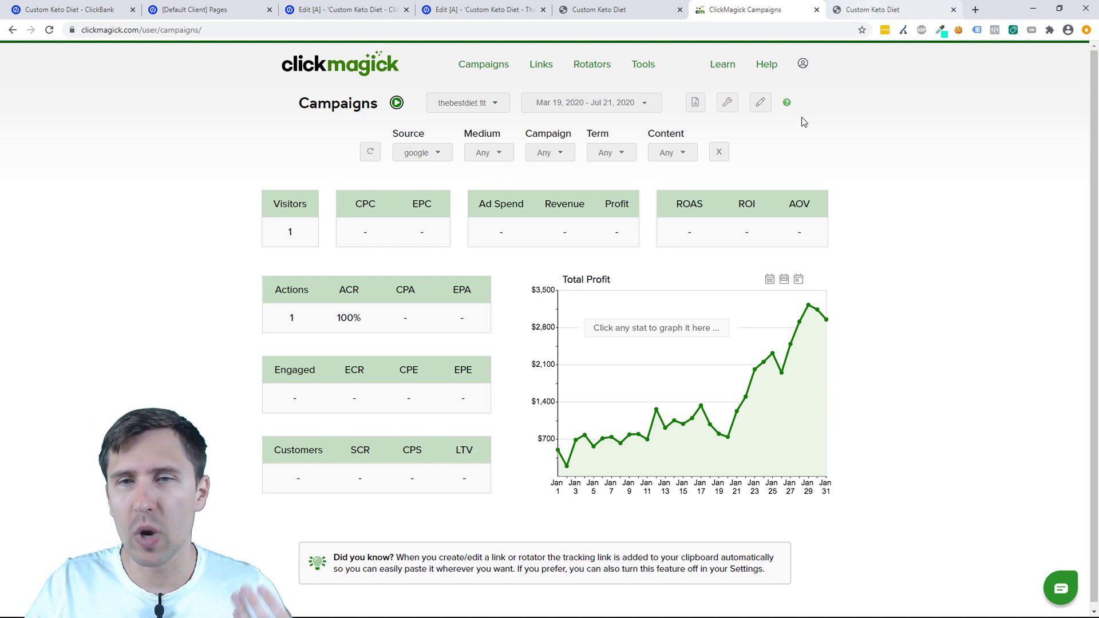
left_click(727, 103)
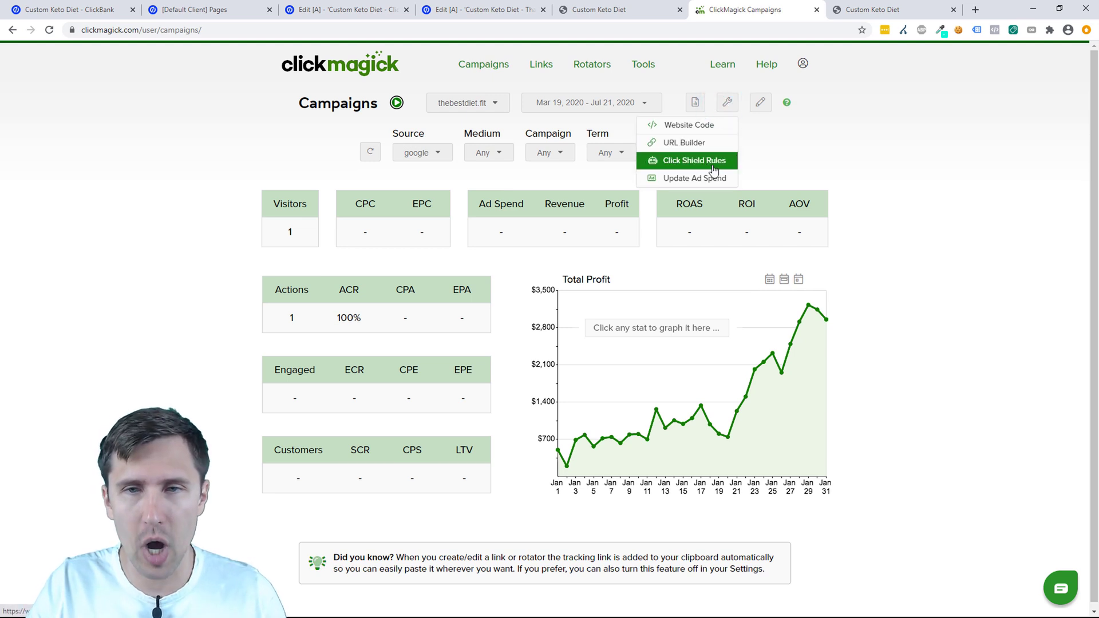
left_click(686, 160)
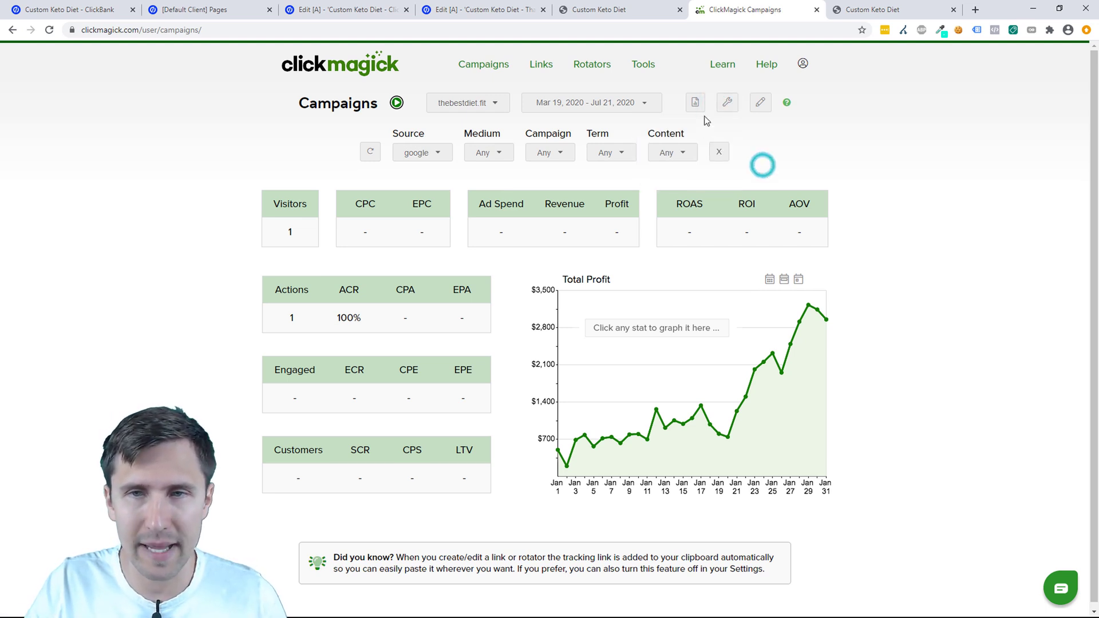
mouse_move(722, 71)
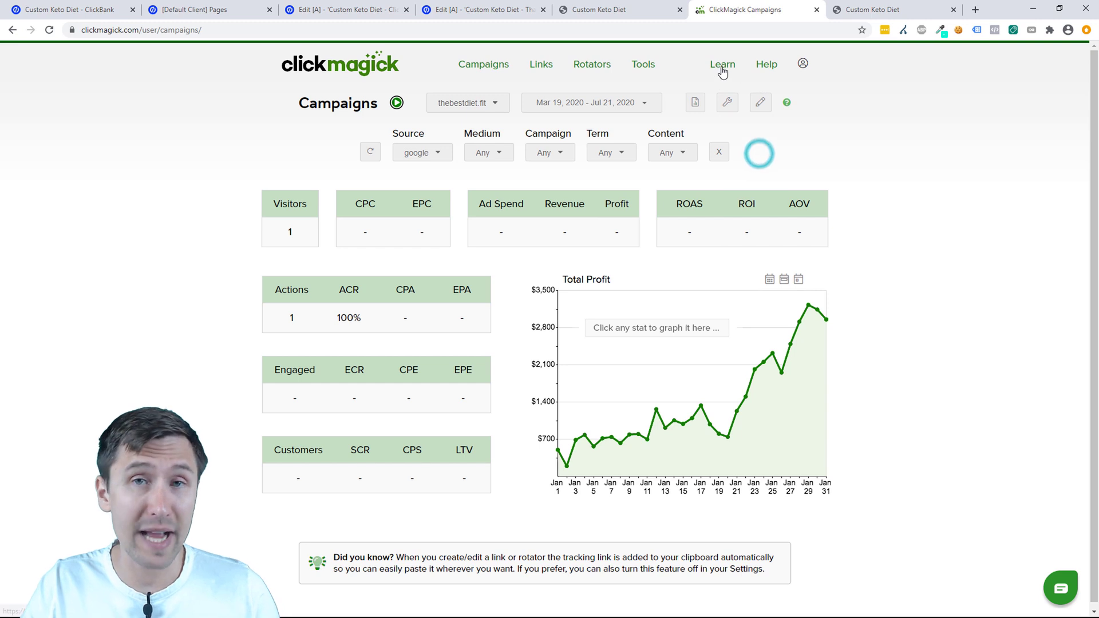